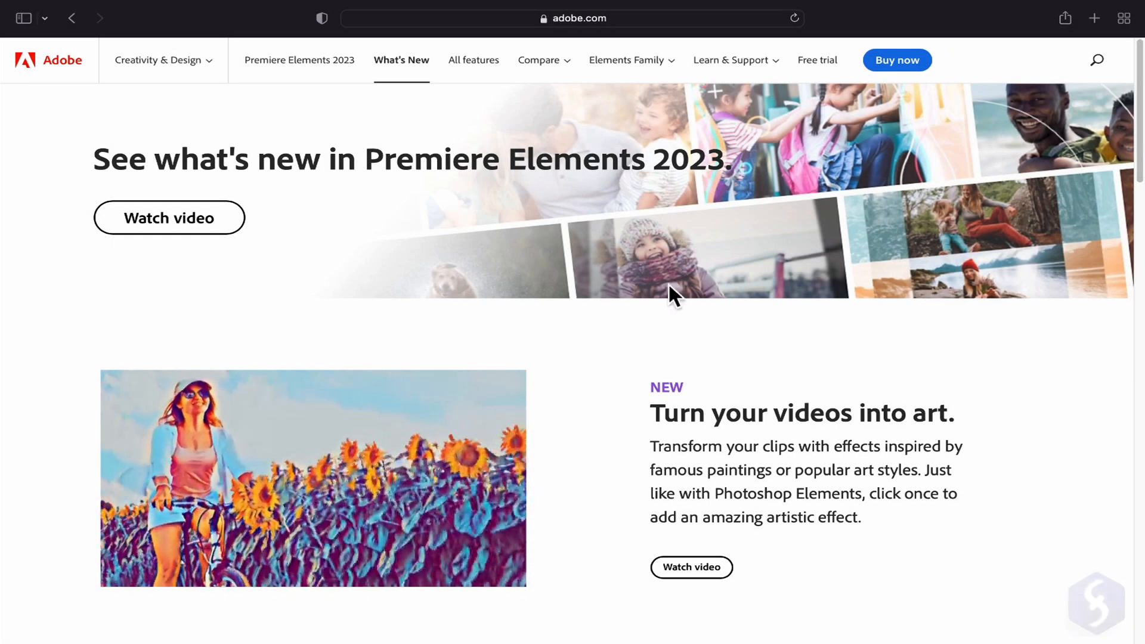
Browse the Premiere Elements 2023 pages and check platforms for the US$99.99 license
{"action": "scroll", "scroll_direction": "down", "scroll_amount": 3}
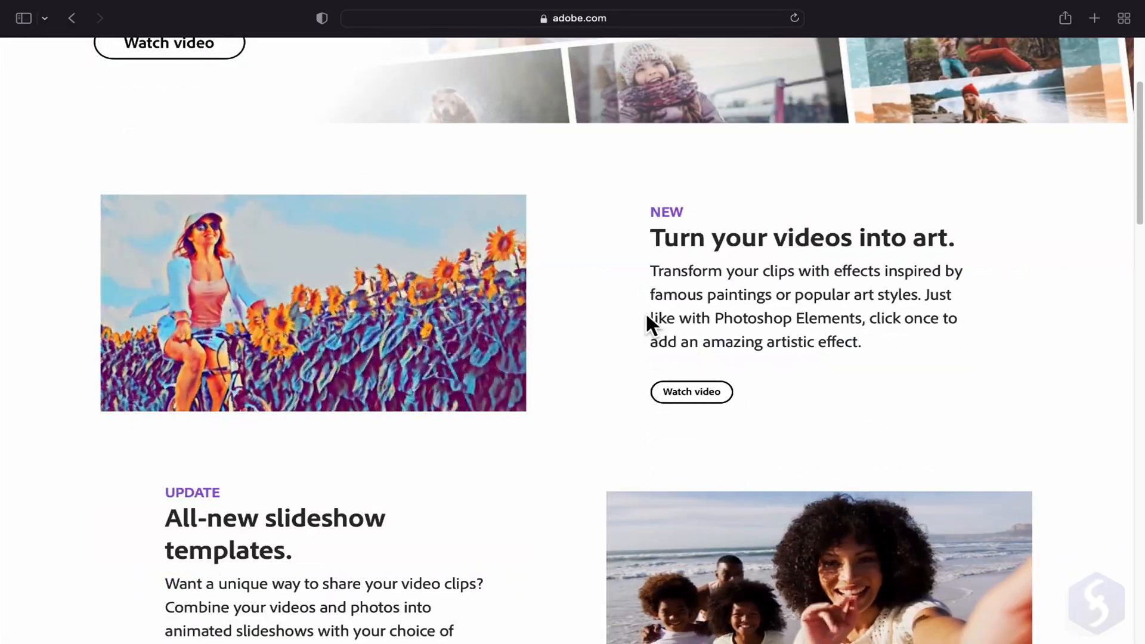
{"action": "scroll", "scroll_direction": "down", "scroll_amount": 3}
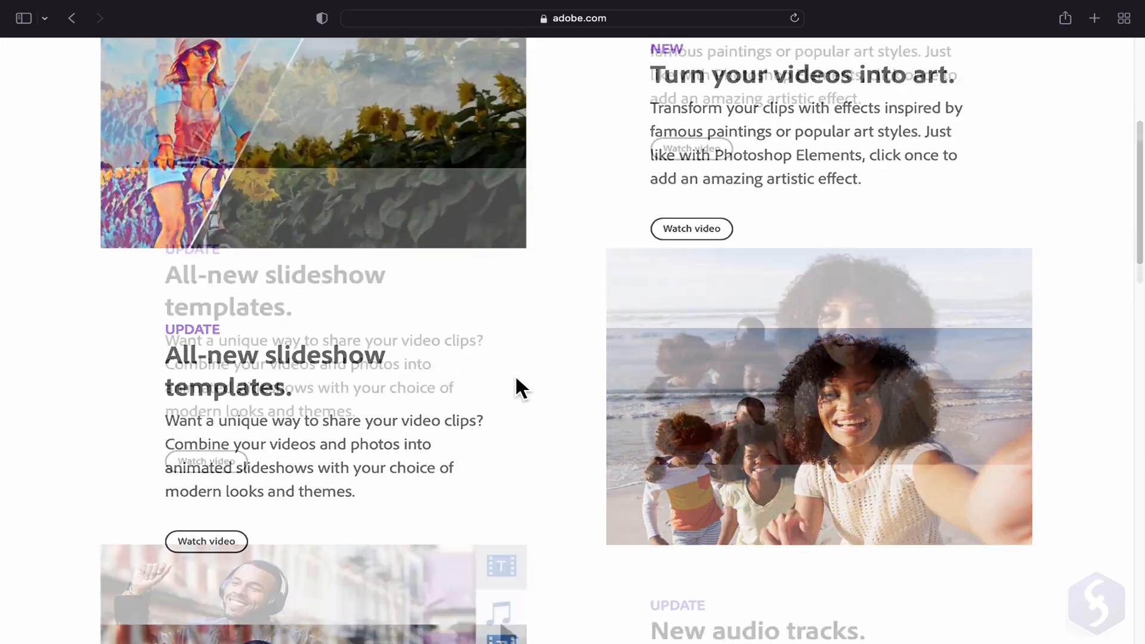
{"action": "scroll", "scroll_direction": "down", "scroll_amount": 3}
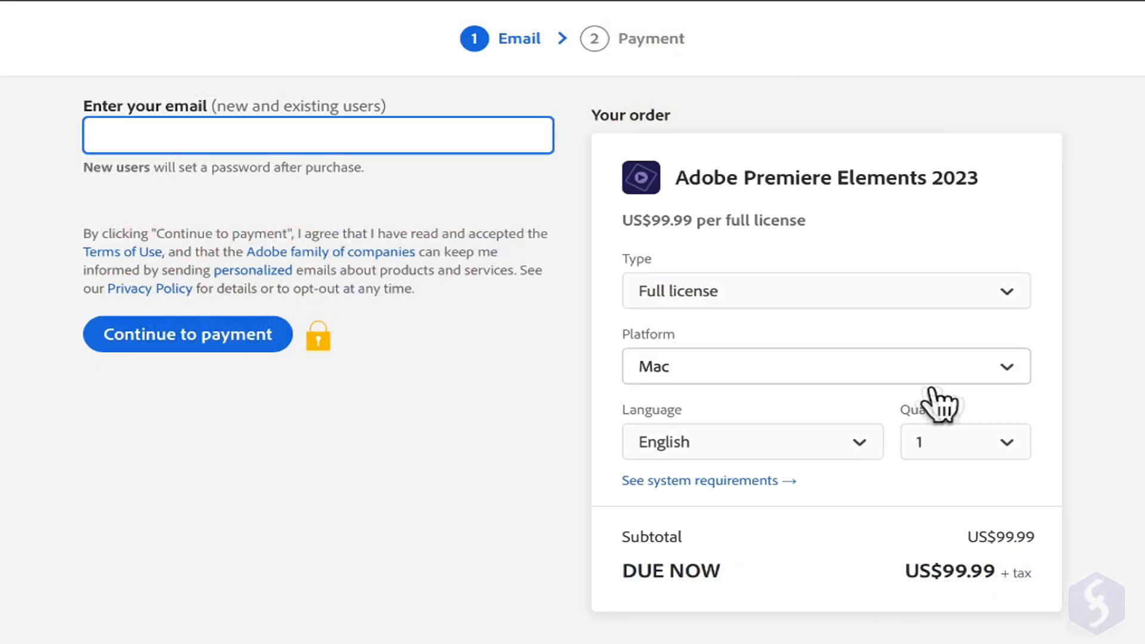
{"action": "left_click", "coordinate": [826, 366]}
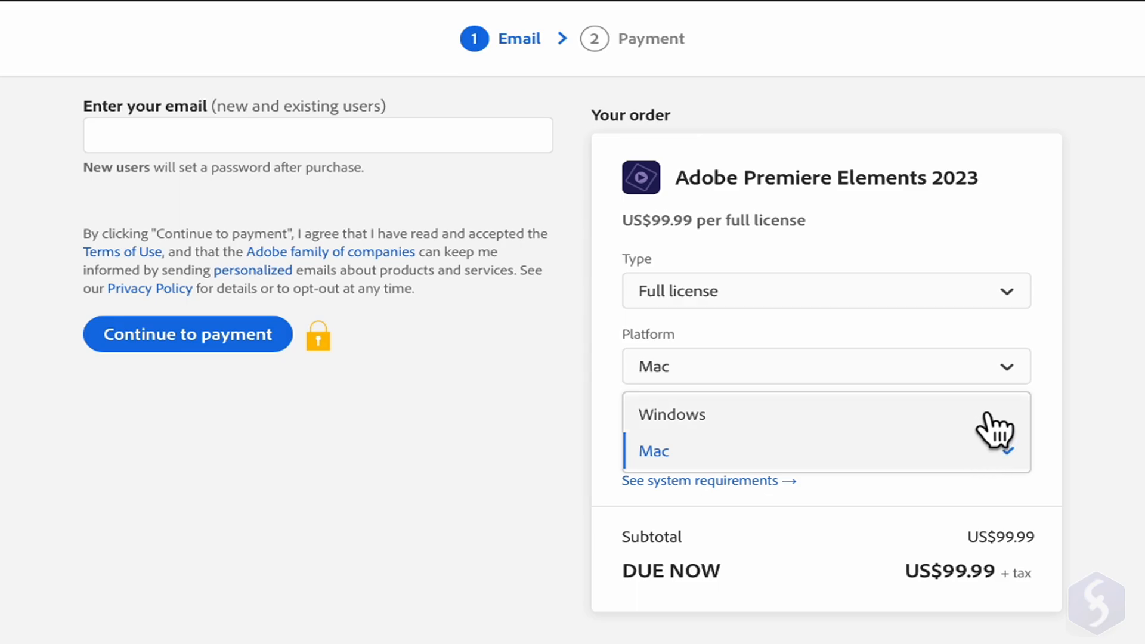
{"action": "mouse_move", "coordinate": [999, 435]}
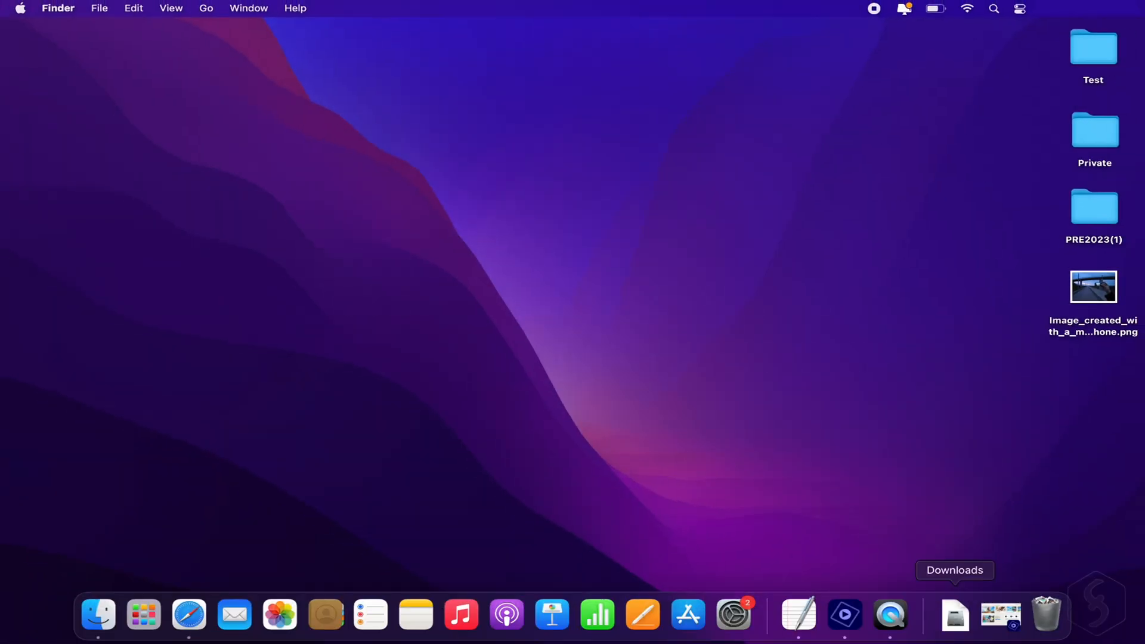
Launch Premiere Elements, run an 'audio tracks' help search, then return home
{"action": "left_click", "coordinate": [844, 614]}
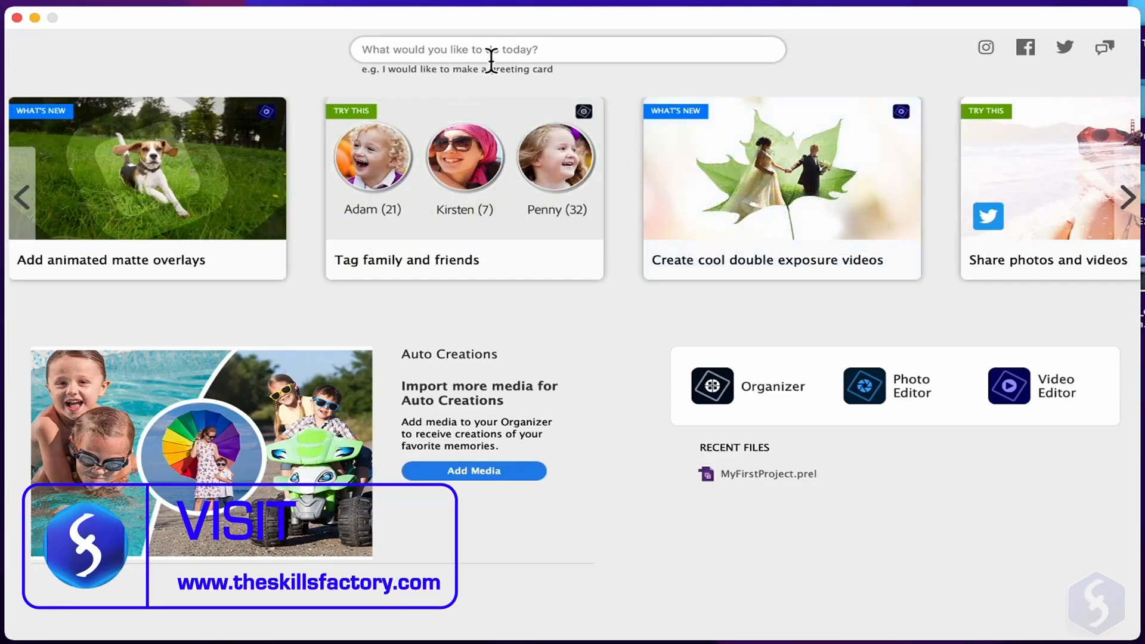
{"action": "type", "text": "audio t"}
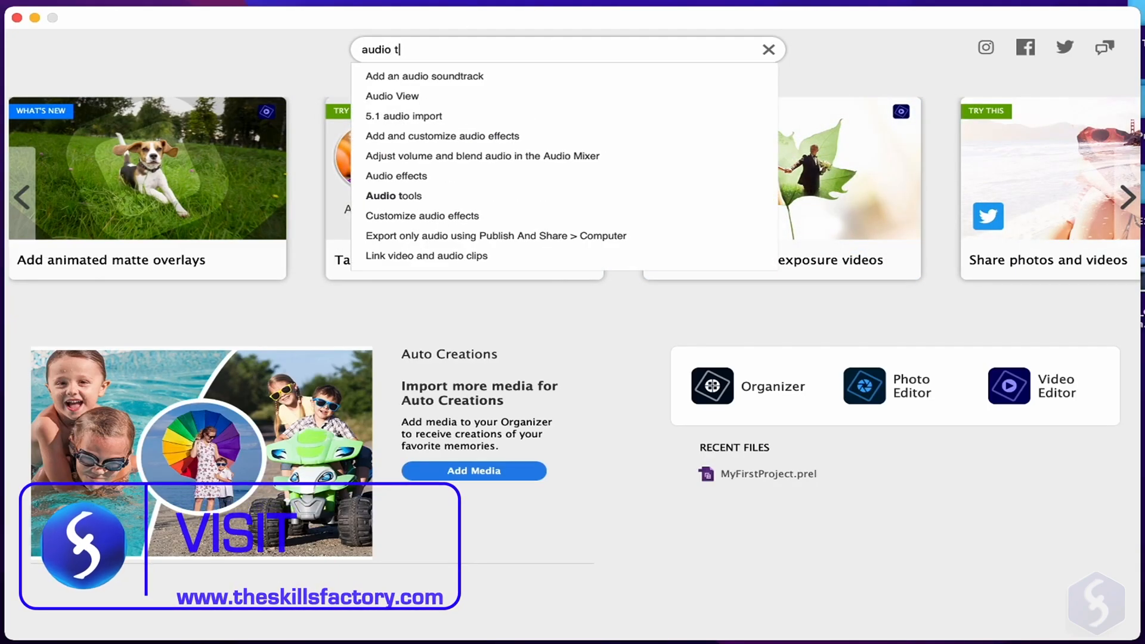
{"action": "key", "text": "Return"}
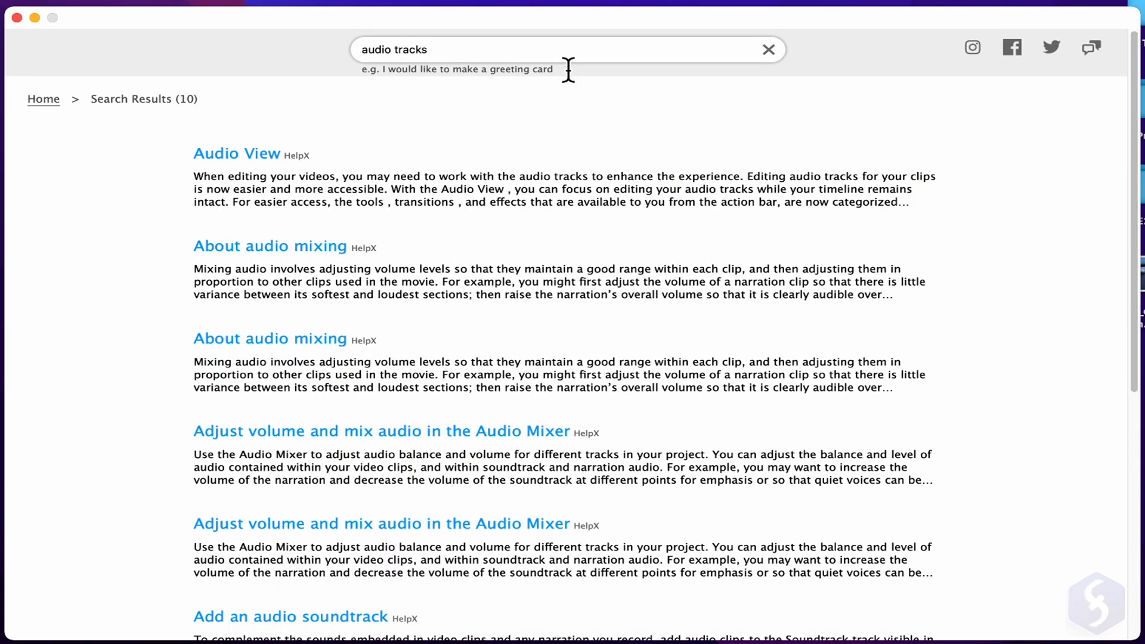
{"action": "left_click", "coordinate": [767, 50]}
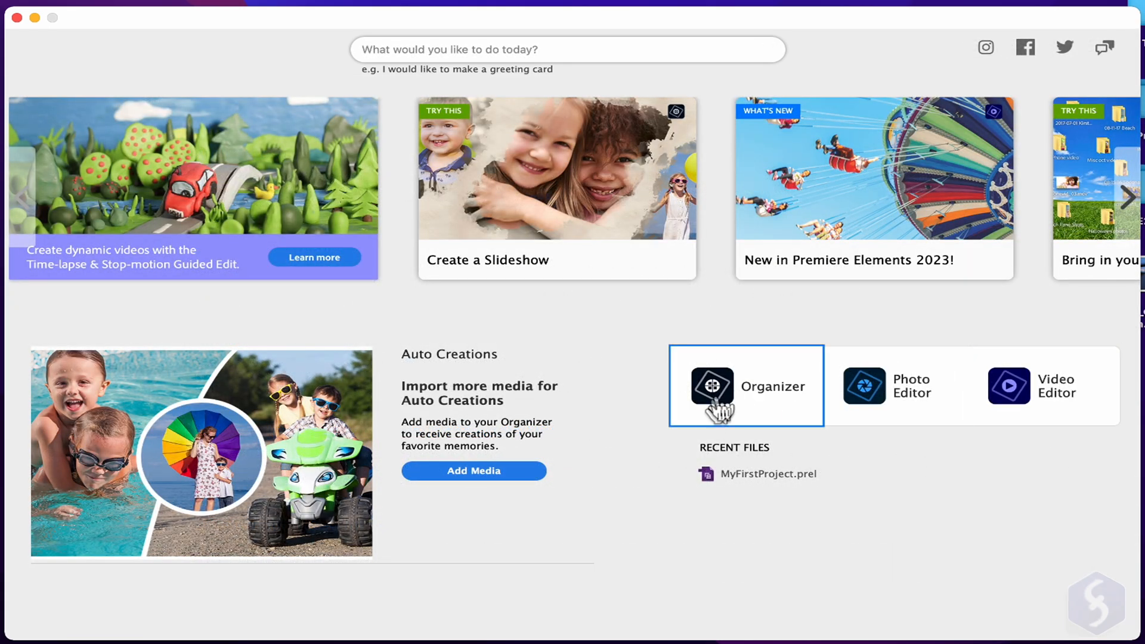
{"action": "mouse_move", "coordinate": [771, 495]}
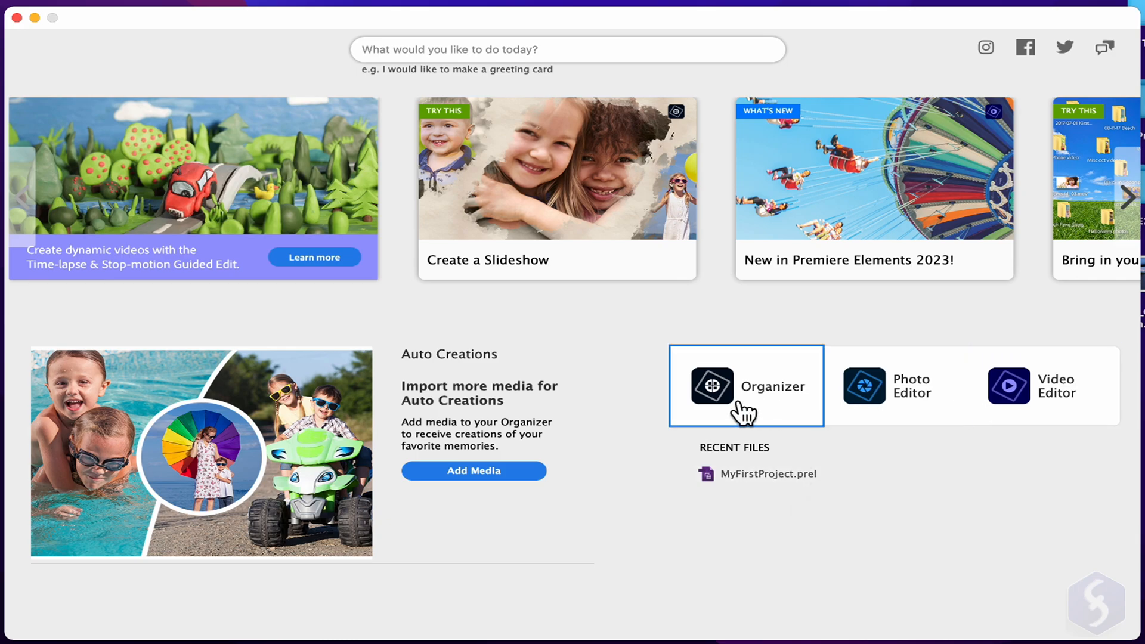
Glance at the Organizer, return home, and start a new Video Editor project
{"action": "left_click", "coordinate": [744, 386]}
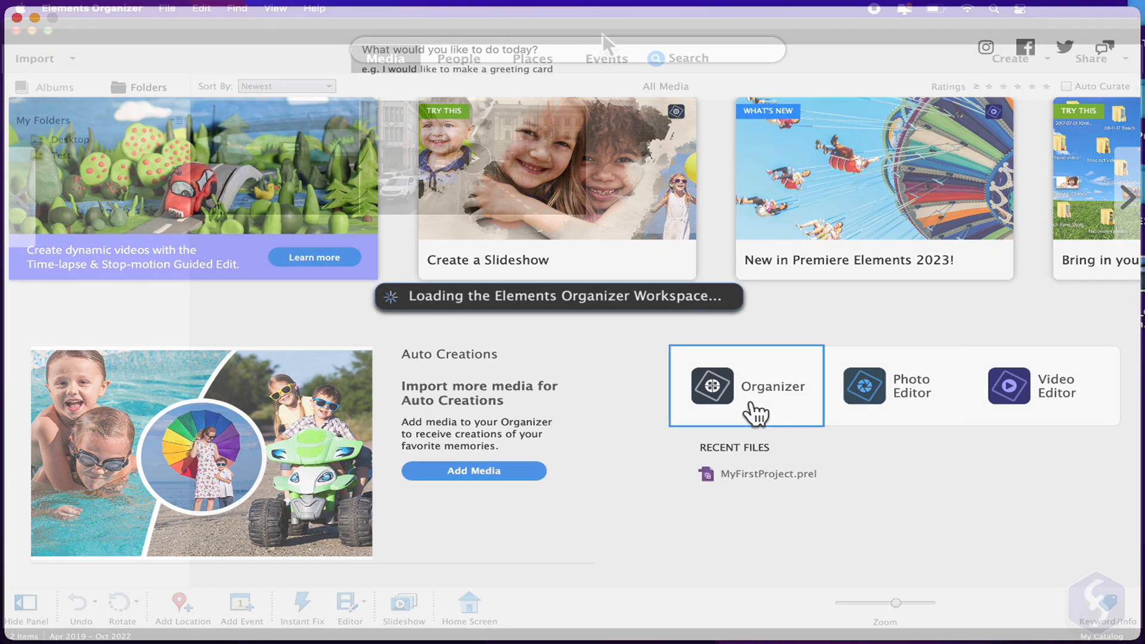
{"action": "left_click", "coordinate": [458, 58]}
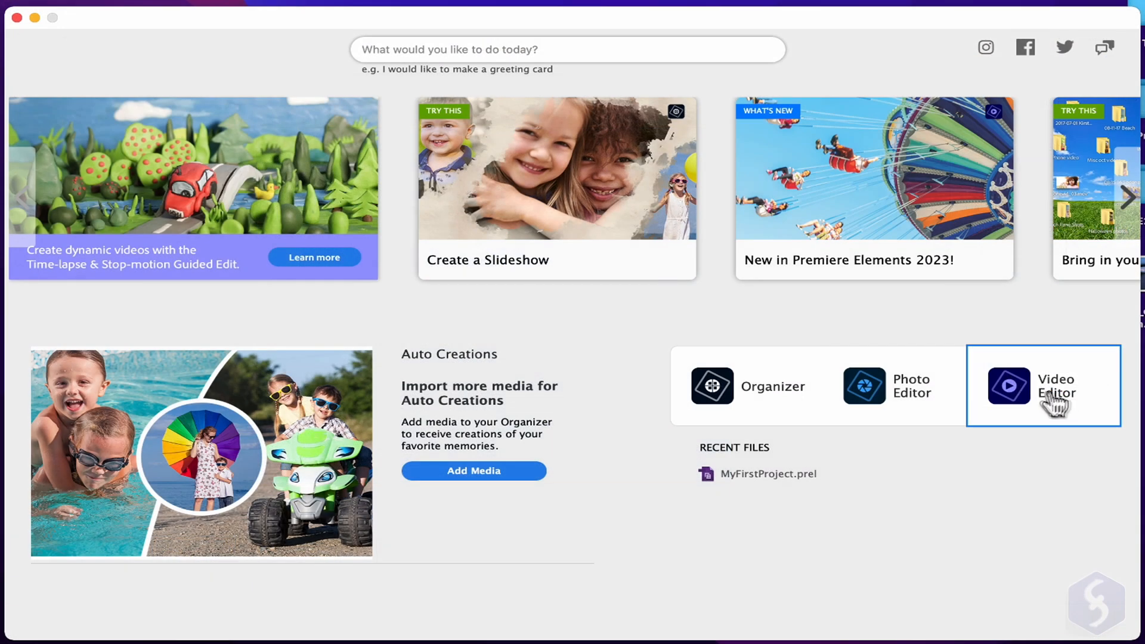
{"action": "left_click", "coordinate": [1043, 386]}
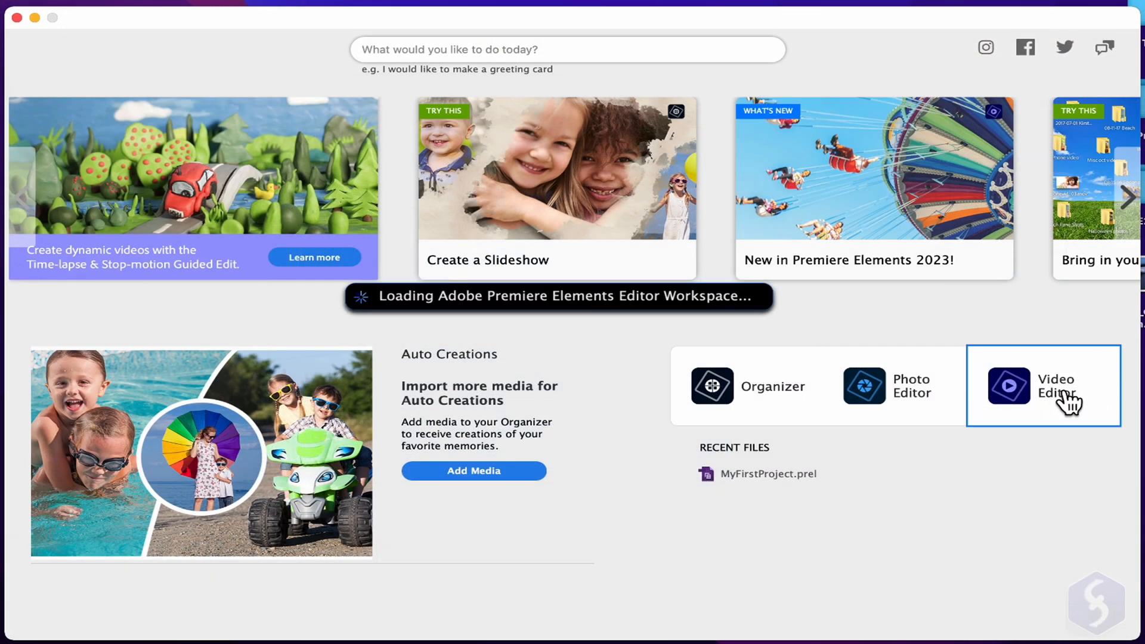
{"action": "left_click", "coordinate": [1043, 386]}
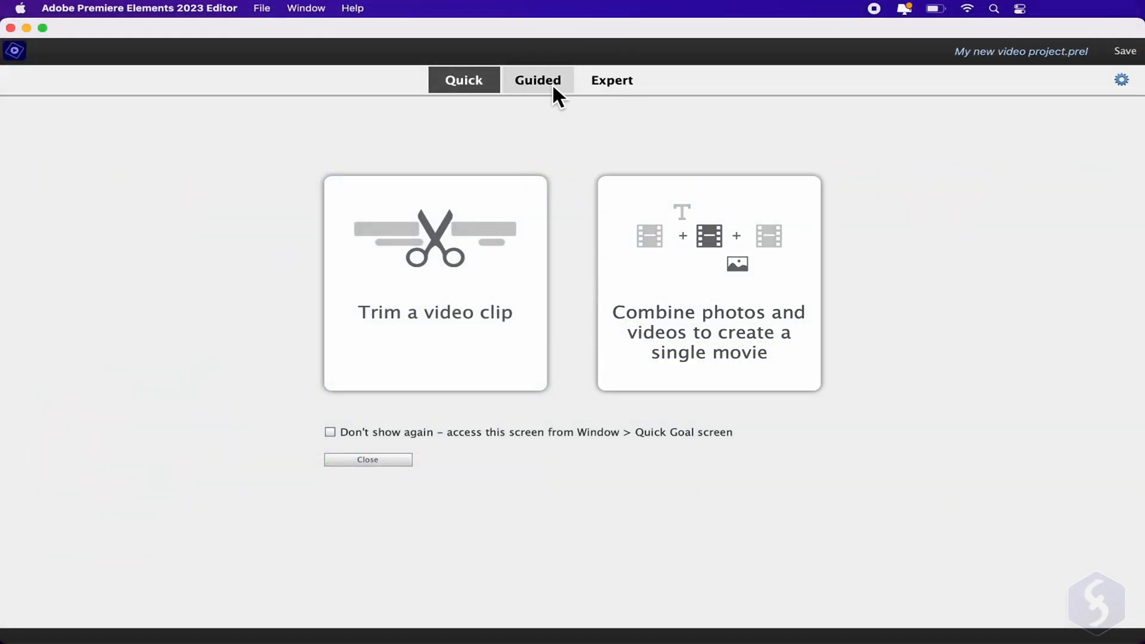
{"action": "mouse_move", "coordinate": [555, 88]}
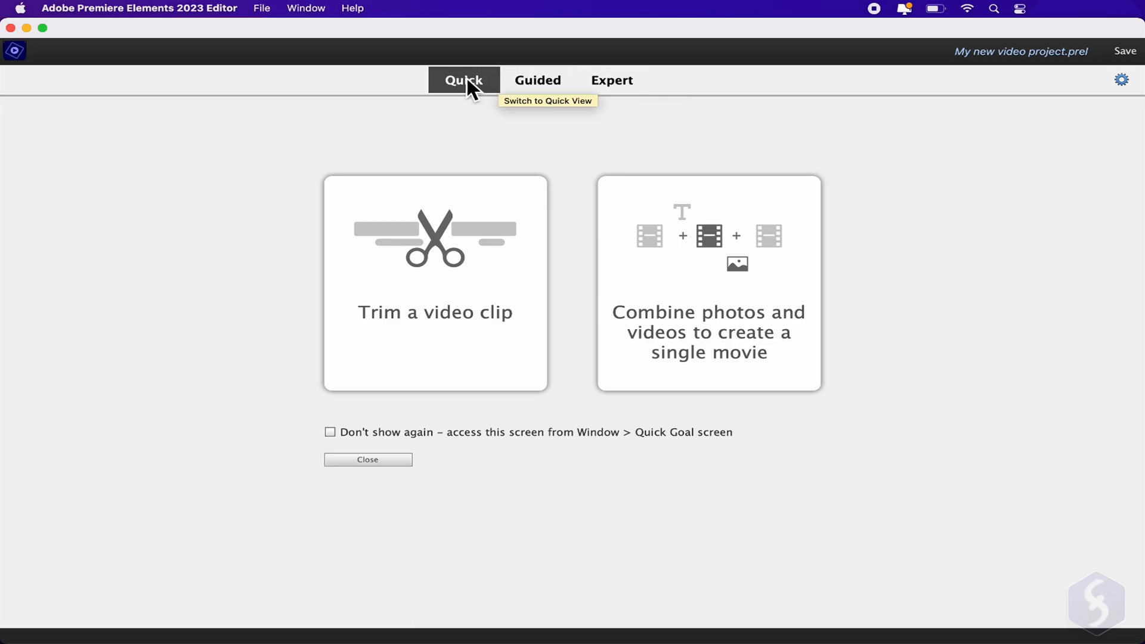
{"action": "mouse_move", "coordinate": [435, 263]}
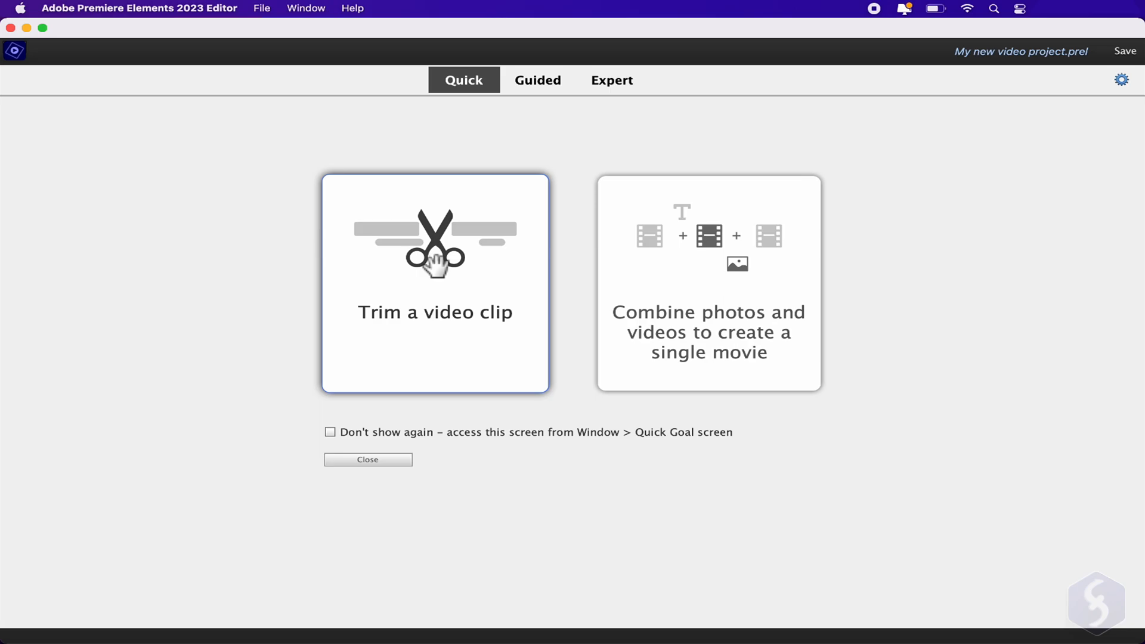
{"action": "mouse_move", "coordinate": [766, 276]}
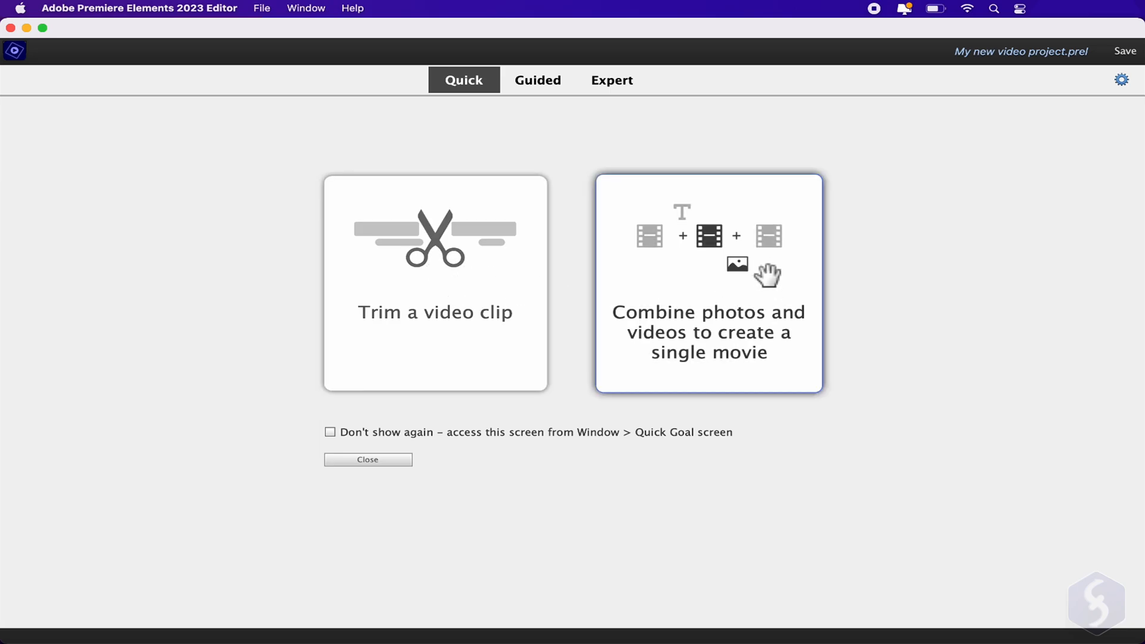
{"action": "mouse_move", "coordinate": [731, 287]}
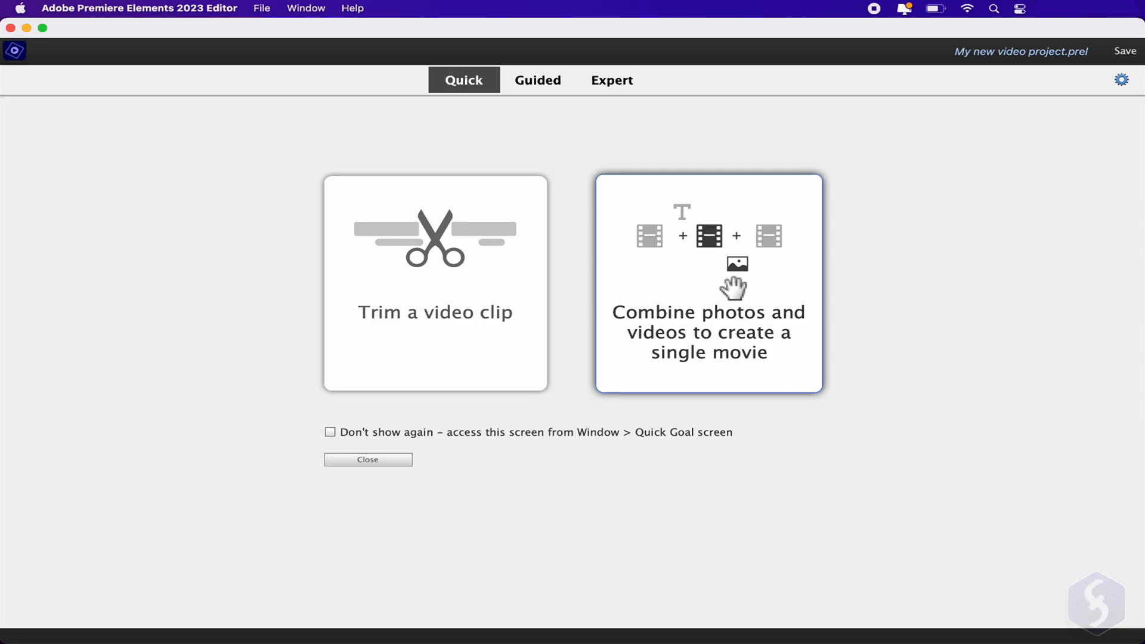
Choose the 'Combine photos and videos to create a single movie' quick goal
{"action": "left_click", "coordinate": [708, 285]}
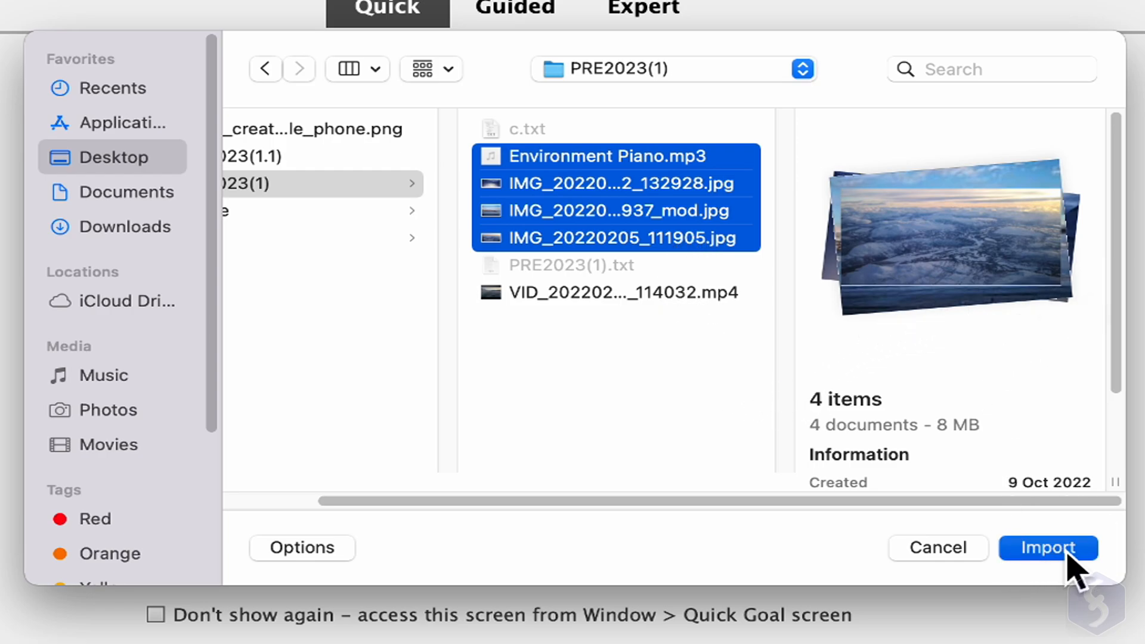
Import the MP3 and three JPGs, changing project settings to match the clips
{"action": "left_click", "coordinate": [1047, 548]}
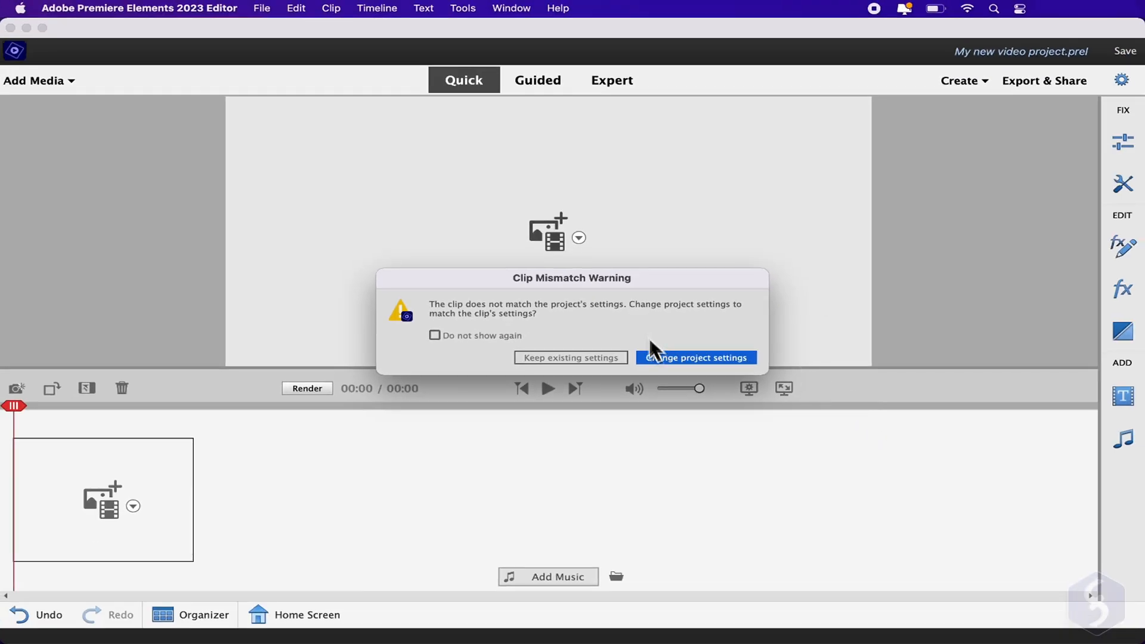
{"action": "left_click", "coordinate": [694, 357]}
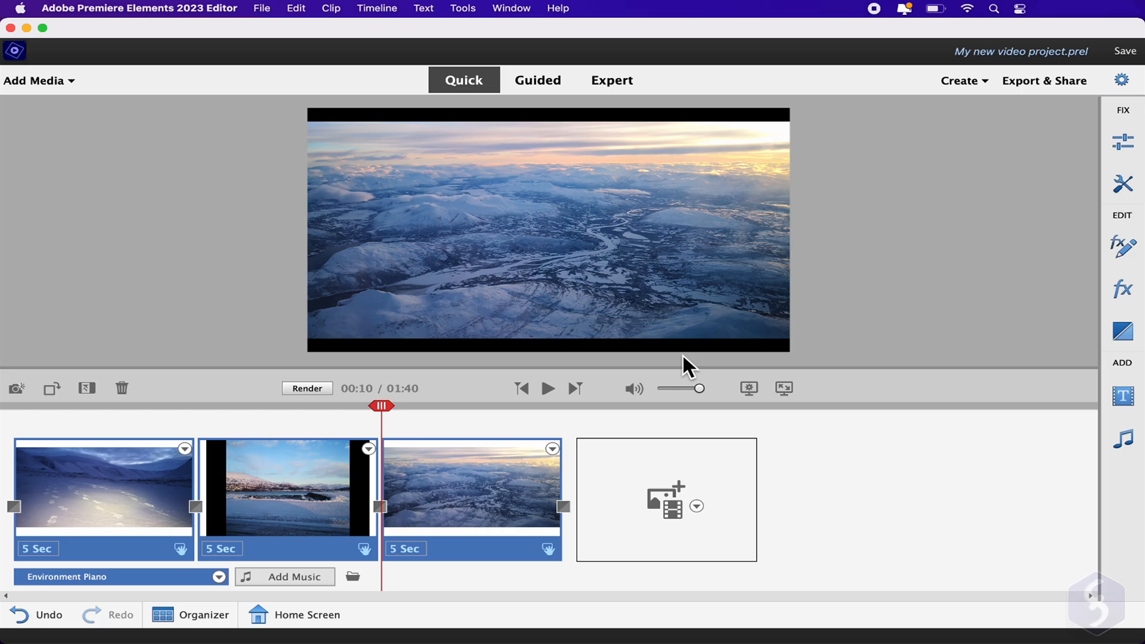
{"action": "mouse_move", "coordinate": [531, 218]}
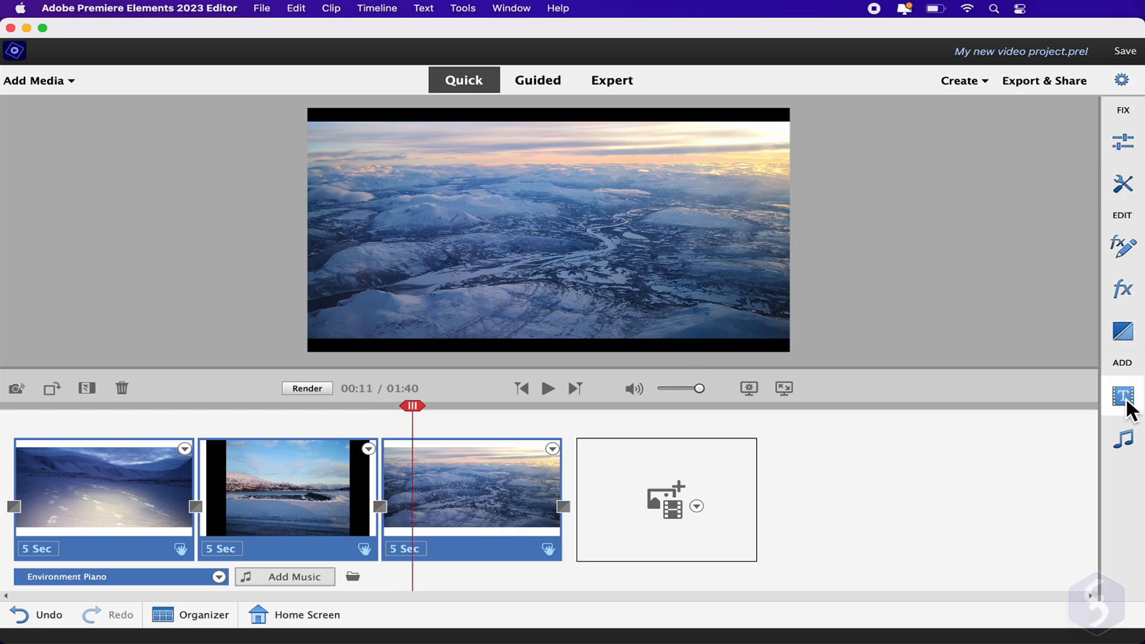
{"action": "mouse_move", "coordinate": [372, 531]}
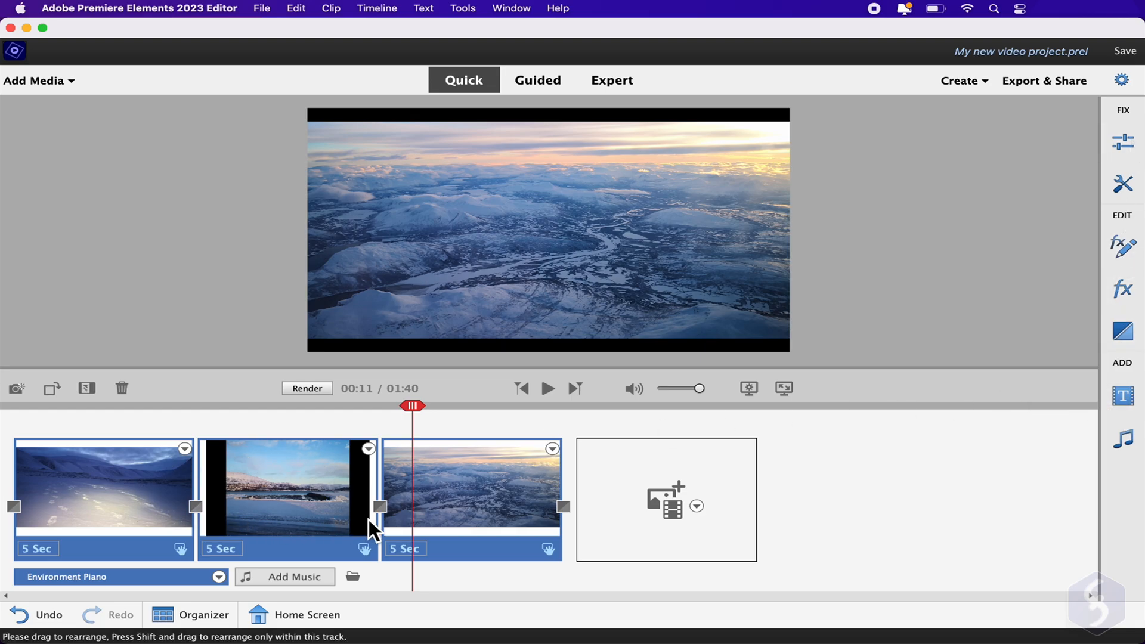
{"action": "mouse_move", "coordinate": [463, 508]}
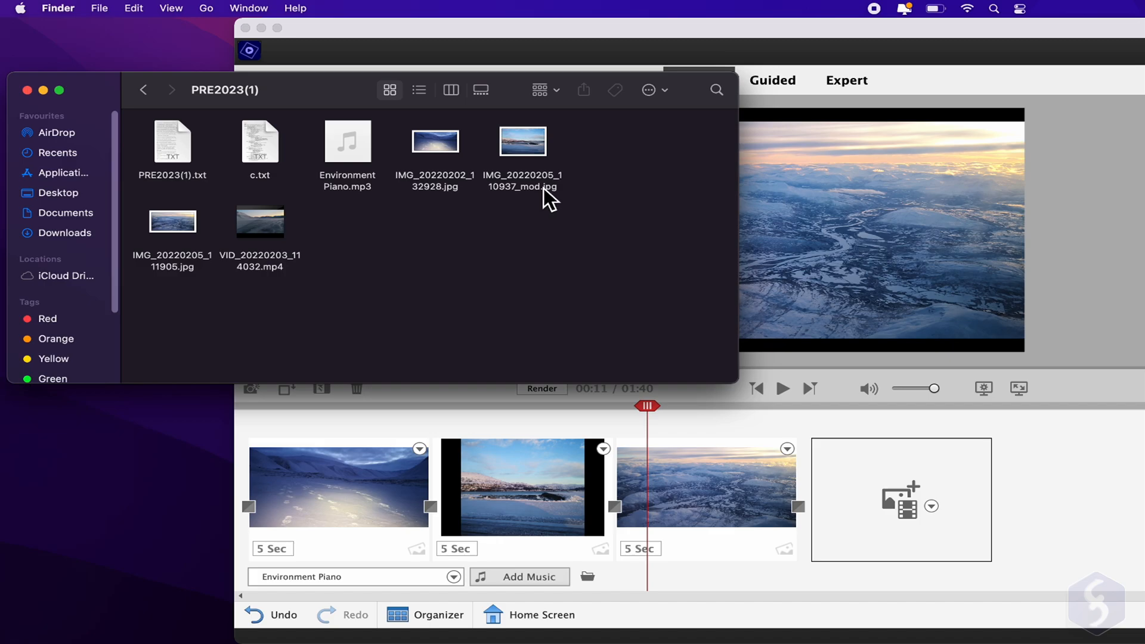
Select the VID mp4 file in the PRE2023(1) Finder folder
{"action": "left_click", "coordinate": [260, 222]}
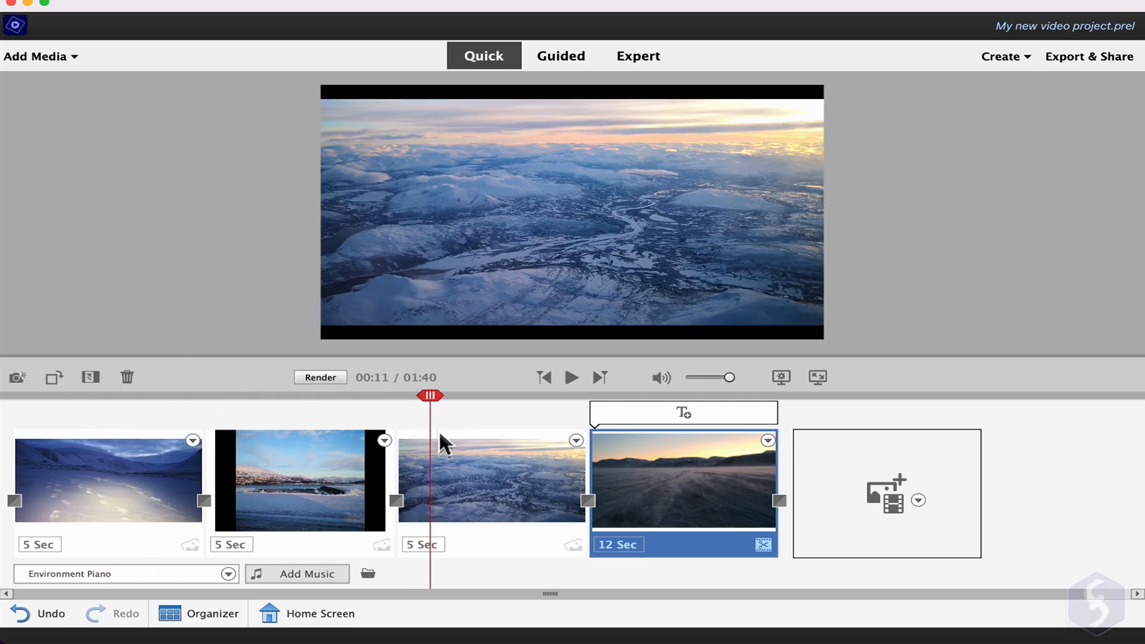
Select the photo clips and pick Environment Piano as the background music
{"action": "left_click", "coordinate": [107, 478]}
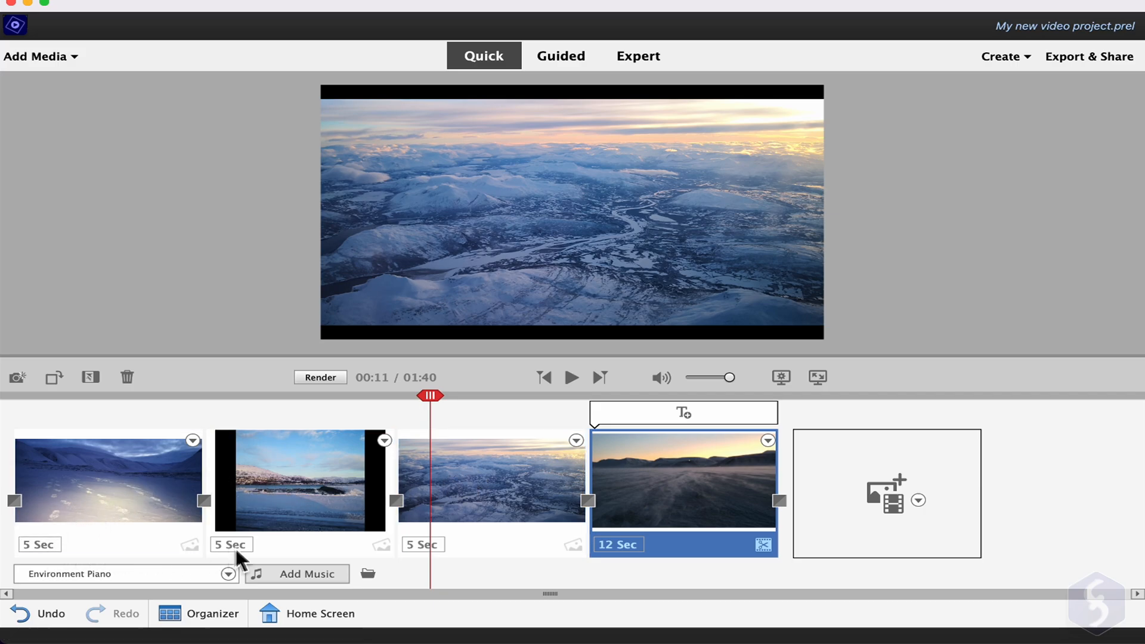
{"action": "mouse_move", "coordinate": [621, 559]}
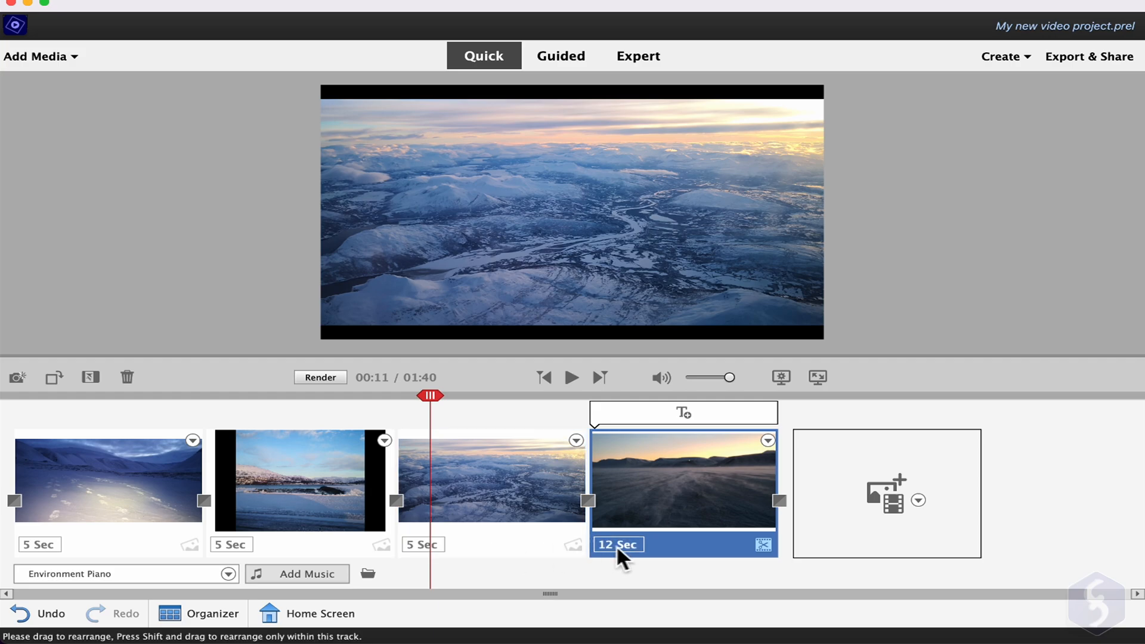
{"action": "left_click", "coordinate": [108, 482]}
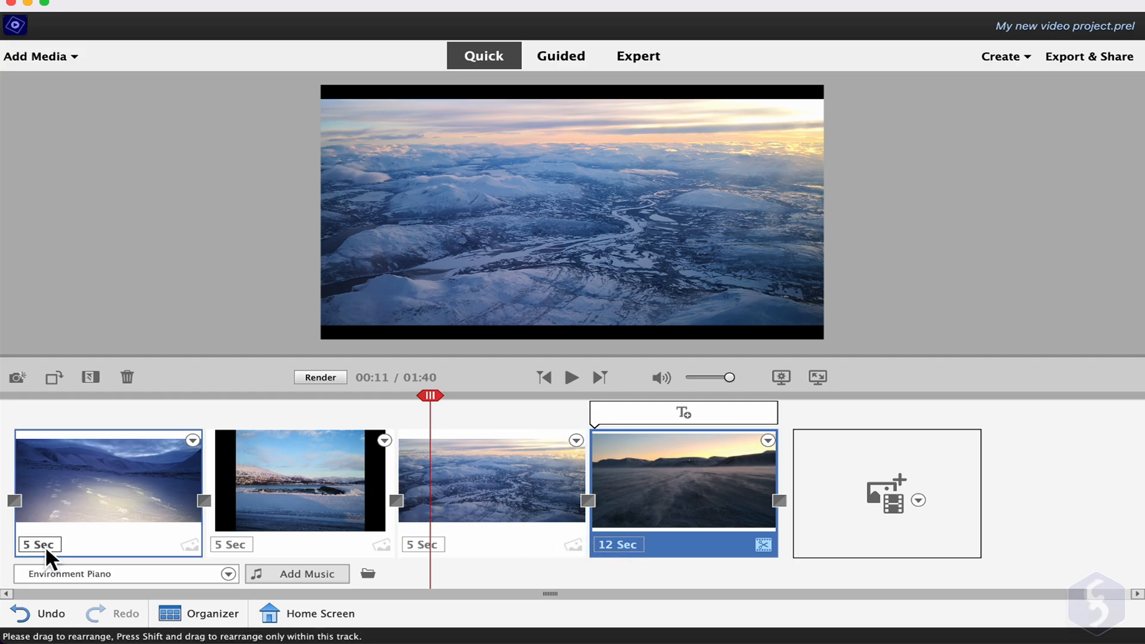
{"action": "left_click", "coordinate": [300, 482]}
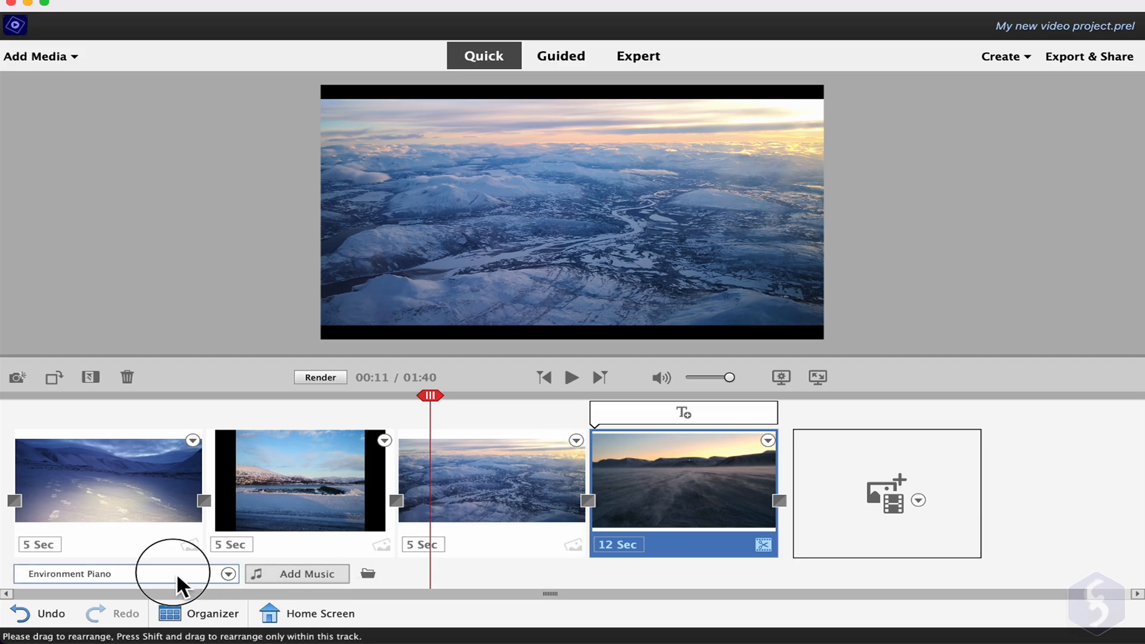
{"action": "left_click", "coordinate": [110, 573]}
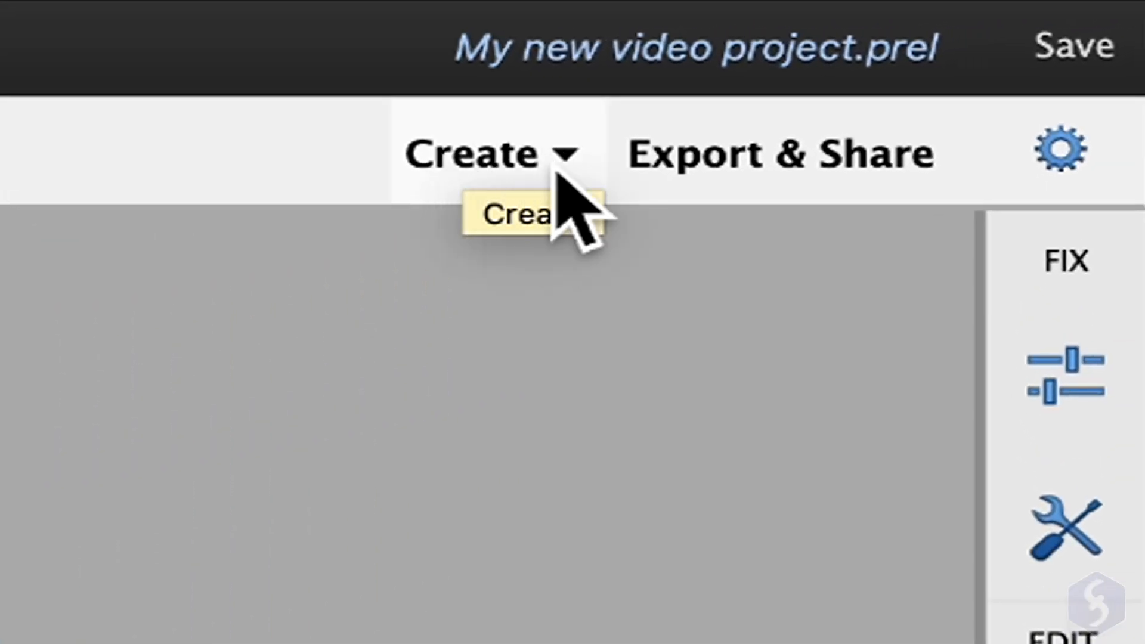
{"action": "left_click", "coordinate": [482, 153]}
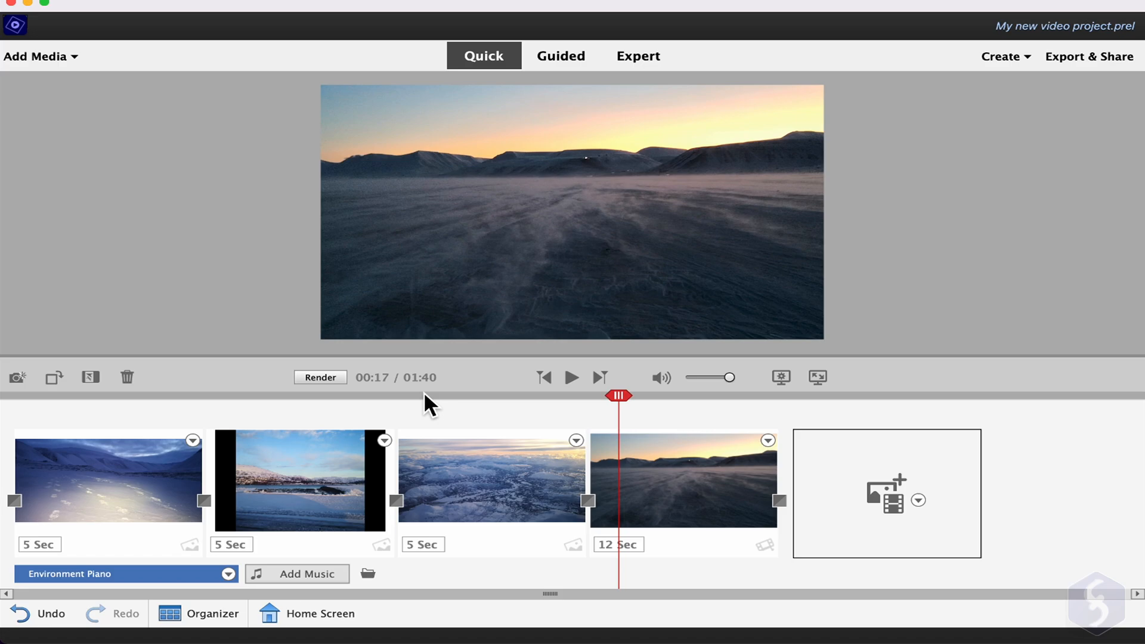
Move the aerial clip to the start, undo and redo it, then show Home Screen
{"action": "left_click", "coordinate": [572, 378]}
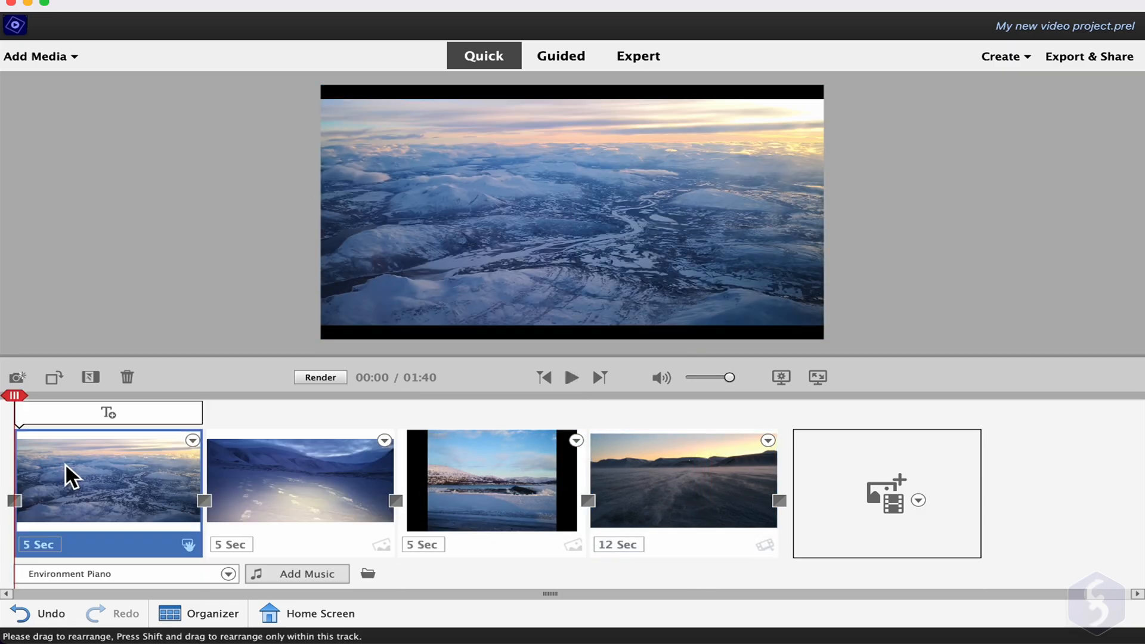
{"action": "mouse_move", "coordinate": [124, 626]}
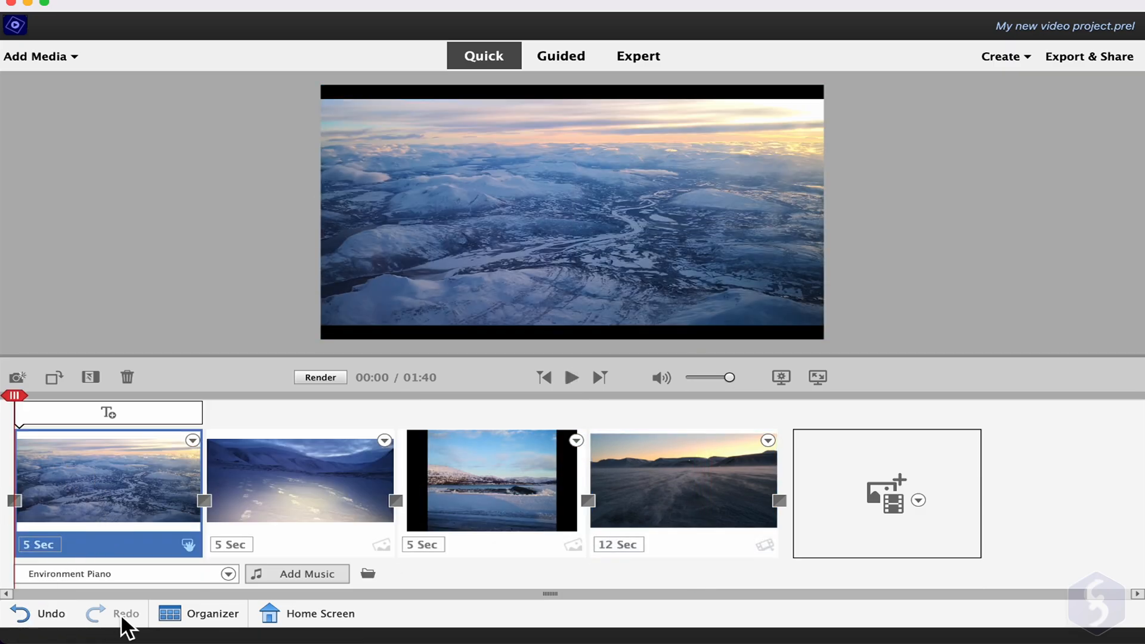
{"action": "left_click", "coordinate": [41, 613]}
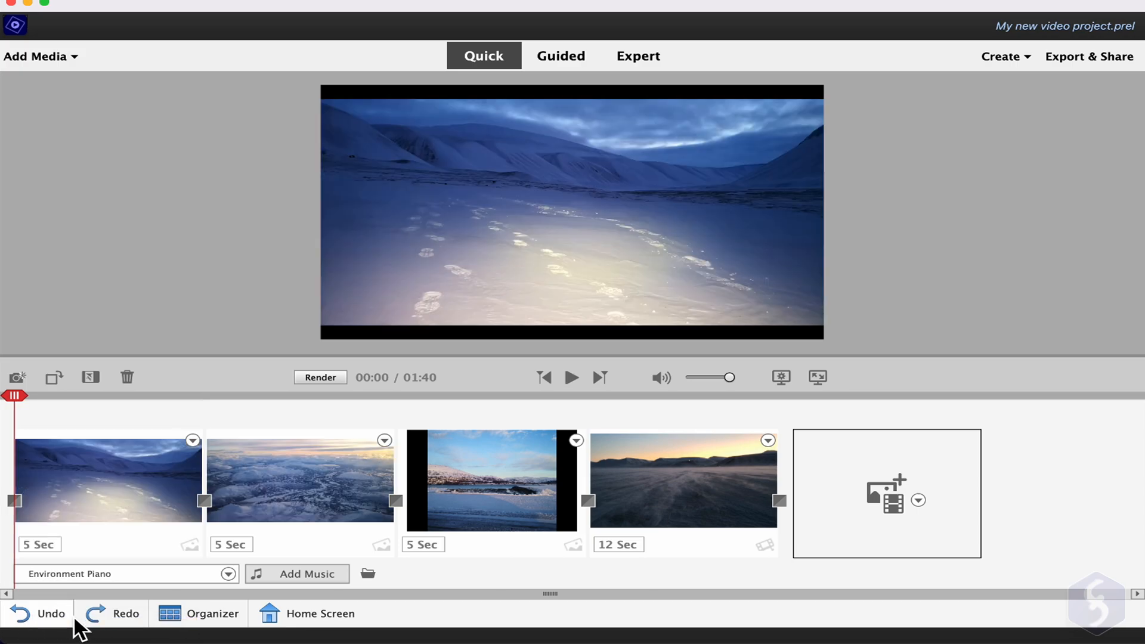
{"action": "mouse_move", "coordinate": [111, 626]}
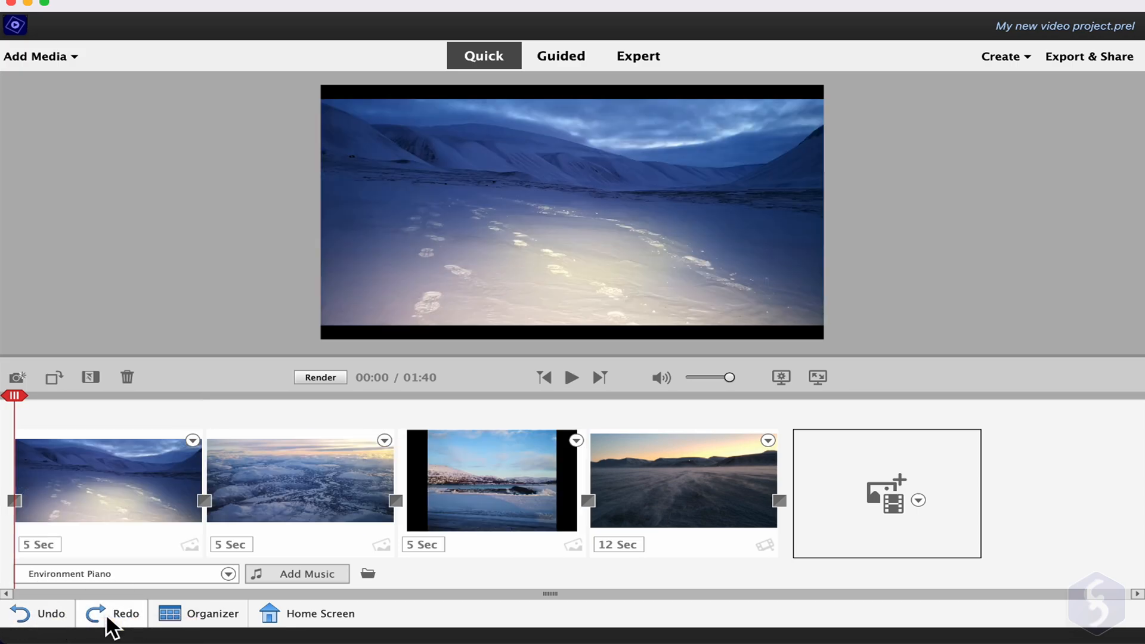
{"action": "left_click", "coordinate": [126, 613]}
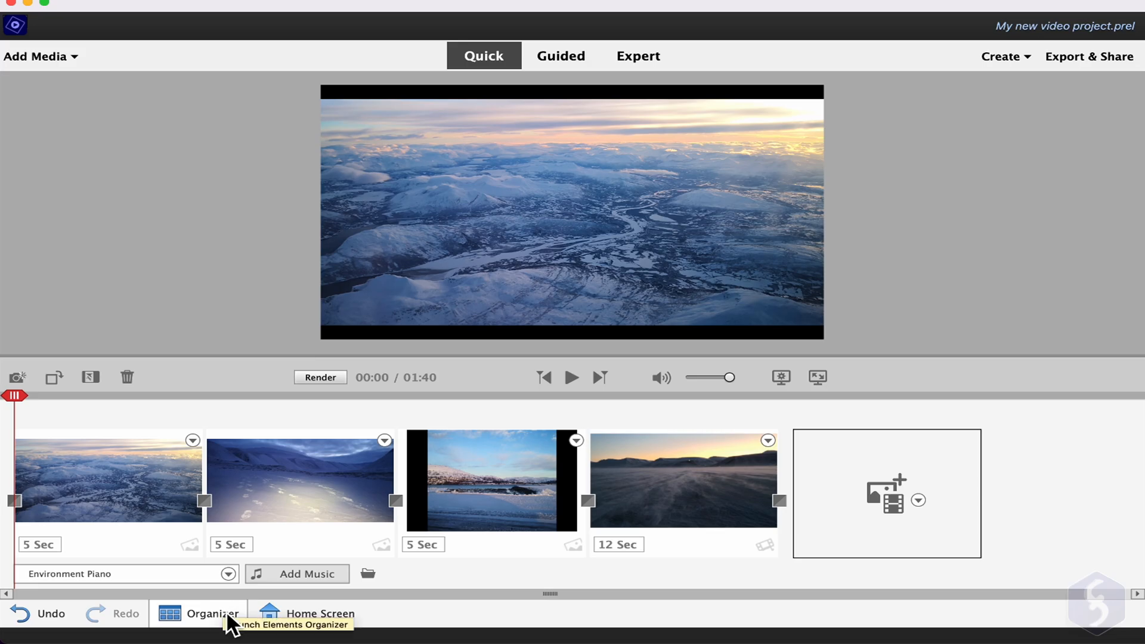
{"action": "mouse_move", "coordinate": [308, 627]}
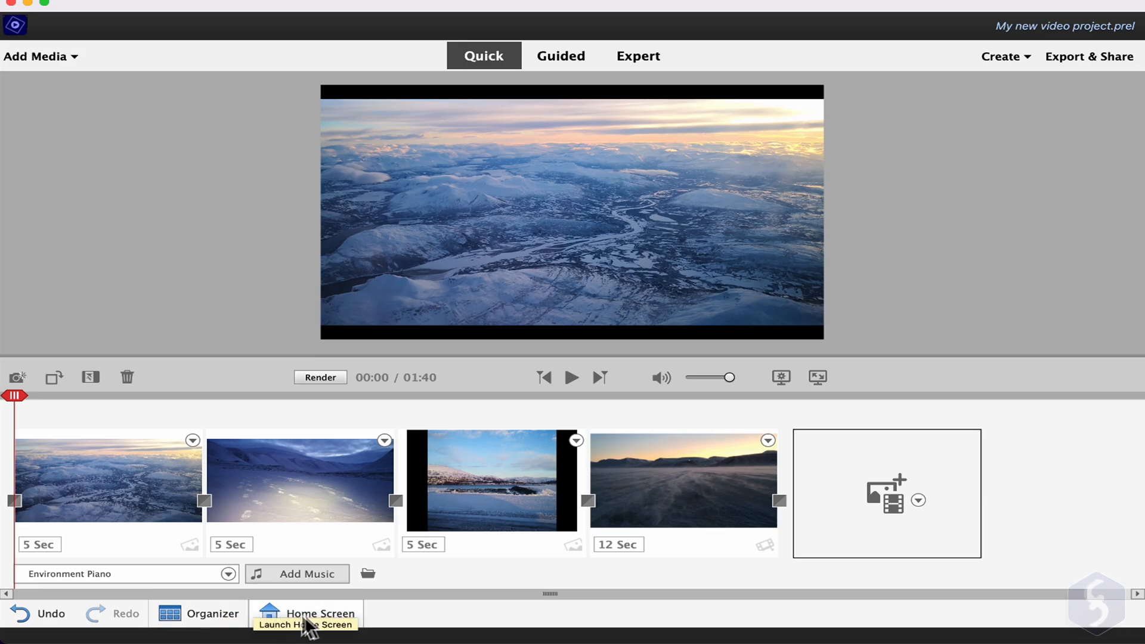
{"action": "left_click", "coordinate": [317, 613]}
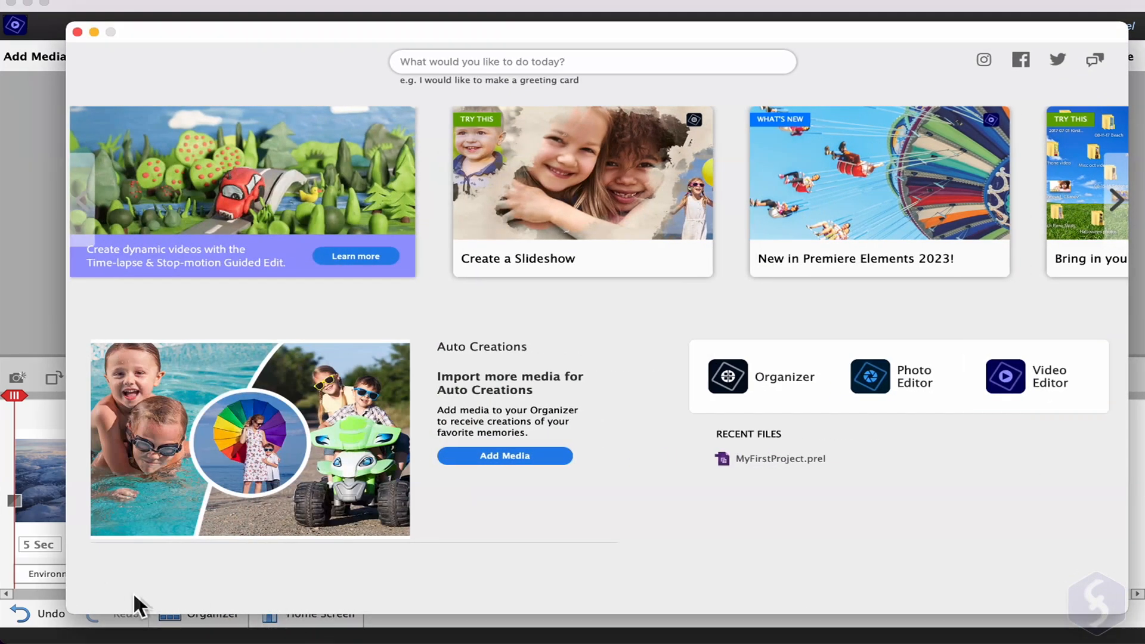
{"action": "mouse_move", "coordinate": [136, 124]}
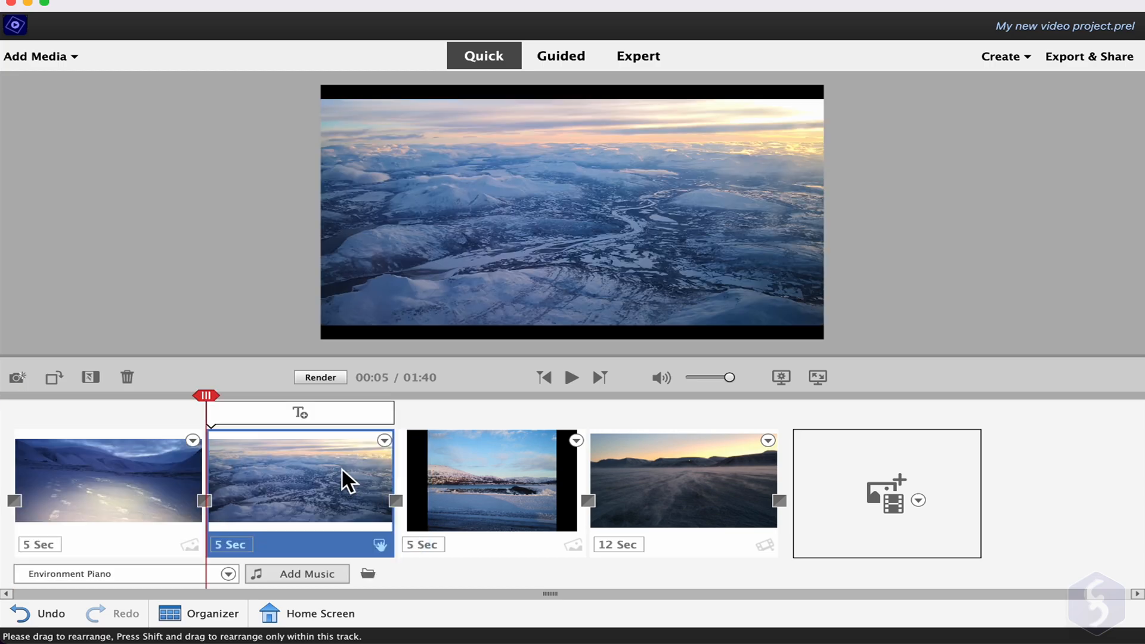
{"action": "mouse_move", "coordinate": [319, 481]}
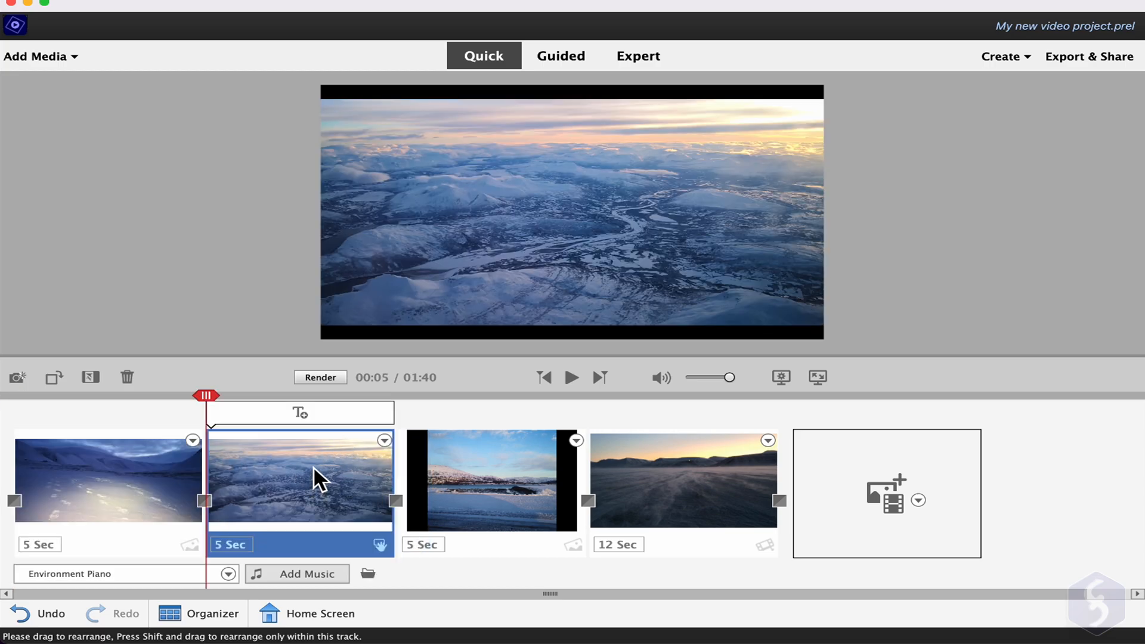
Rotate and auto-reframe the sunset clip, then delete the lake clip
{"action": "right_click", "coordinate": [299, 479]}
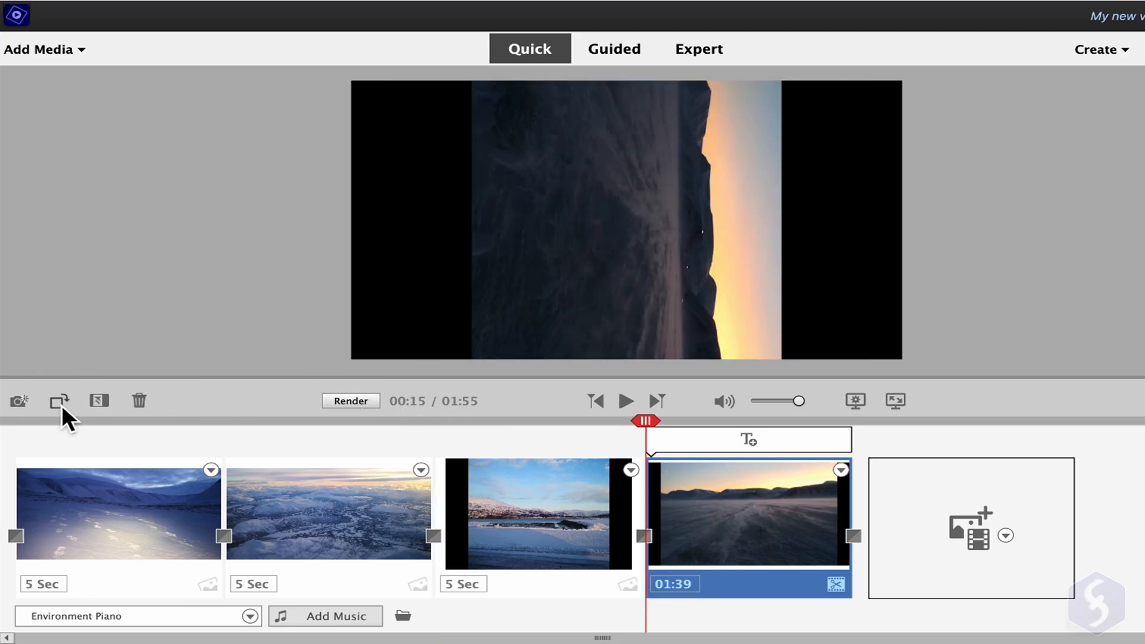
{"action": "left_click", "coordinate": [60, 400]}
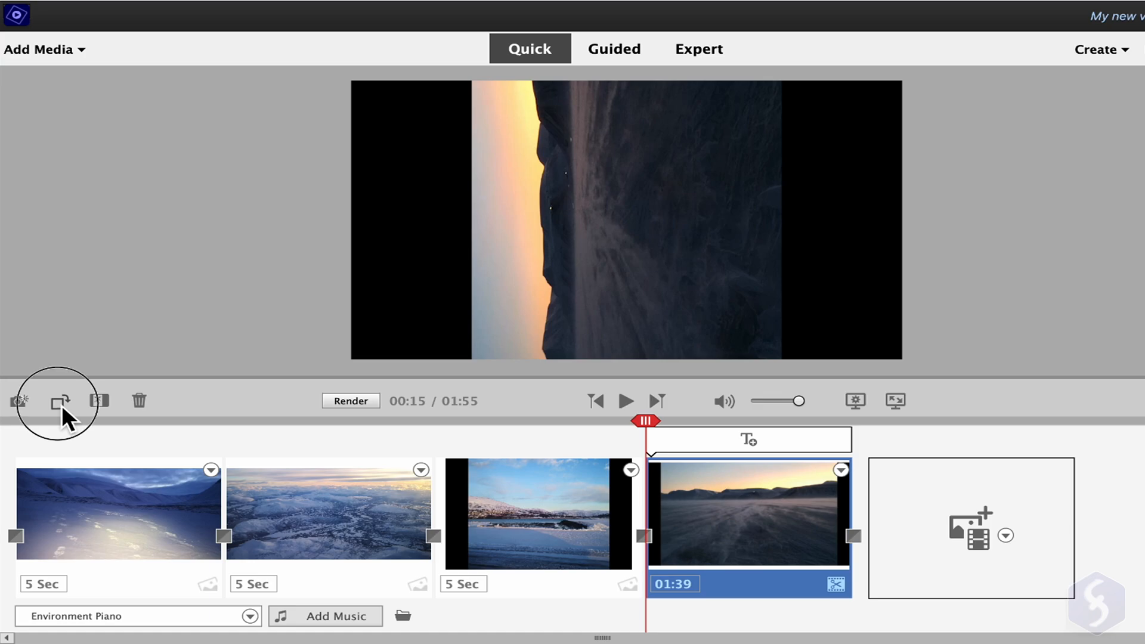
{"action": "mouse_move", "coordinate": [101, 400]}
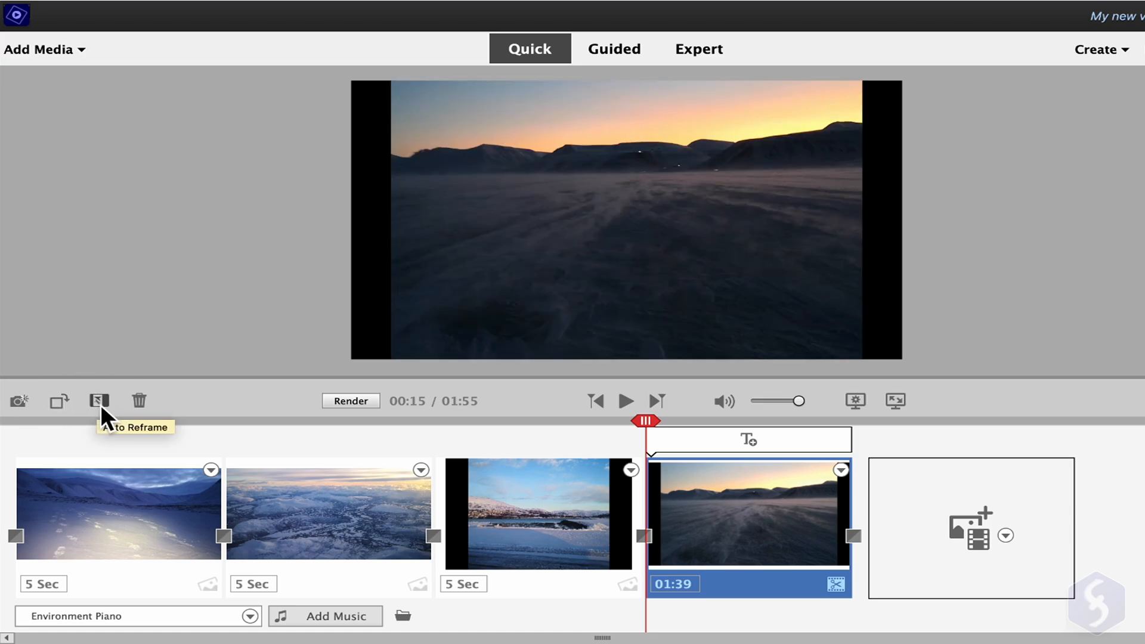
{"action": "left_click", "coordinate": [538, 513]}
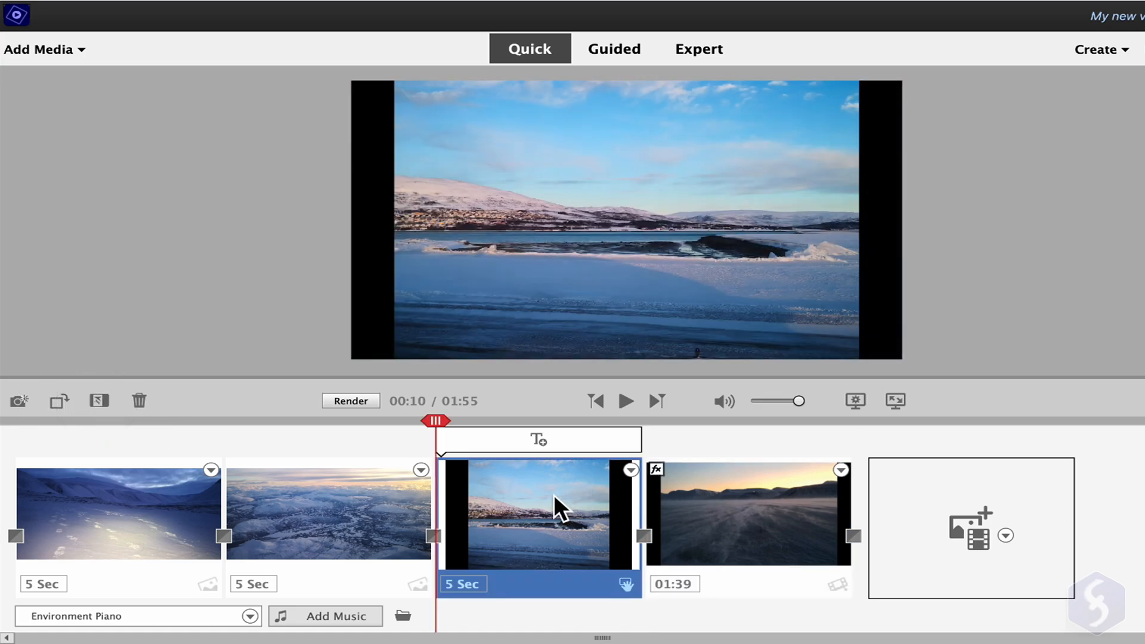
{"action": "left_click", "coordinate": [139, 400]}
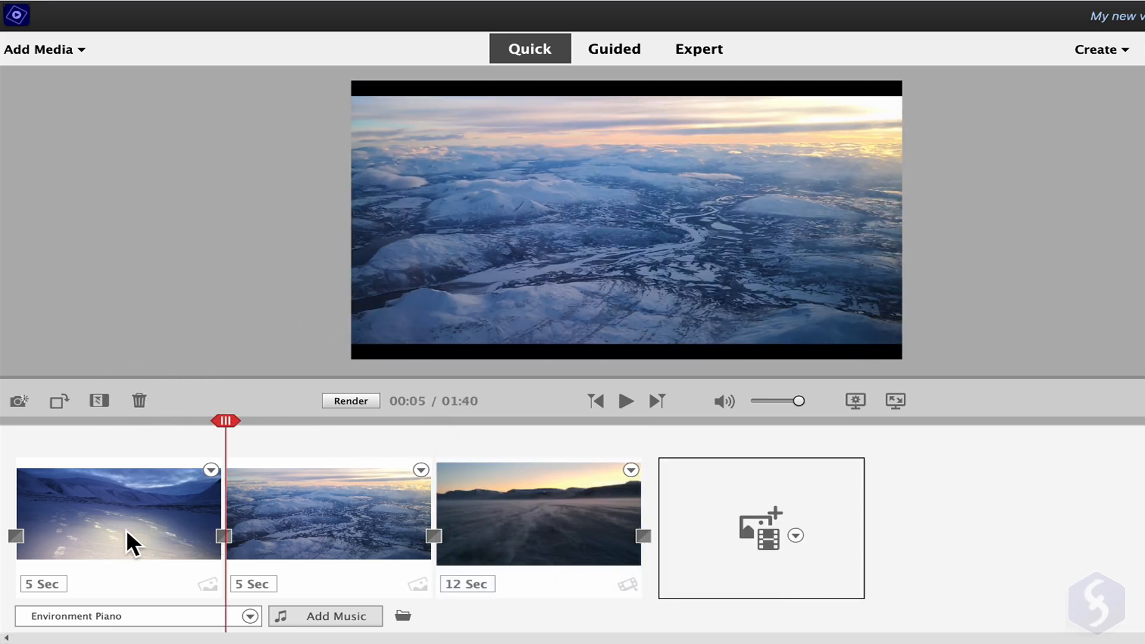
Check the footprints clip's duration, then widen the sunset clip's kept Smart Trim scene
{"action": "left_click", "coordinate": [117, 513]}
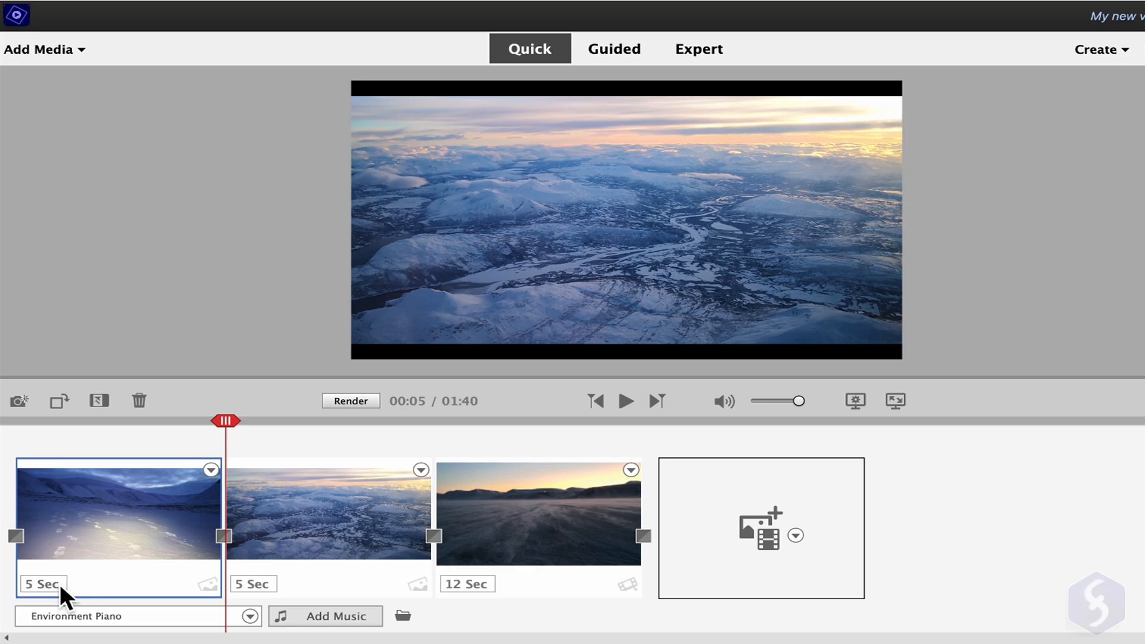
{"action": "left_click", "coordinate": [42, 583]}
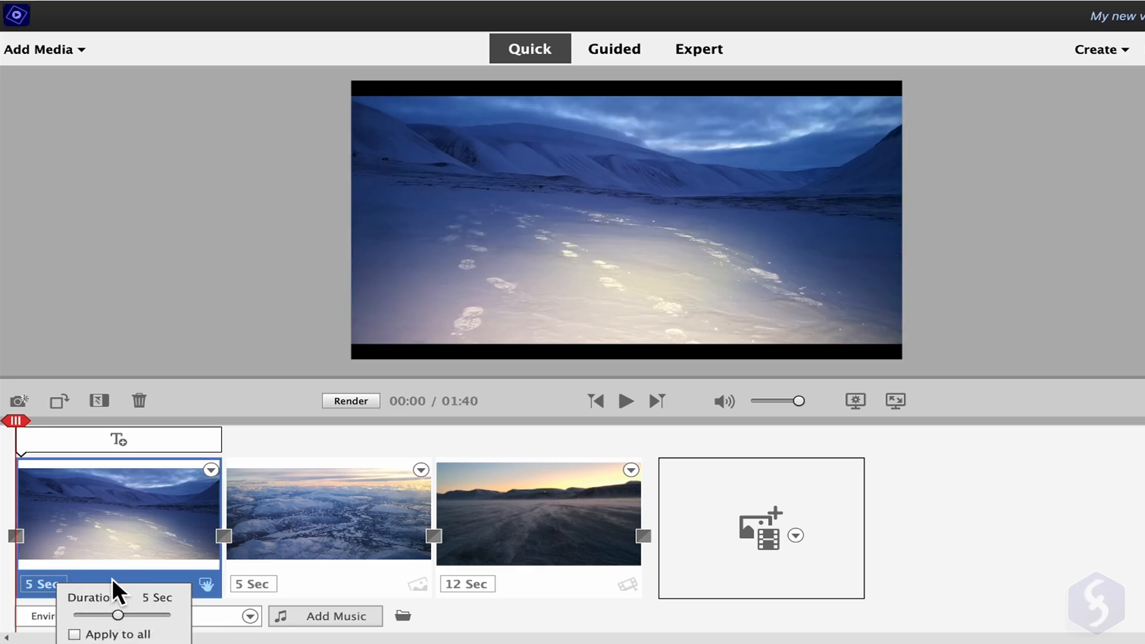
{"action": "left_click", "coordinate": [536, 511]}
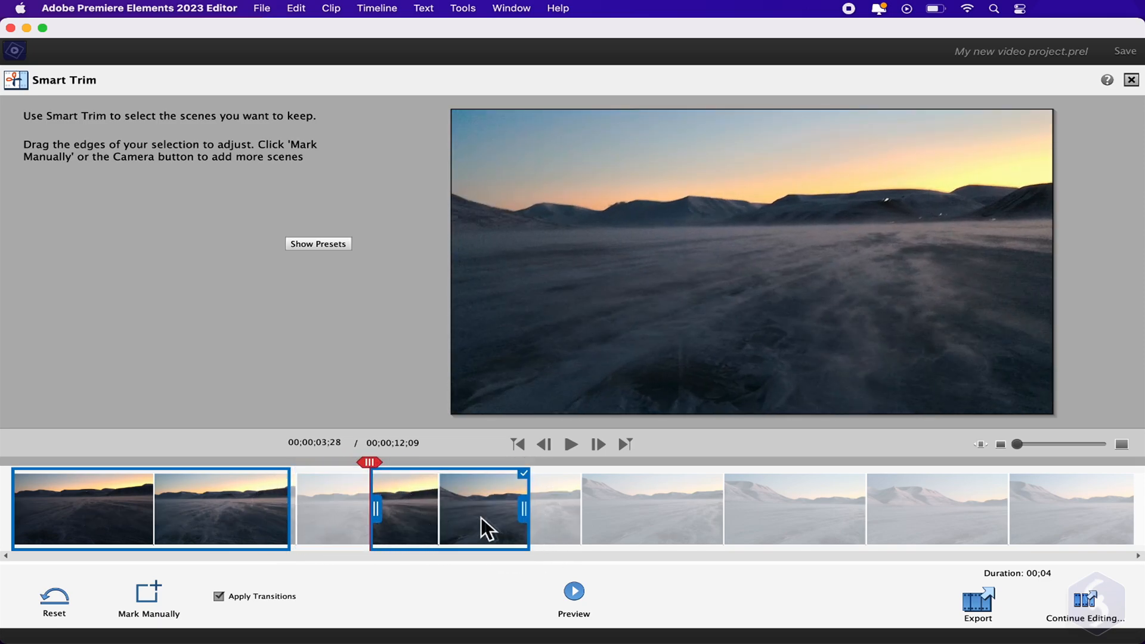
{"action": "left_click", "coordinate": [574, 591]}
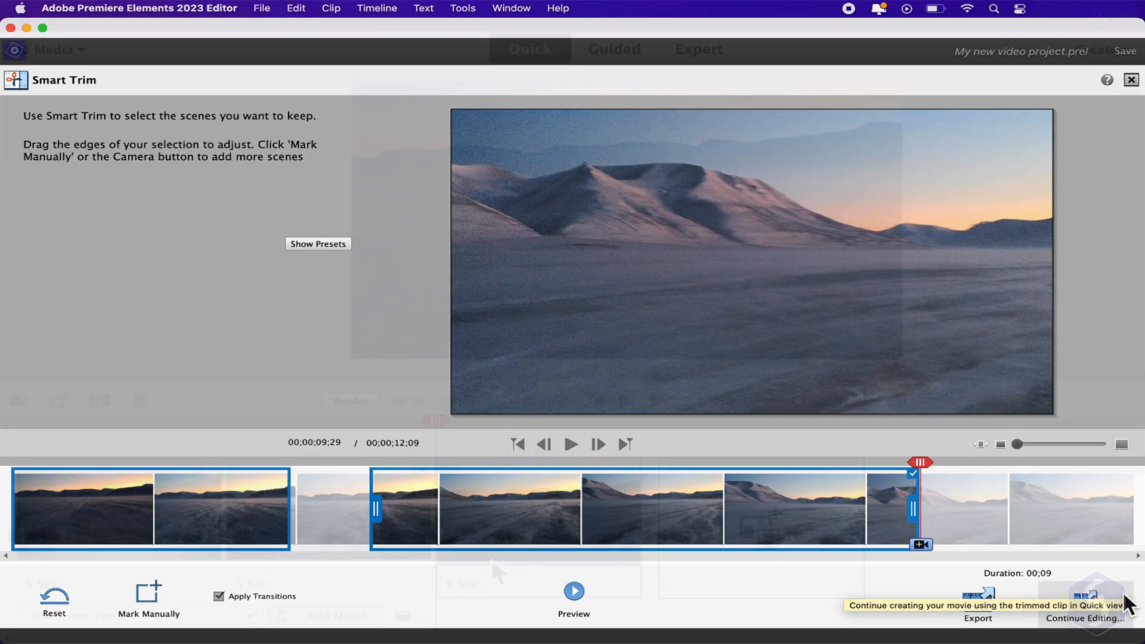
Return to the timeline and set the 9-second sunset clip's Time Stretch speed to 100%
{"action": "left_click", "coordinate": [1085, 617]}
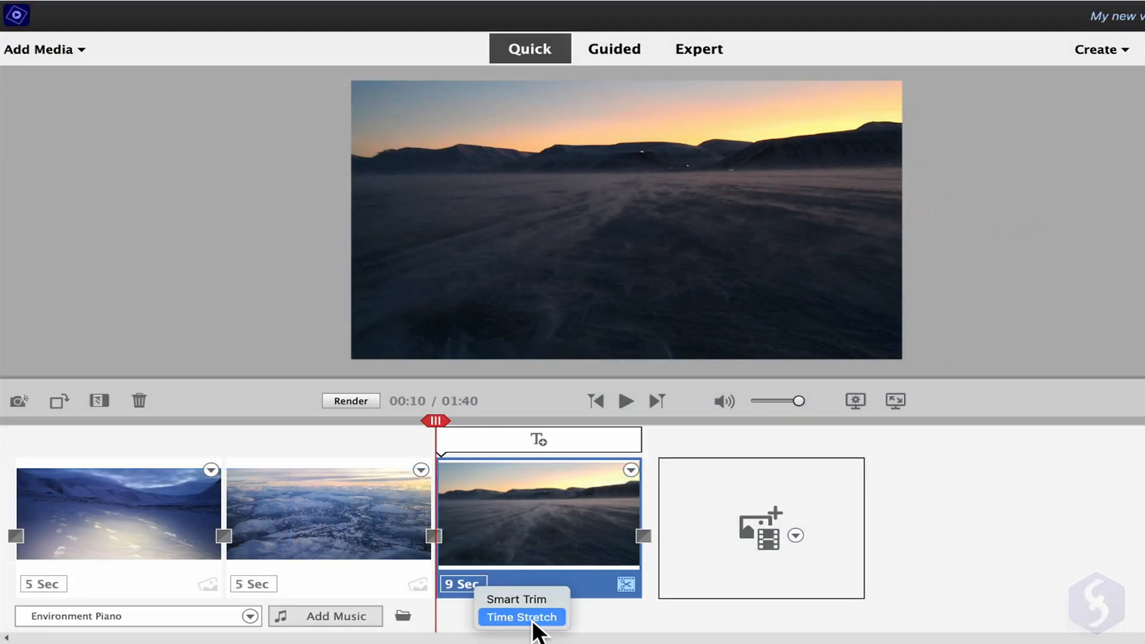
{"action": "left_click", "coordinate": [522, 617]}
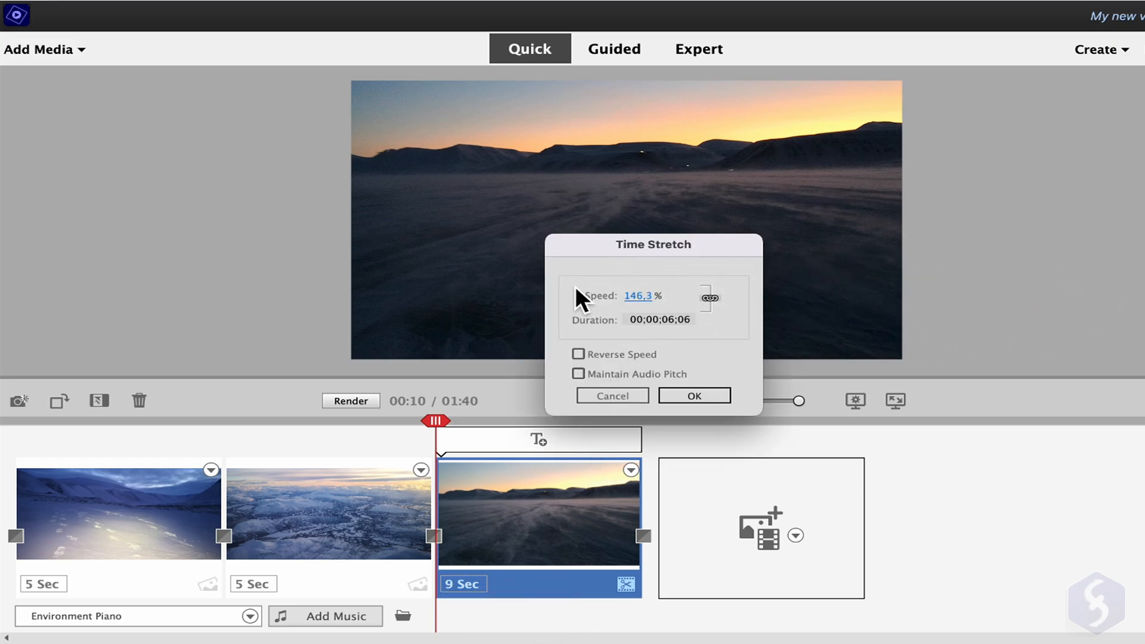
{"action": "left_click", "coordinate": [692, 395]}
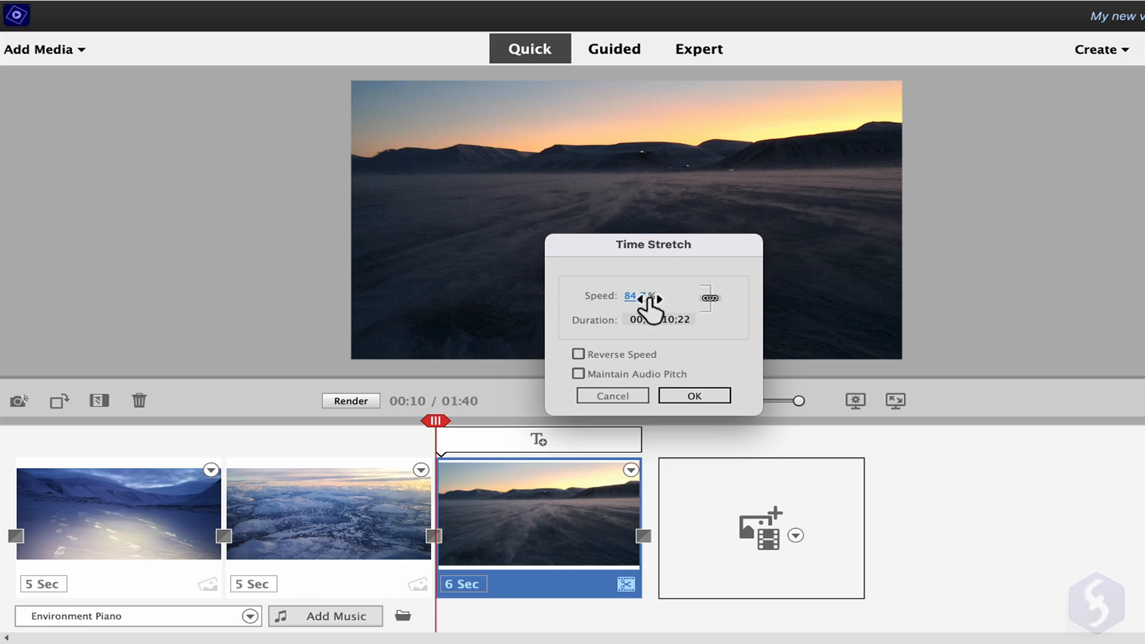
{"action": "left_click", "coordinate": [693, 394]}
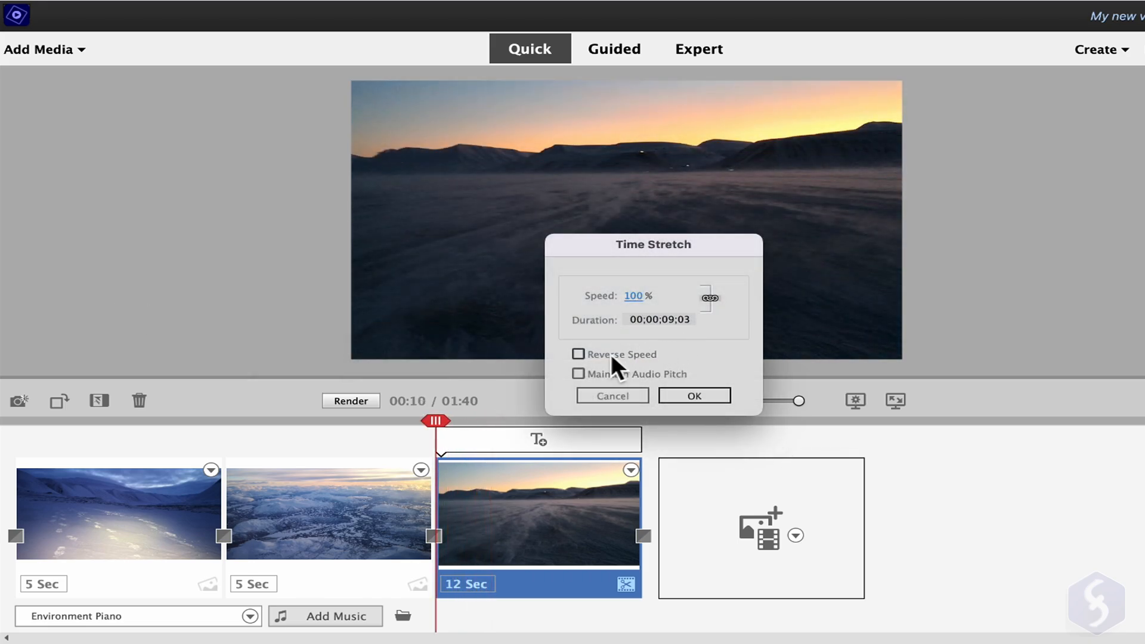
{"action": "mouse_move", "coordinate": [632, 376]}
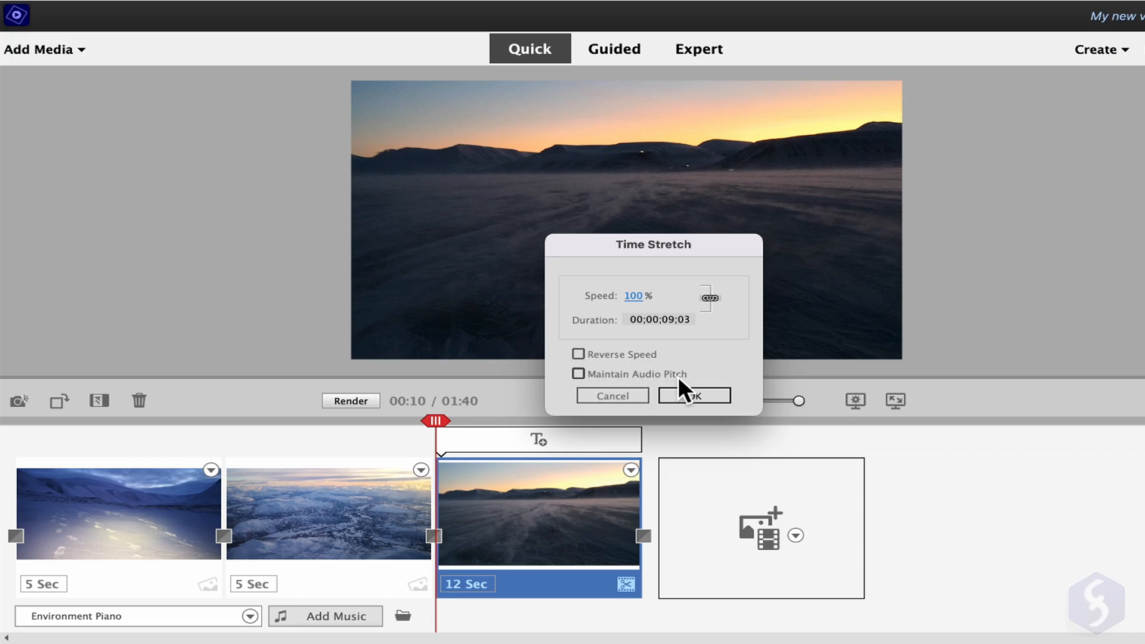
{"action": "left_click", "coordinate": [692, 395]}
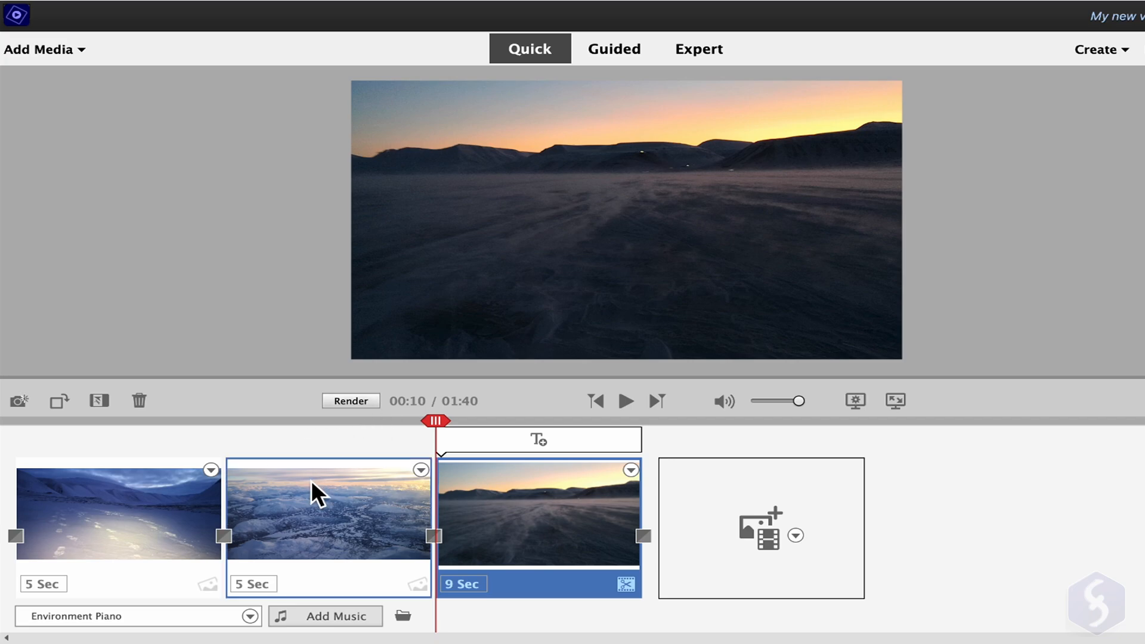
{"action": "left_click", "coordinate": [328, 510]}
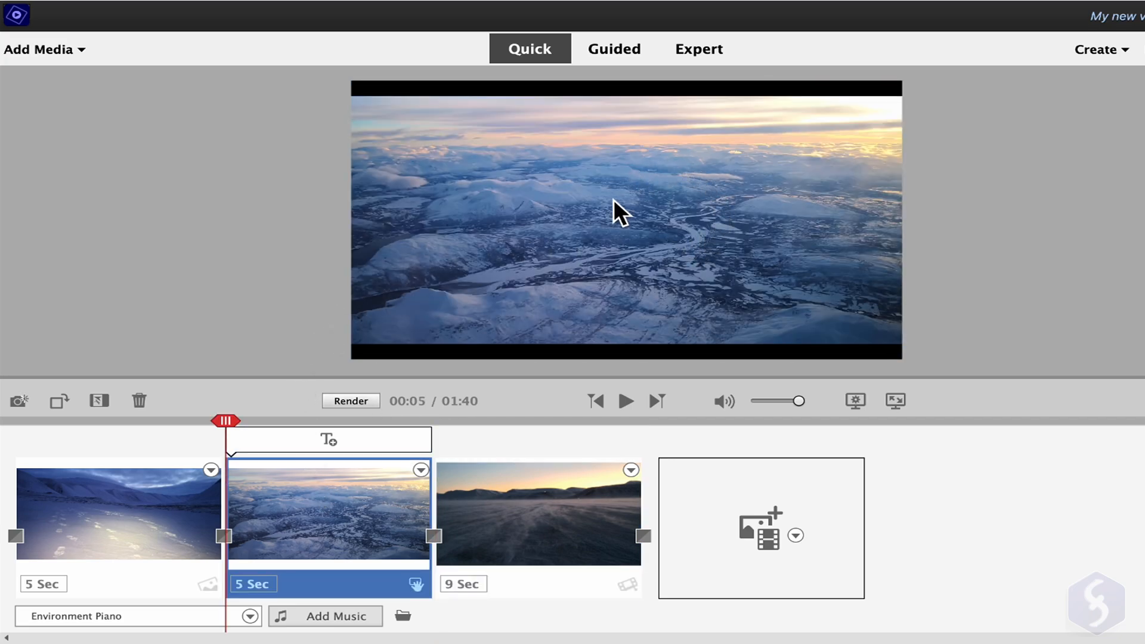
{"action": "left_click", "coordinate": [619, 205]}
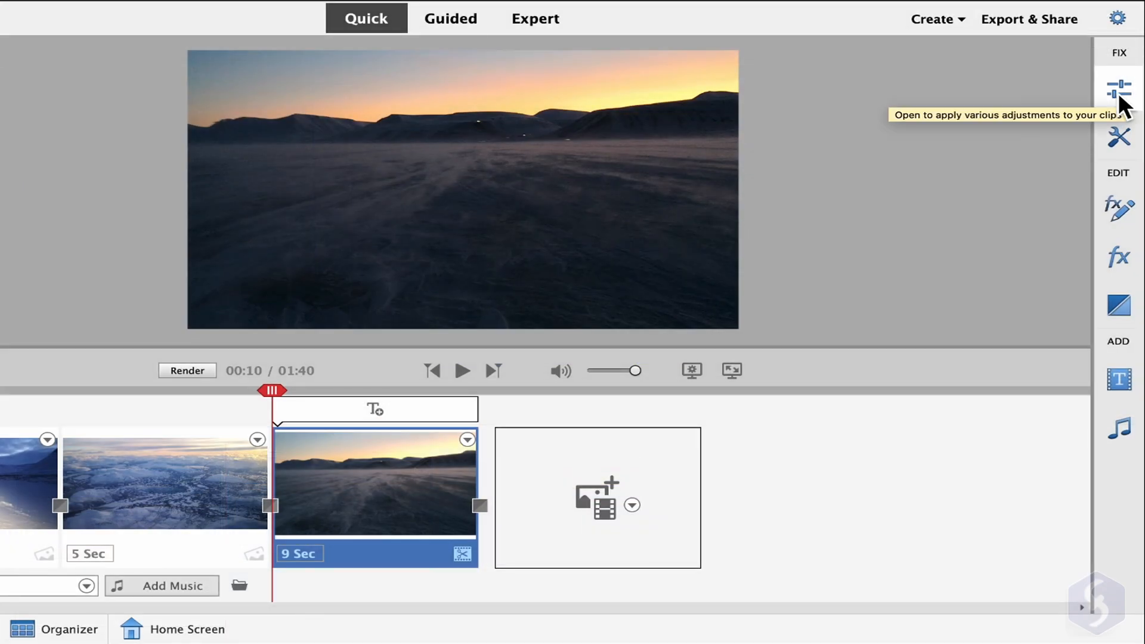
{"action": "mouse_move", "coordinate": [1118, 257]}
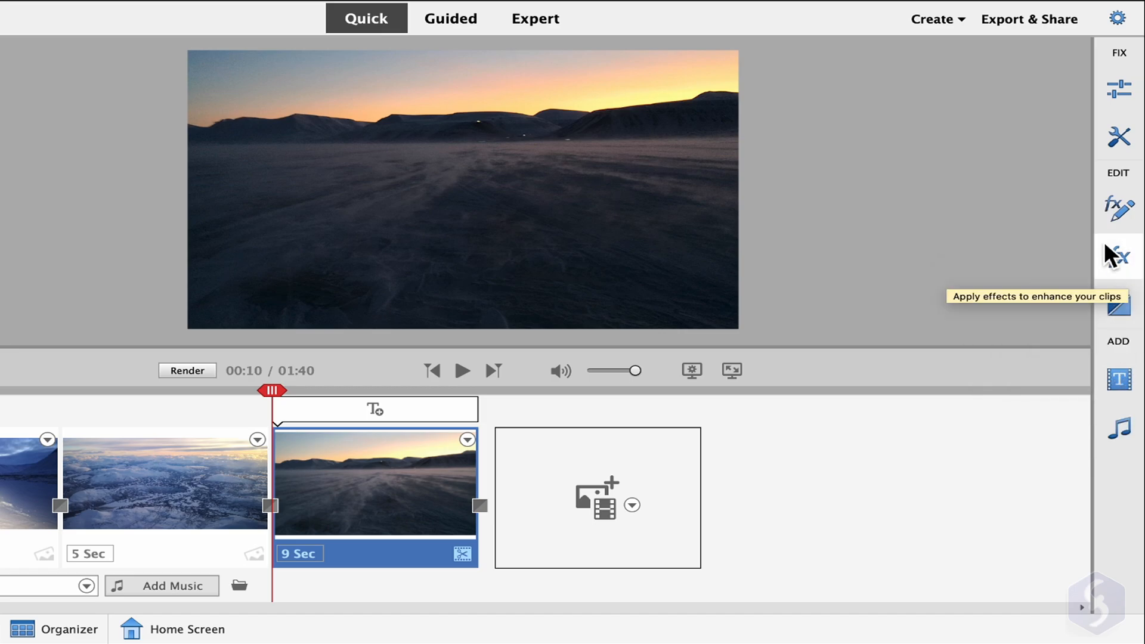
{"action": "mouse_move", "coordinate": [1118, 137]}
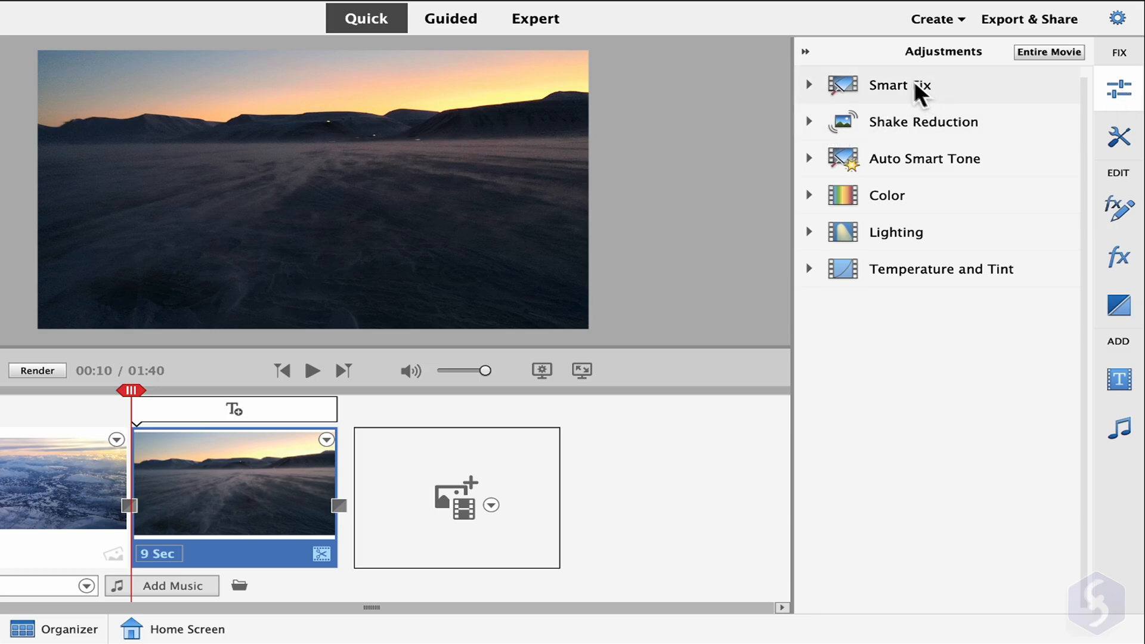
{"action": "mouse_move", "coordinate": [927, 248]}
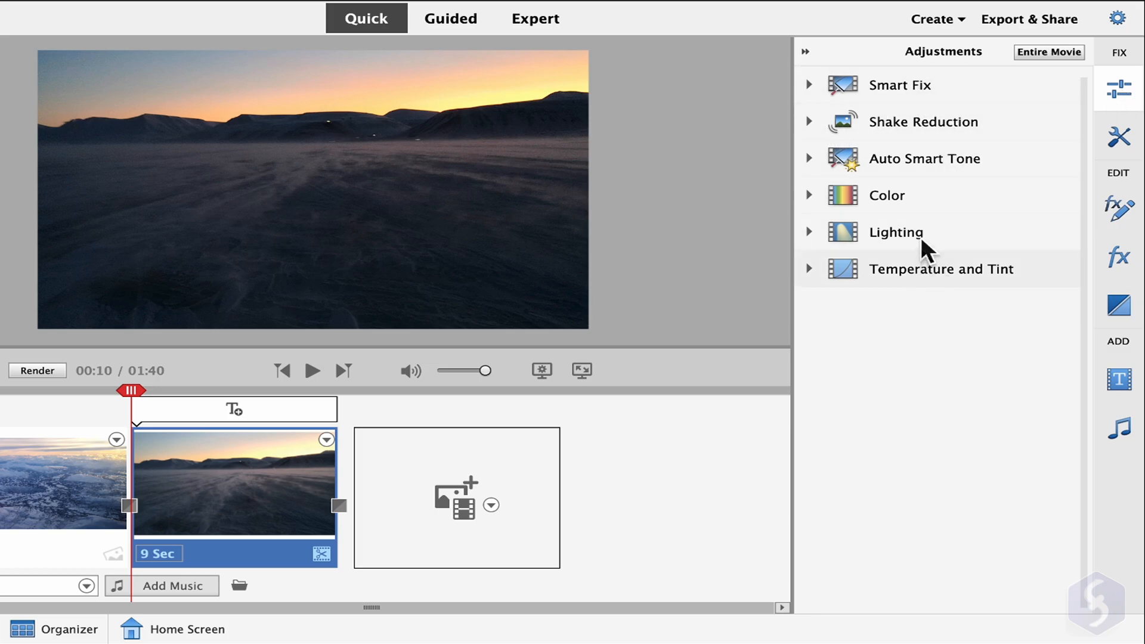
Run Smart Fix on the sunset clip and dismiss the no-problems-found message
{"action": "left_click", "coordinate": [809, 84]}
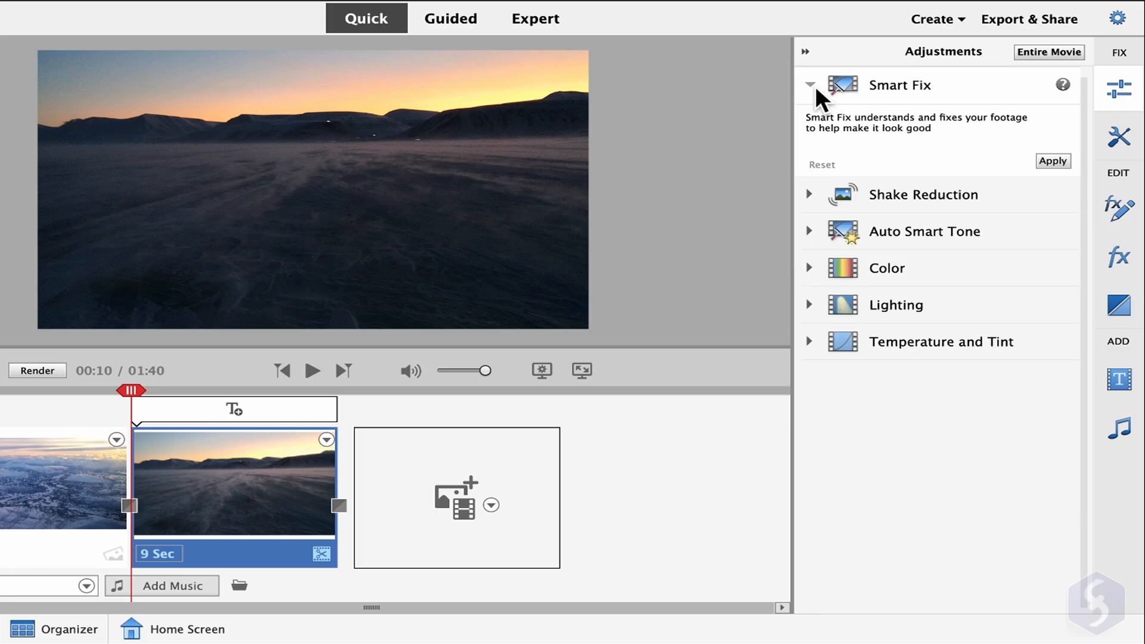
{"action": "left_click", "coordinate": [1052, 161]}
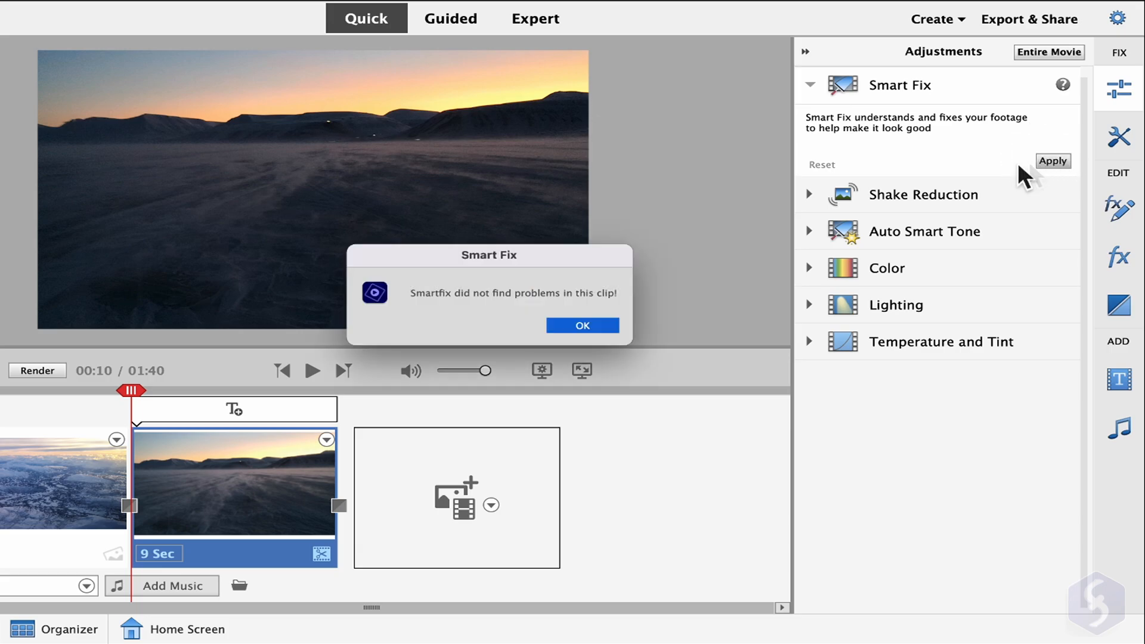
{"action": "left_click", "coordinate": [581, 325]}
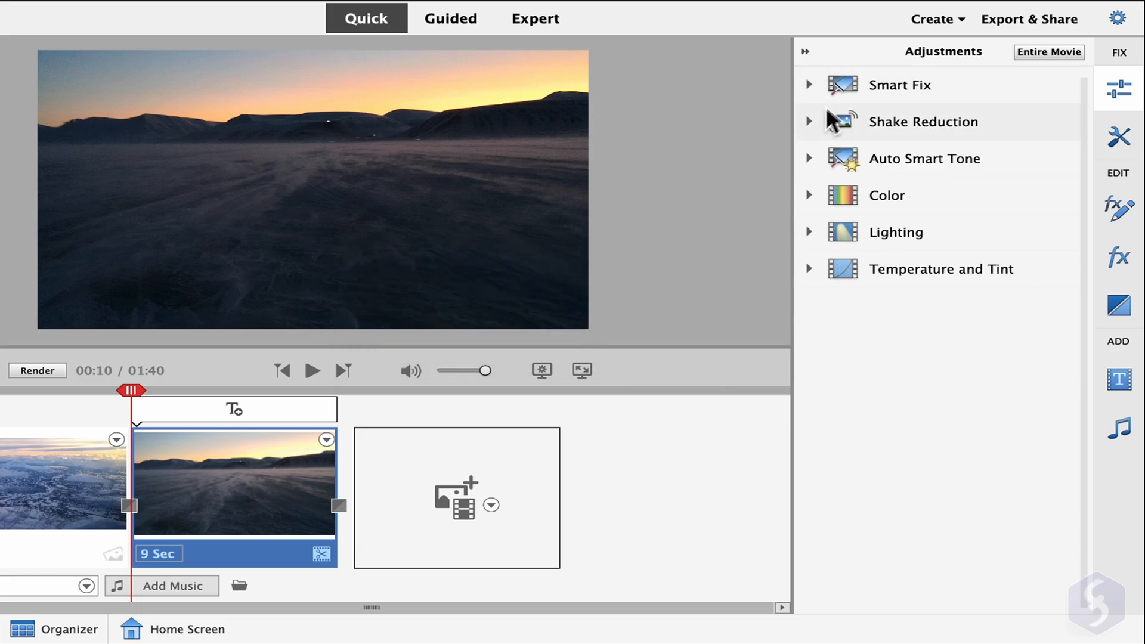
Apply Quick shake reduction to the sunset clip and show the Color hue presets
{"action": "left_click", "coordinate": [809, 121]}
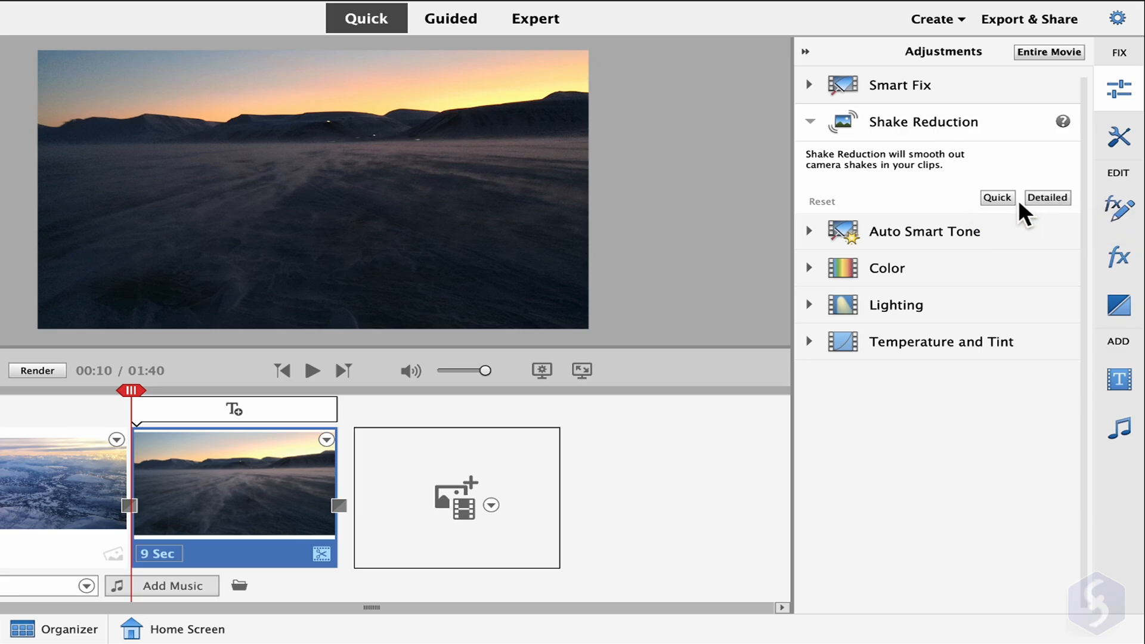
{"action": "left_click", "coordinate": [996, 198]}
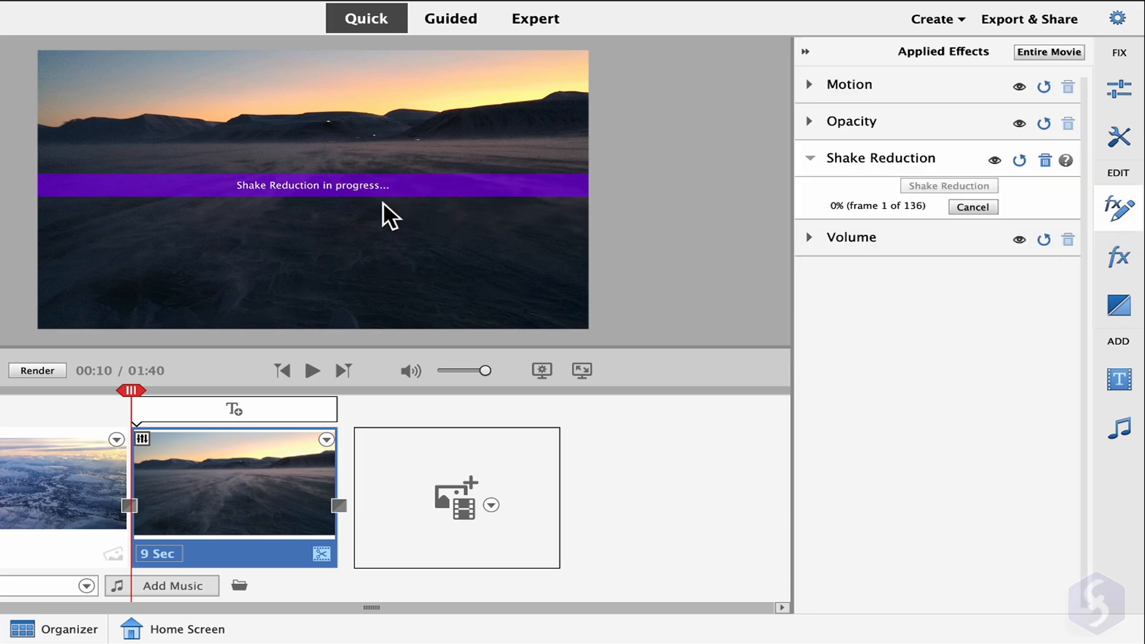
{"action": "left_click", "coordinate": [1118, 87]}
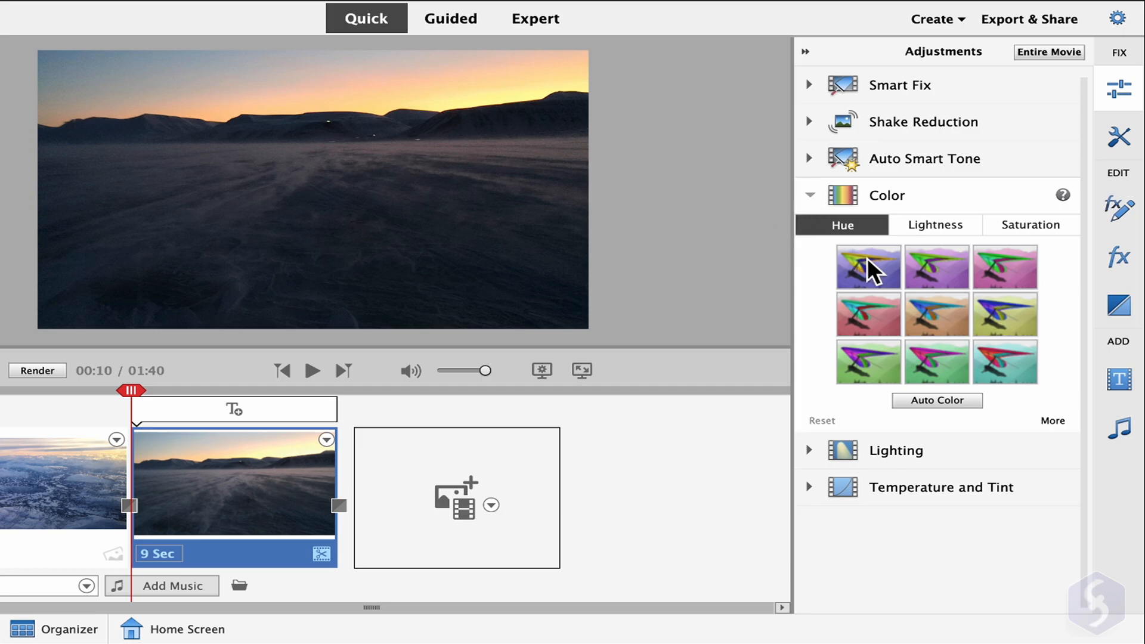
Try two hue presets on the sunset clip, then reset the colour adjustment
{"action": "left_click", "coordinate": [1005, 314]}
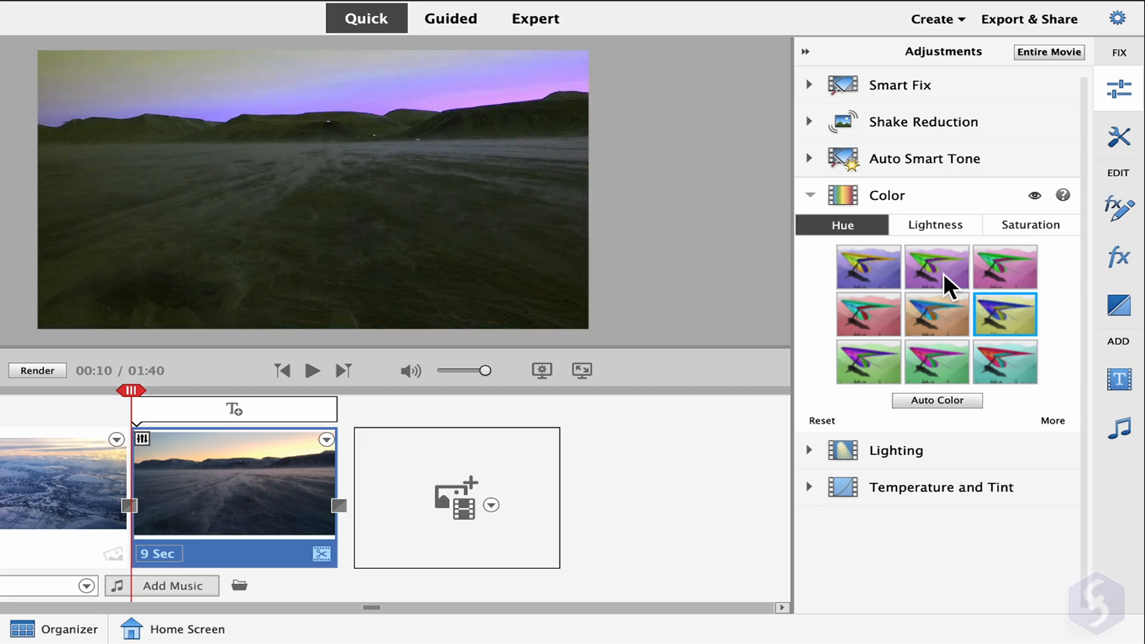
{"action": "left_click", "coordinate": [936, 314]}
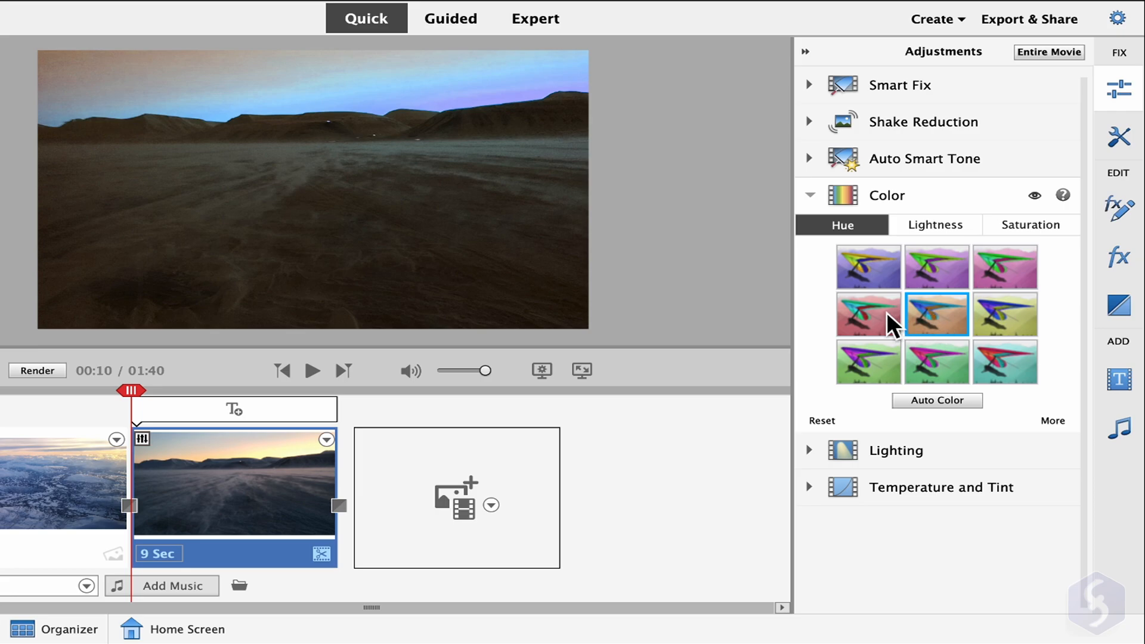
{"action": "left_click", "coordinate": [869, 314]}
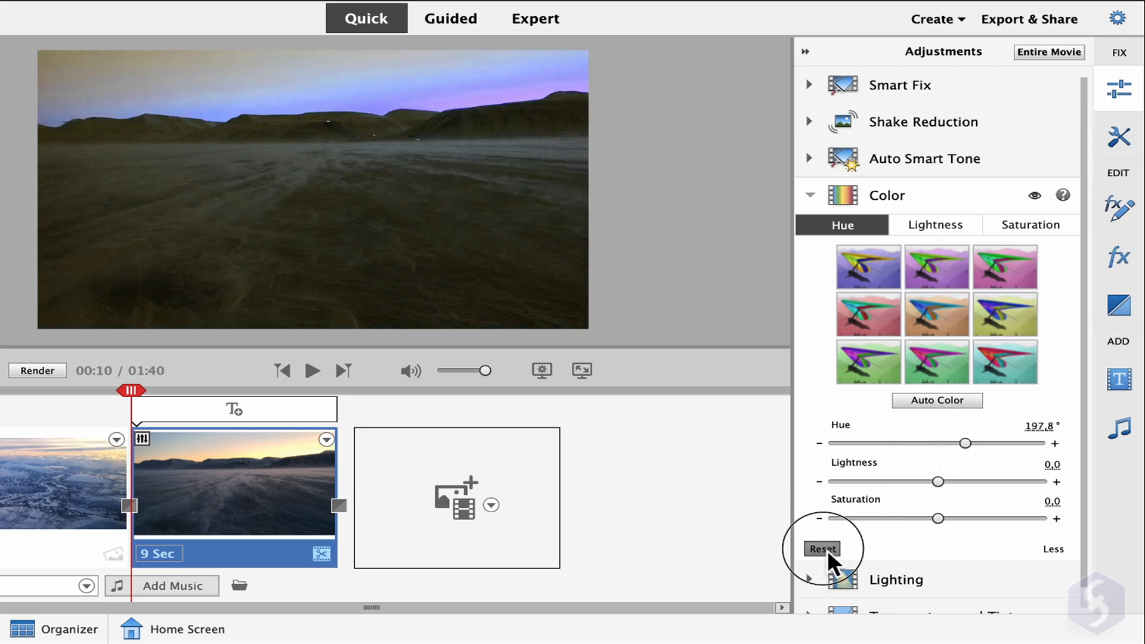
{"action": "left_click", "coordinate": [821, 548]}
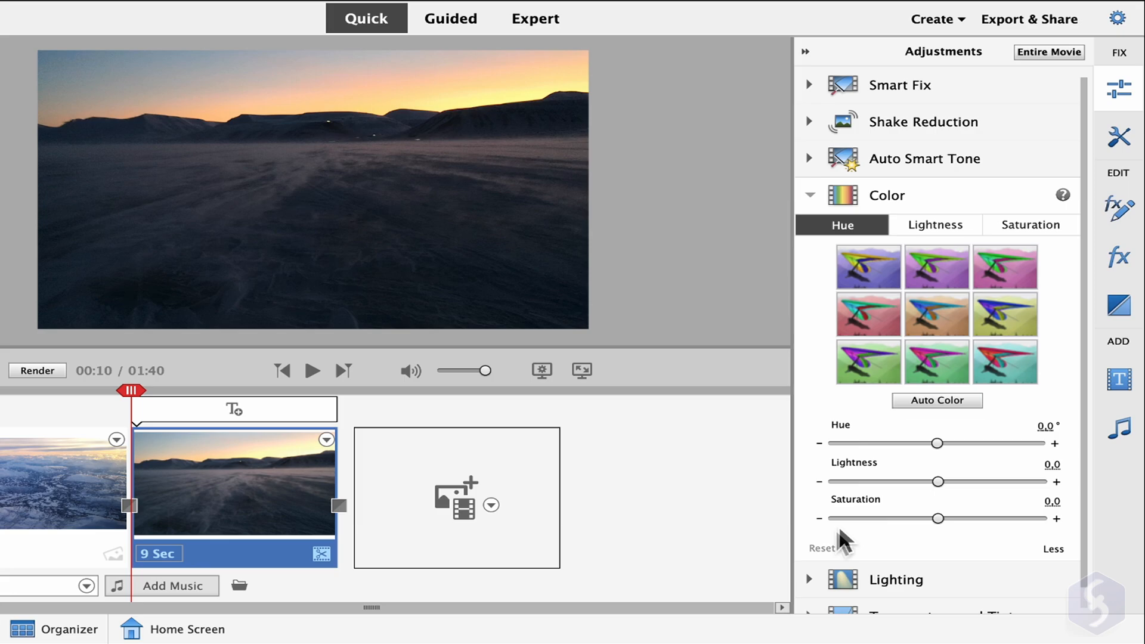
Retry purple and cyan hue presets, then apply a slightly muted saturation preset
{"action": "left_click", "coordinate": [1005, 314]}
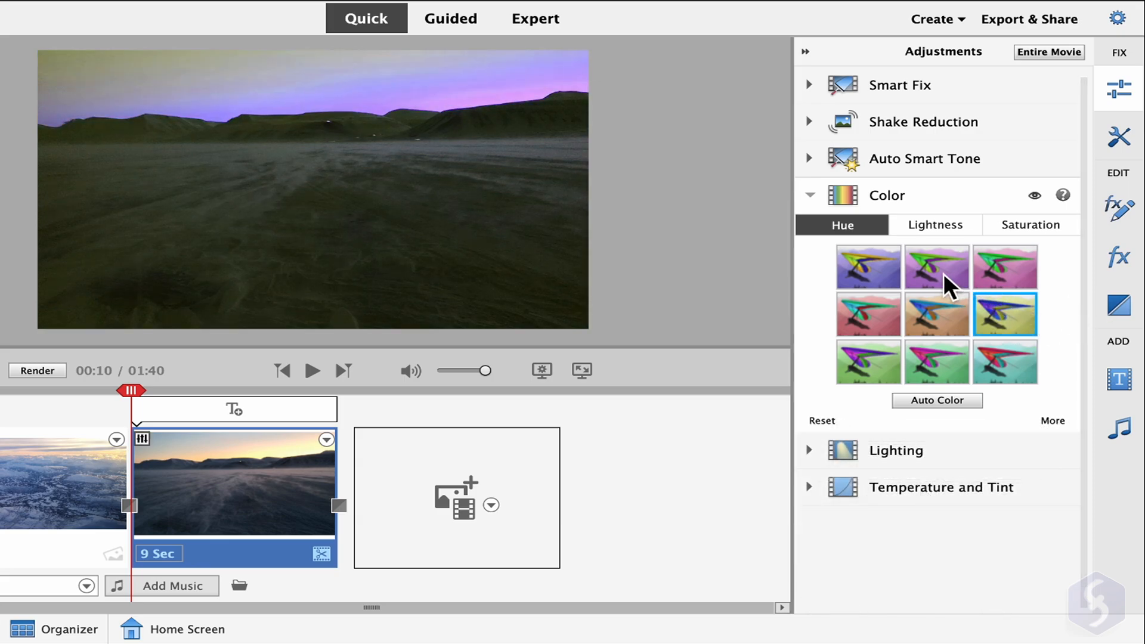
{"action": "left_click", "coordinate": [868, 314]}
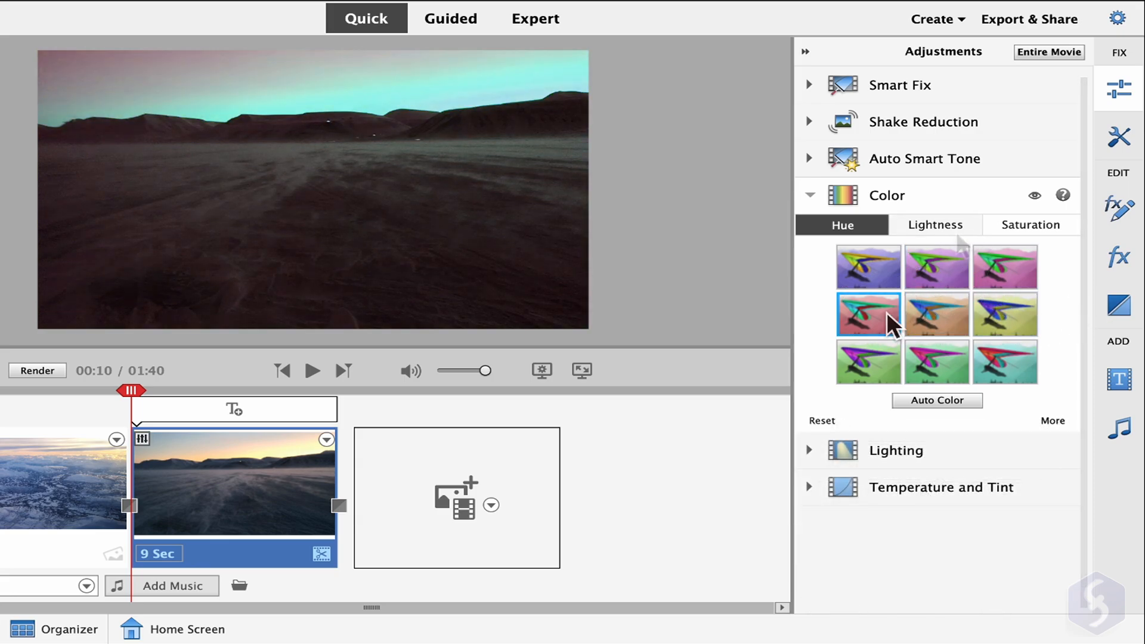
{"action": "left_click", "coordinate": [934, 225]}
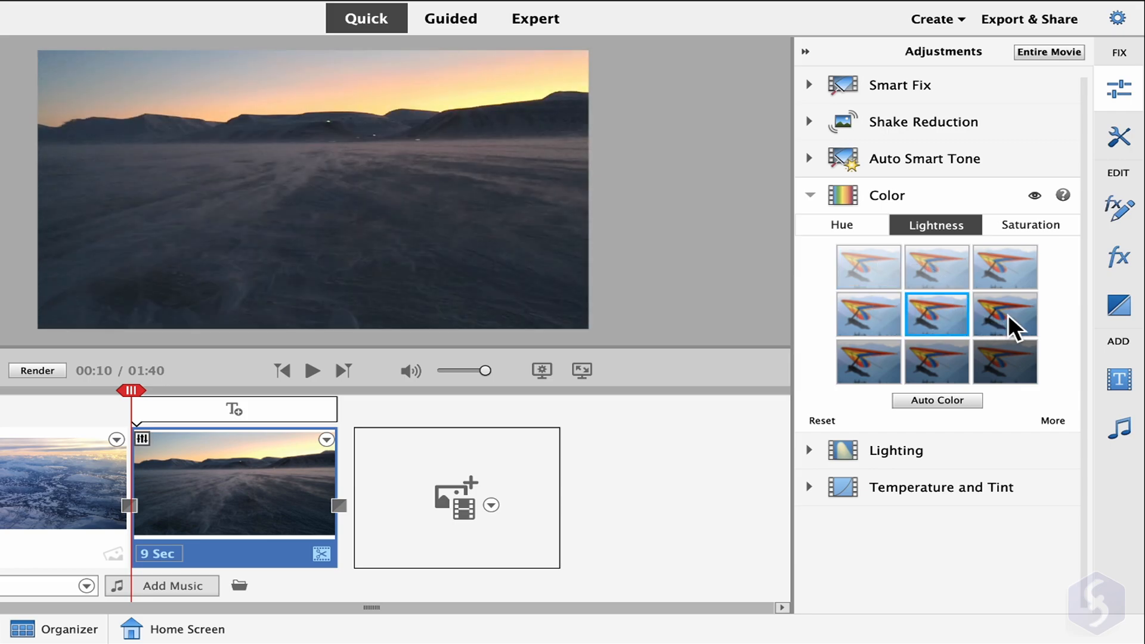
{"action": "left_click", "coordinate": [1030, 224]}
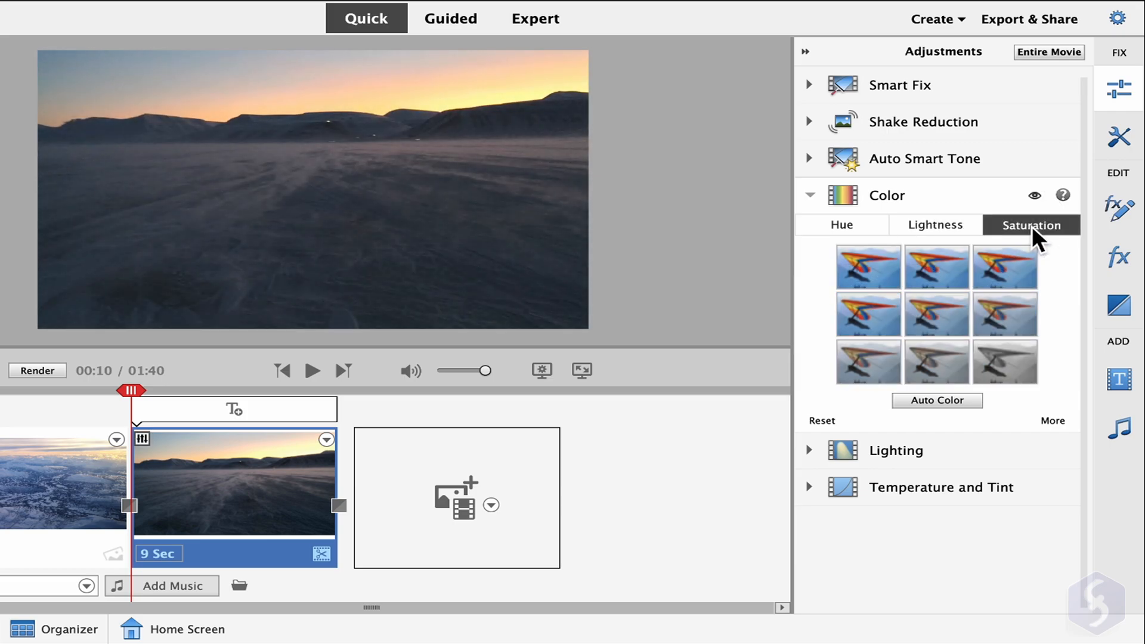
{"action": "left_click", "coordinate": [1004, 314]}
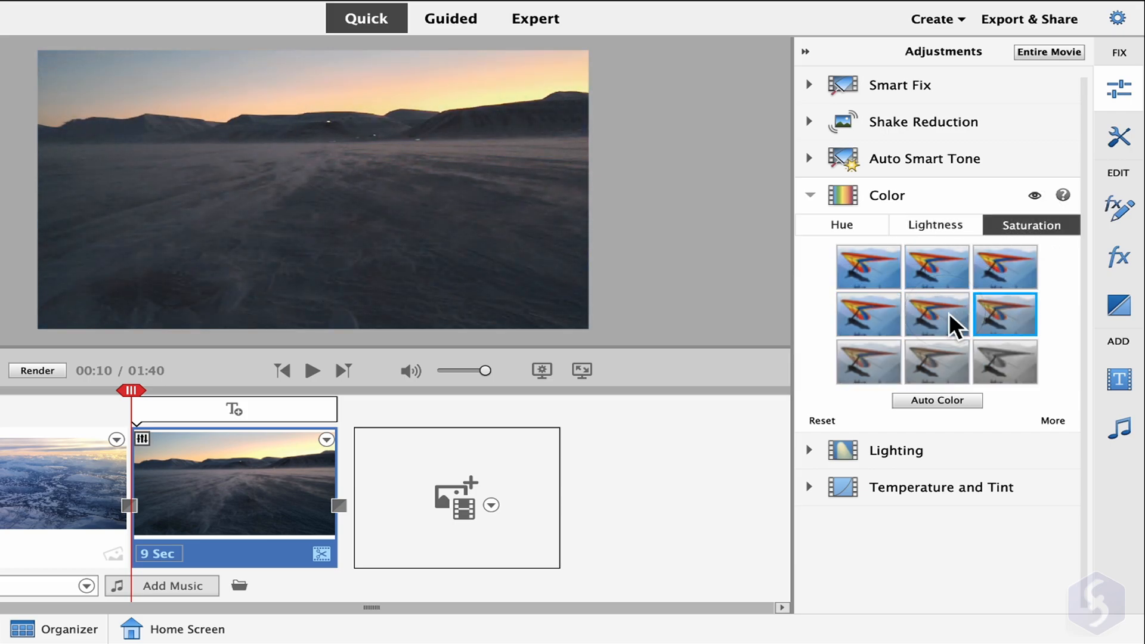
{"action": "left_click", "coordinate": [895, 450]}
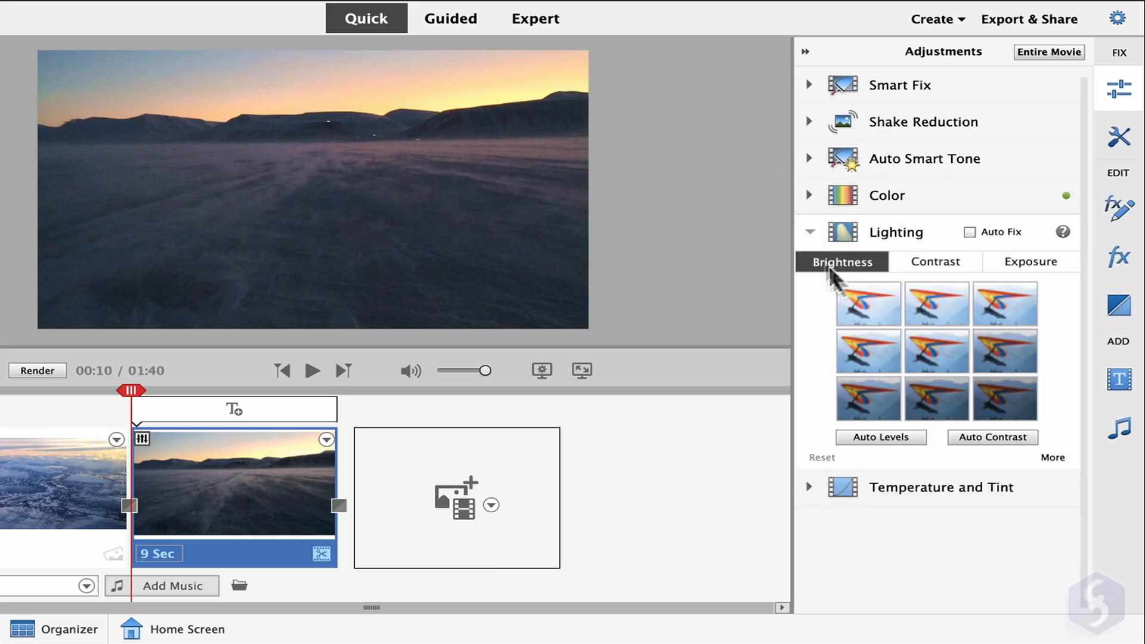
Brighten the sunset clip and apply cooler temperature and purple tint presets
{"action": "left_click", "coordinate": [868, 351]}
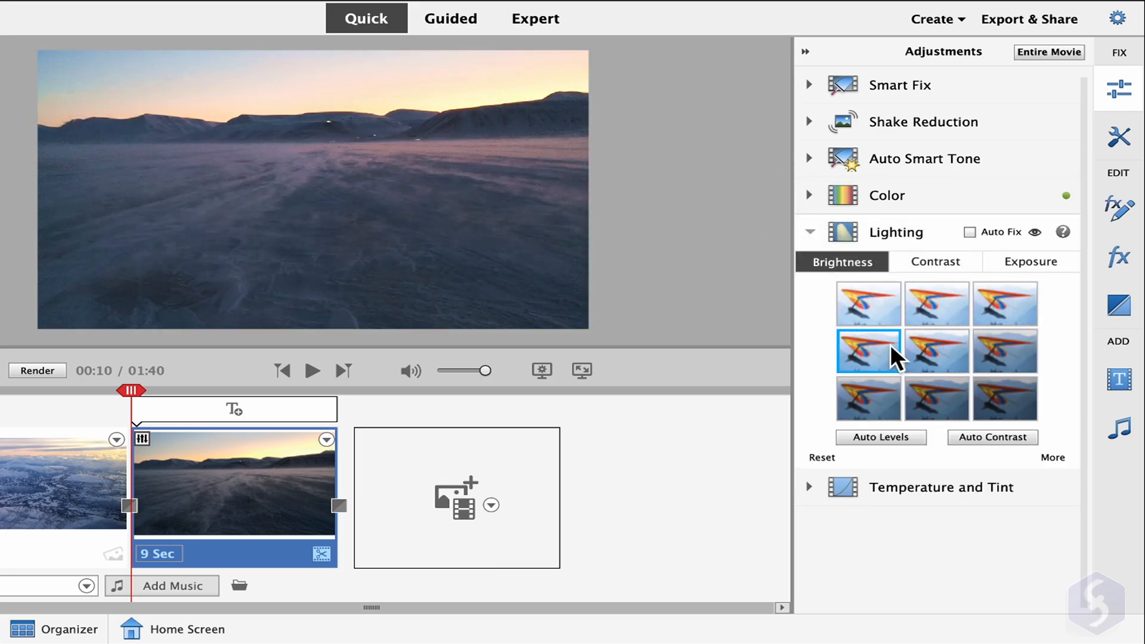
{"action": "left_click", "coordinate": [934, 261]}
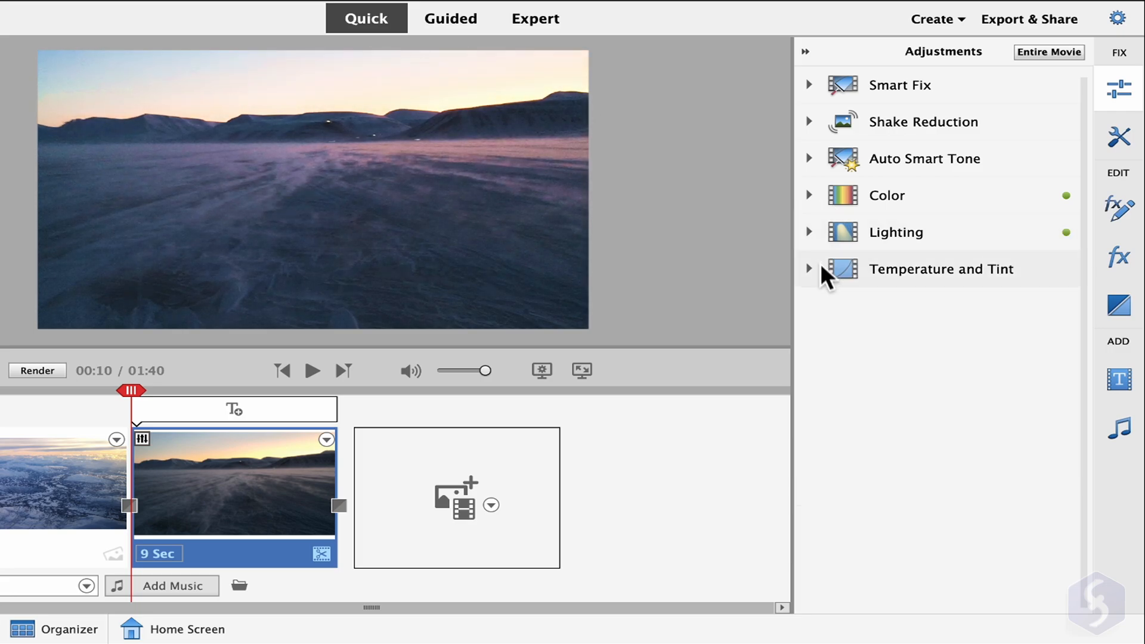
{"action": "left_click", "coordinate": [808, 269]}
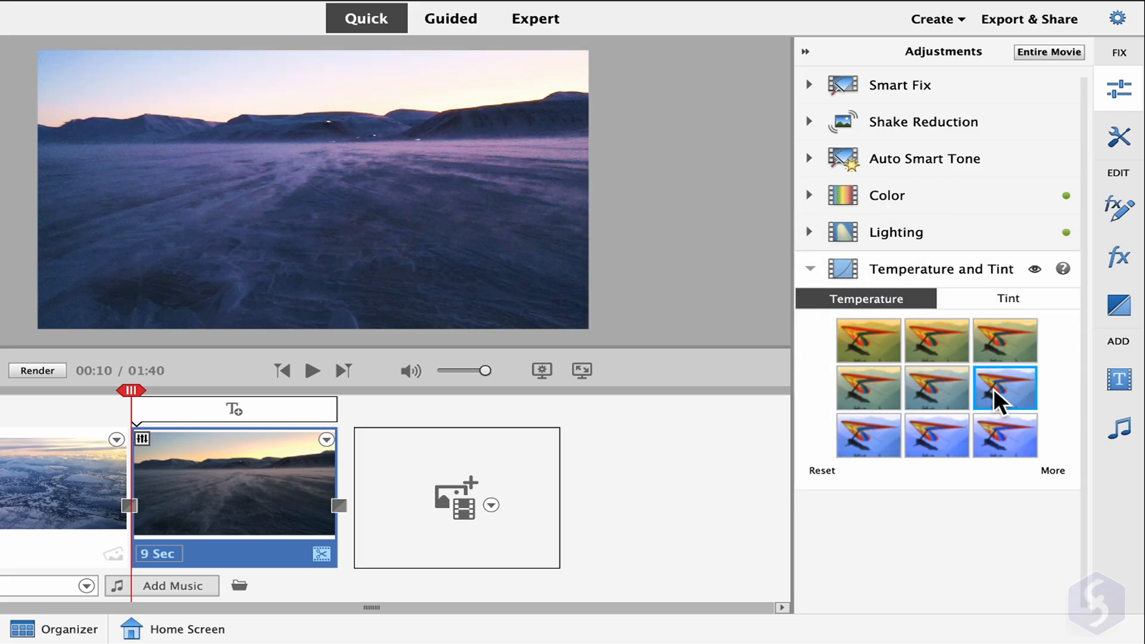
{"action": "left_click", "coordinate": [1007, 298]}
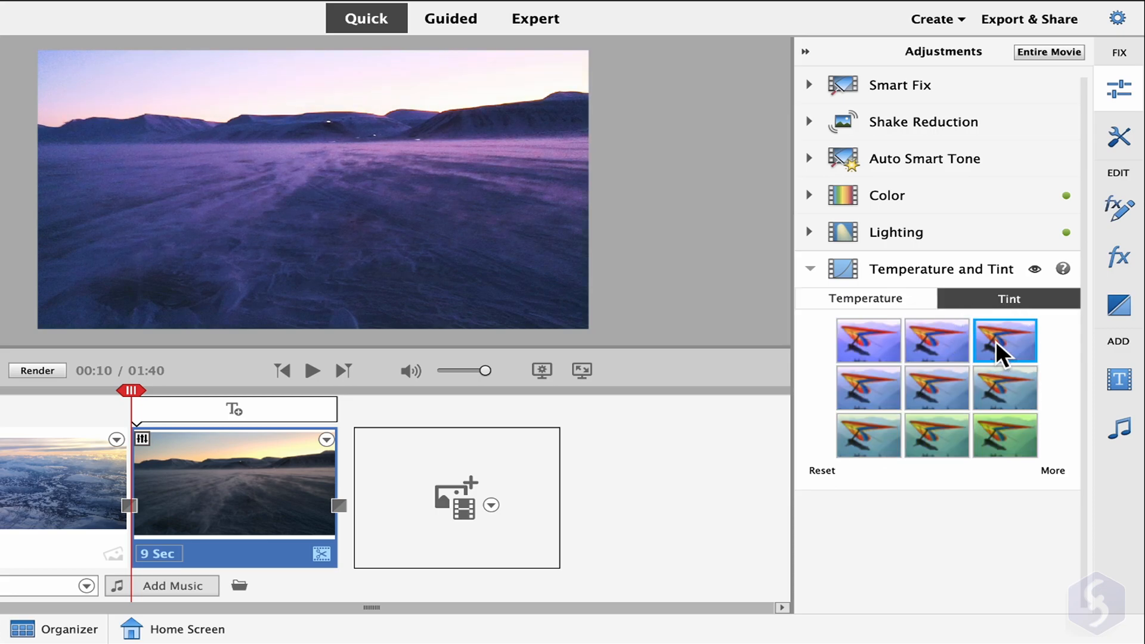
Compare with temperature and tint toggled off and on, then close the adjustments panel
{"action": "left_click", "coordinate": [936, 387]}
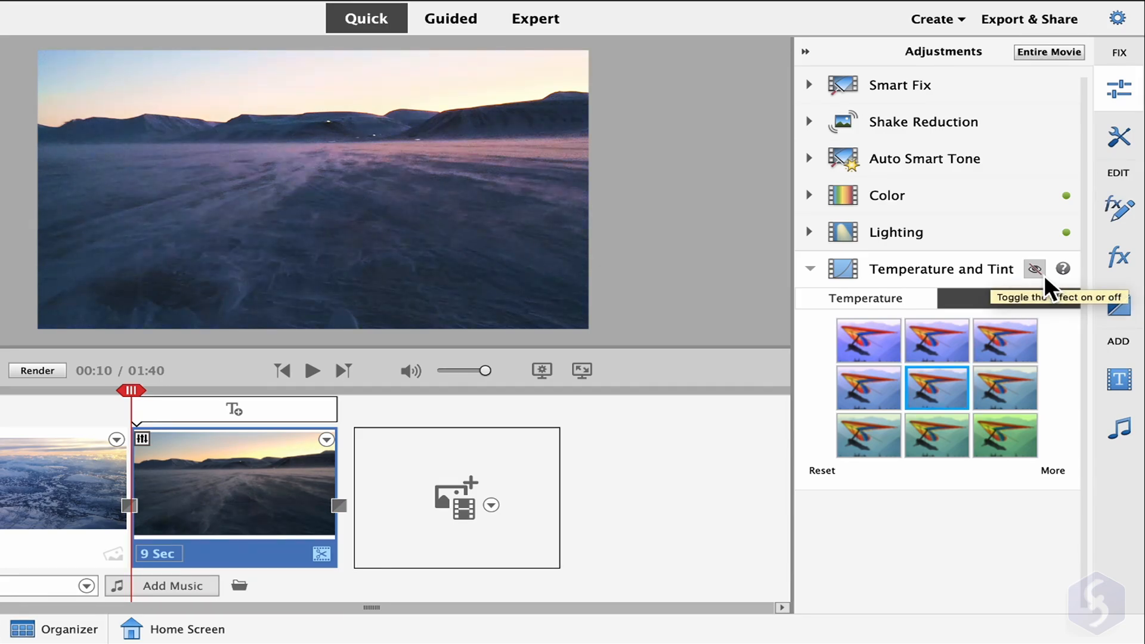
{"action": "left_click", "coordinate": [1034, 269]}
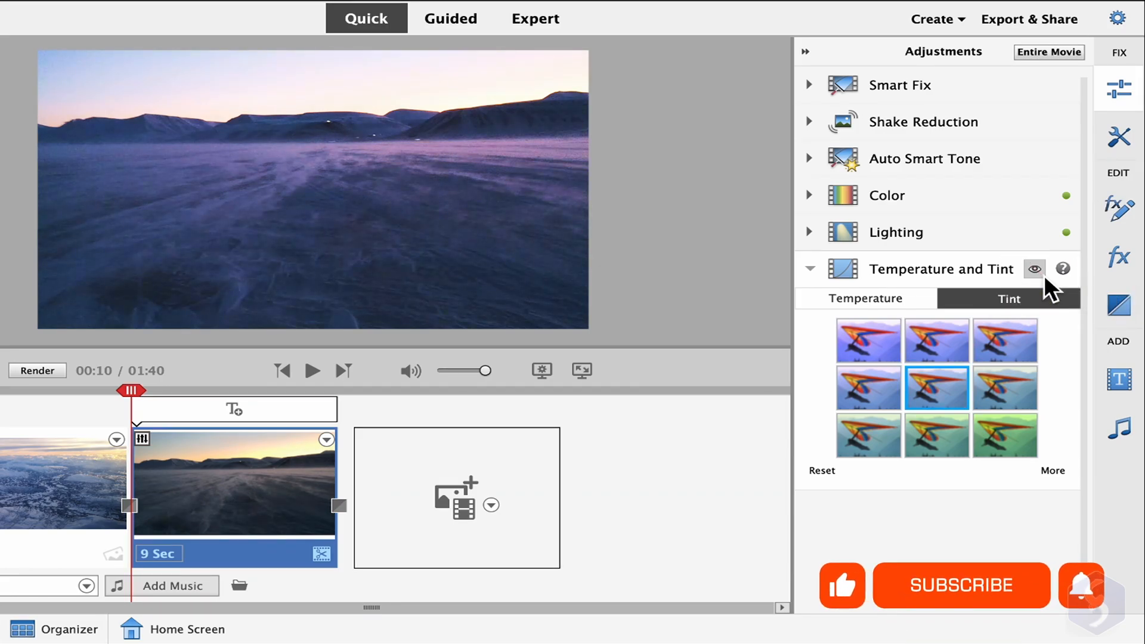
{"action": "left_click", "coordinate": [808, 268]}
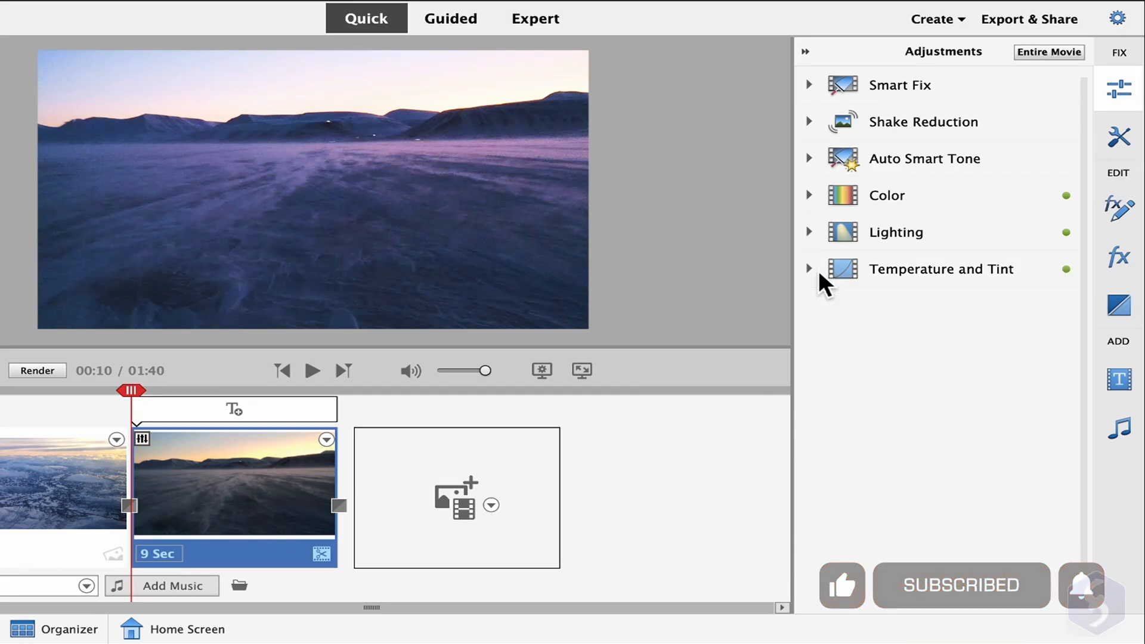
{"action": "mouse_move", "coordinate": [1073, 281]}
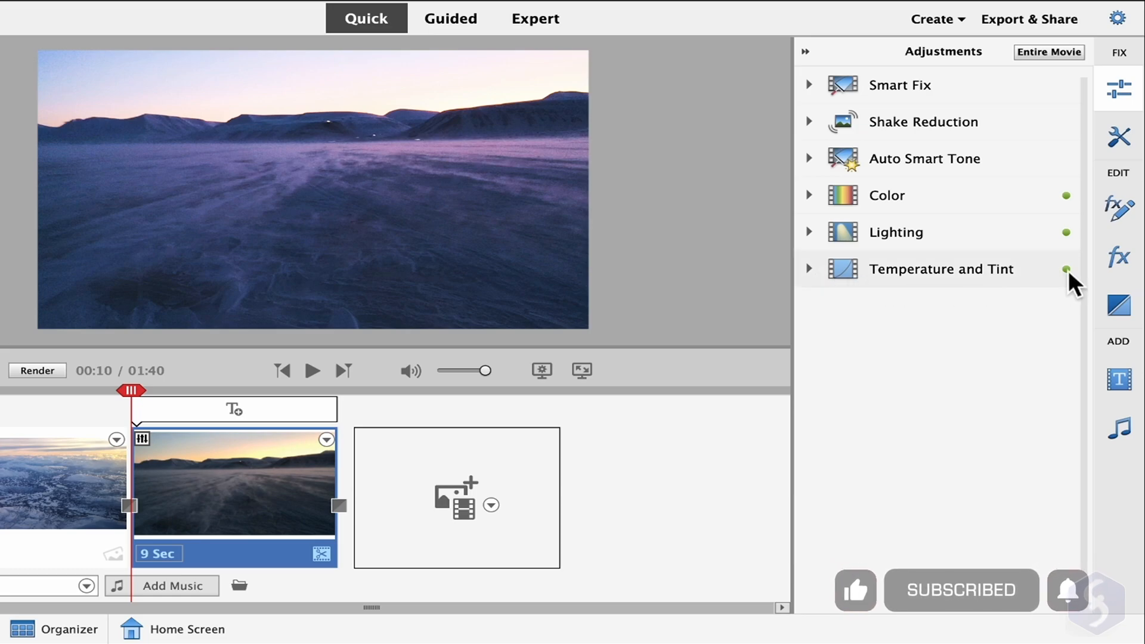
{"action": "left_click", "coordinate": [808, 195]}
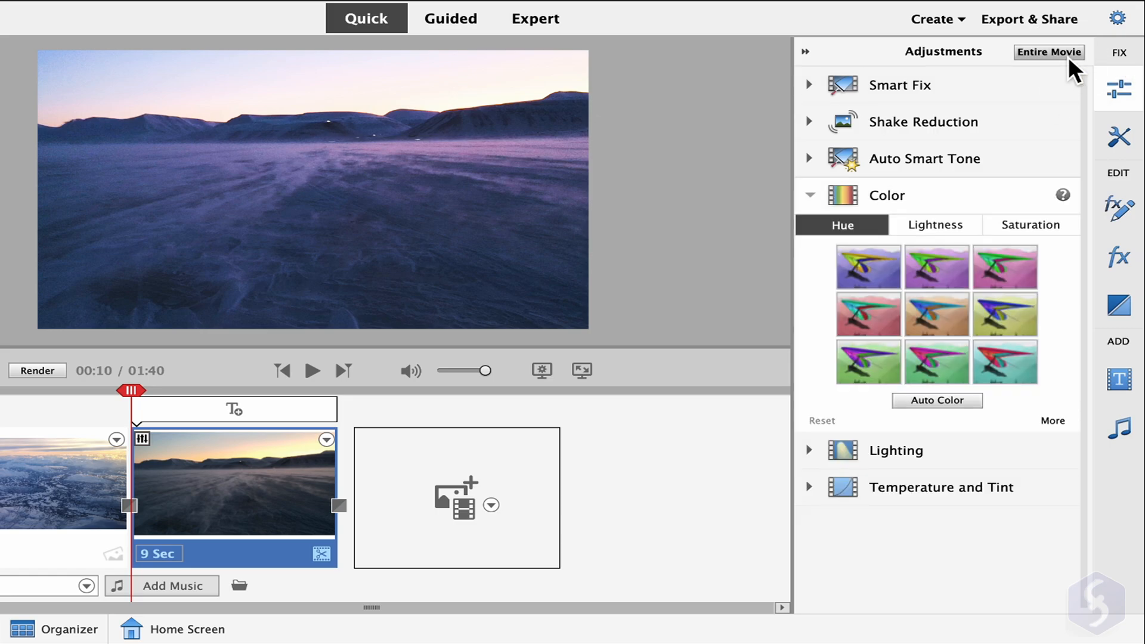
{"action": "left_click", "coordinate": [868, 266]}
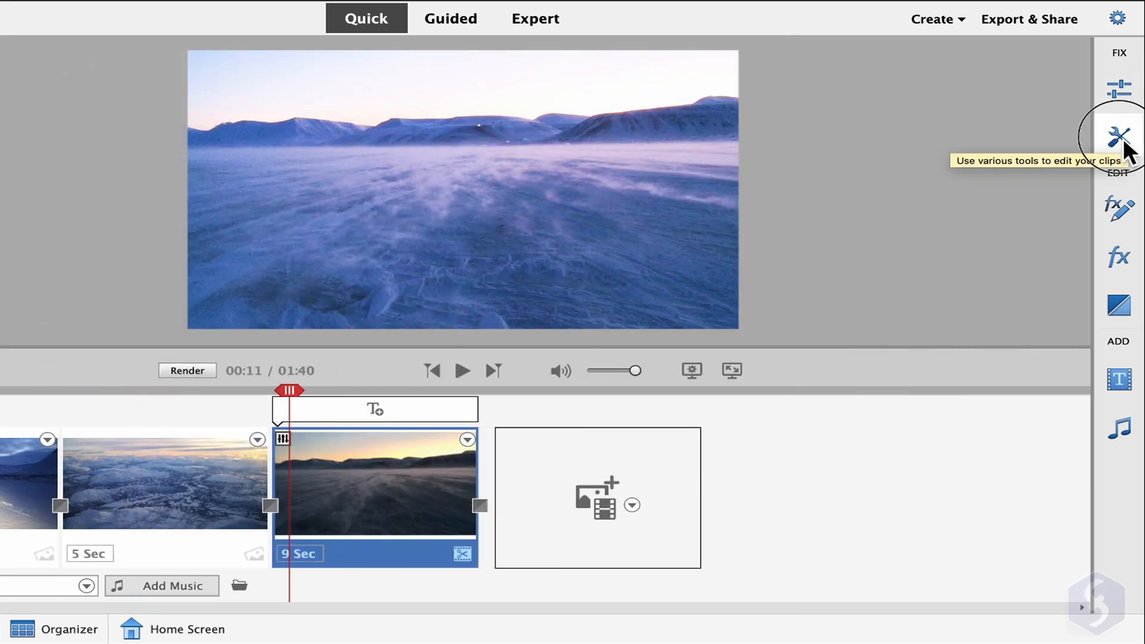
Select the 5-second aerial clip and view its default Motion and Opacity effects
{"action": "left_click", "coordinate": [1119, 138]}
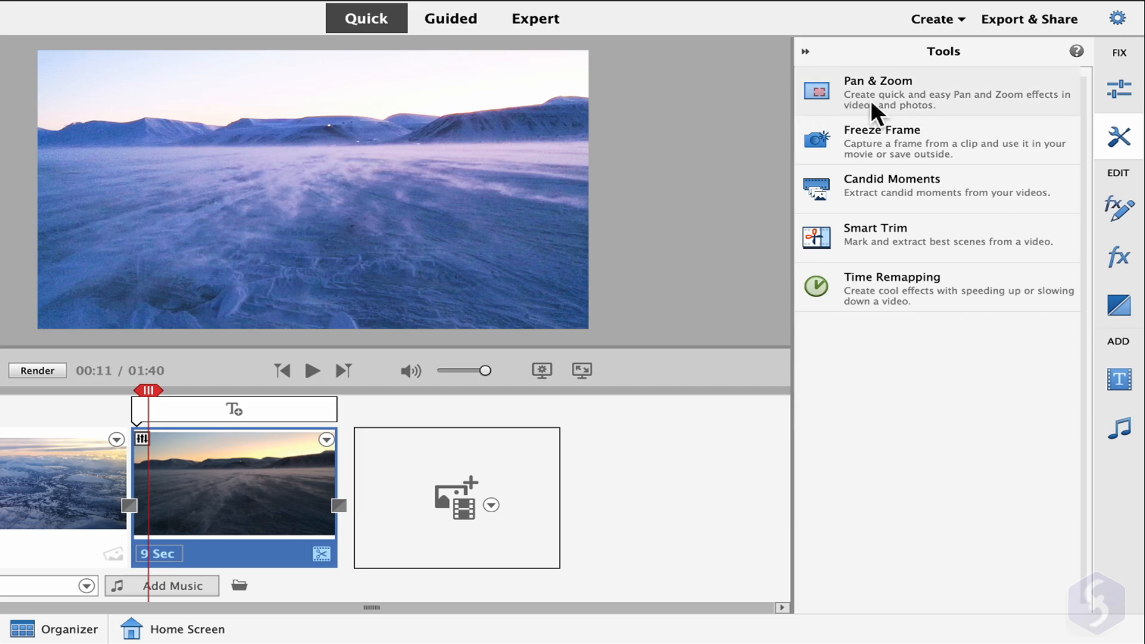
{"action": "mouse_move", "coordinate": [1037, 163]}
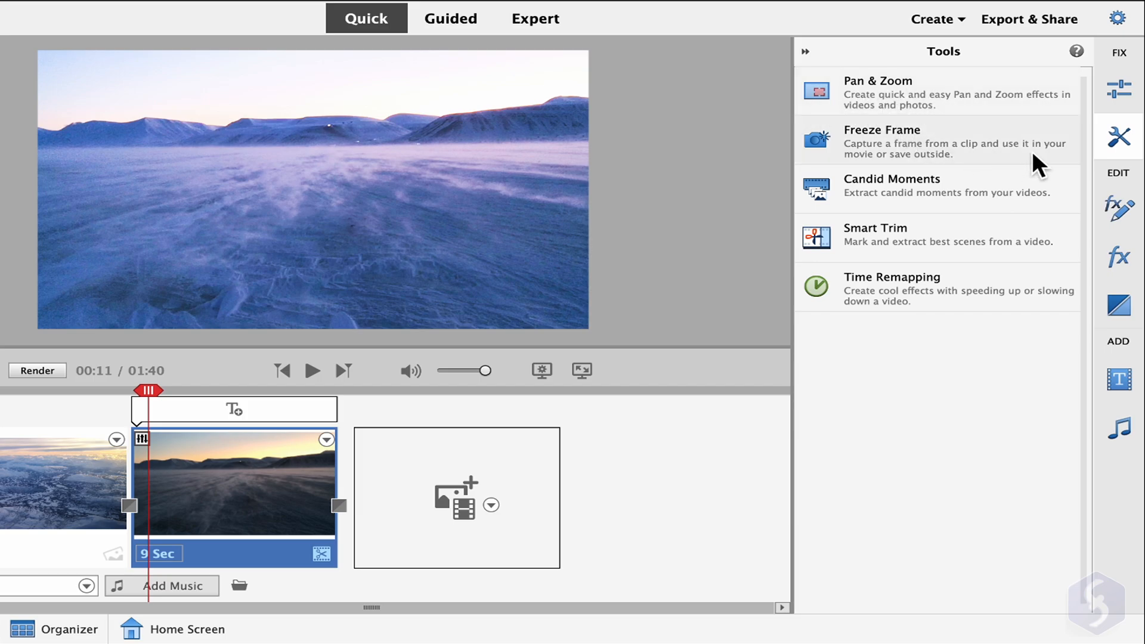
{"action": "mouse_move", "coordinate": [868, 296]}
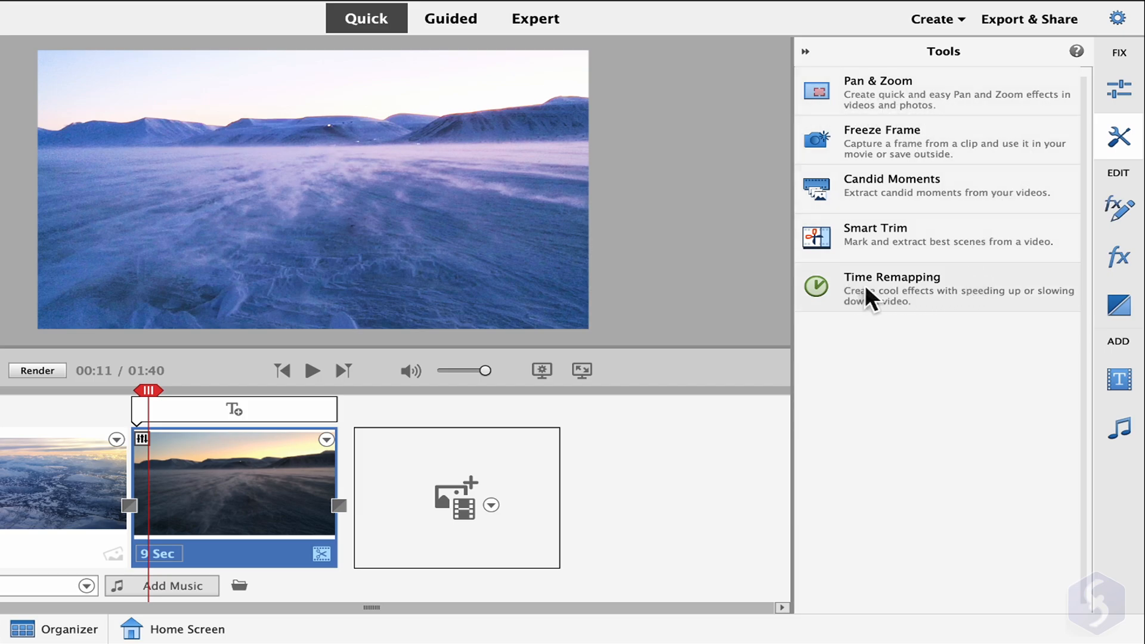
{"action": "mouse_move", "coordinate": [971, 109]}
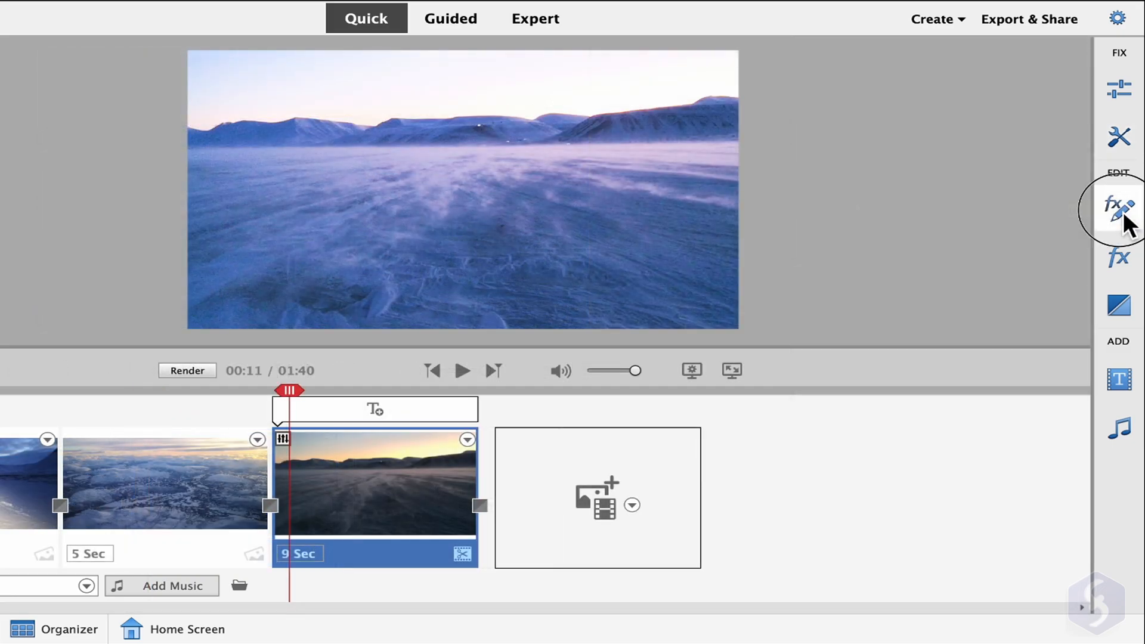
{"action": "left_click", "coordinate": [1118, 207]}
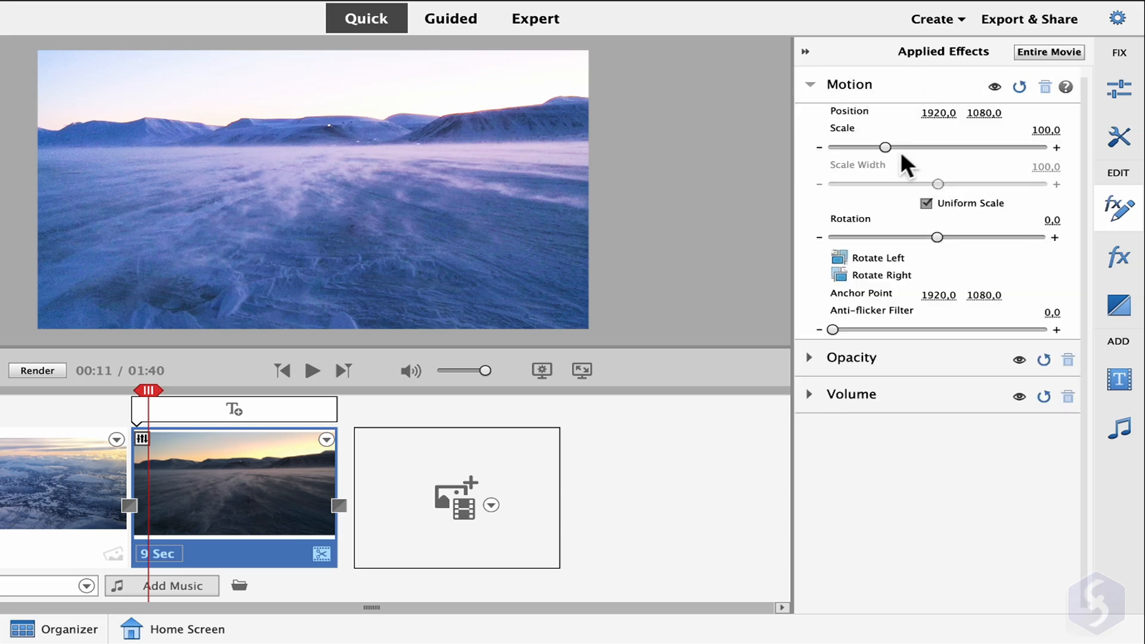
{"action": "mouse_move", "coordinate": [949, 124]}
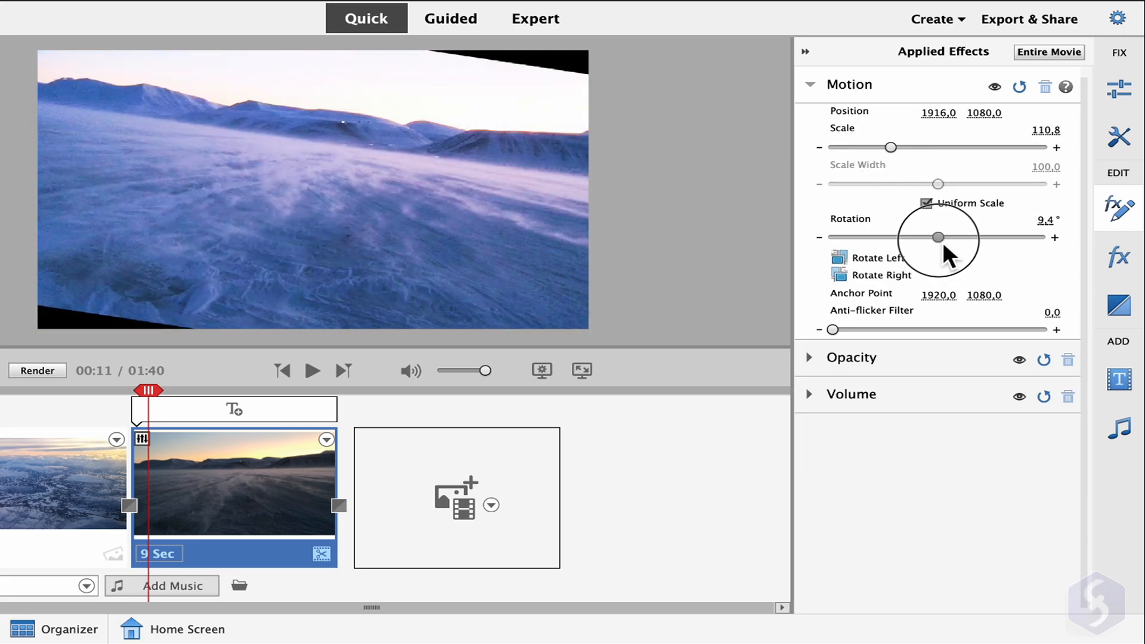
{"action": "left_click", "coordinate": [809, 84]}
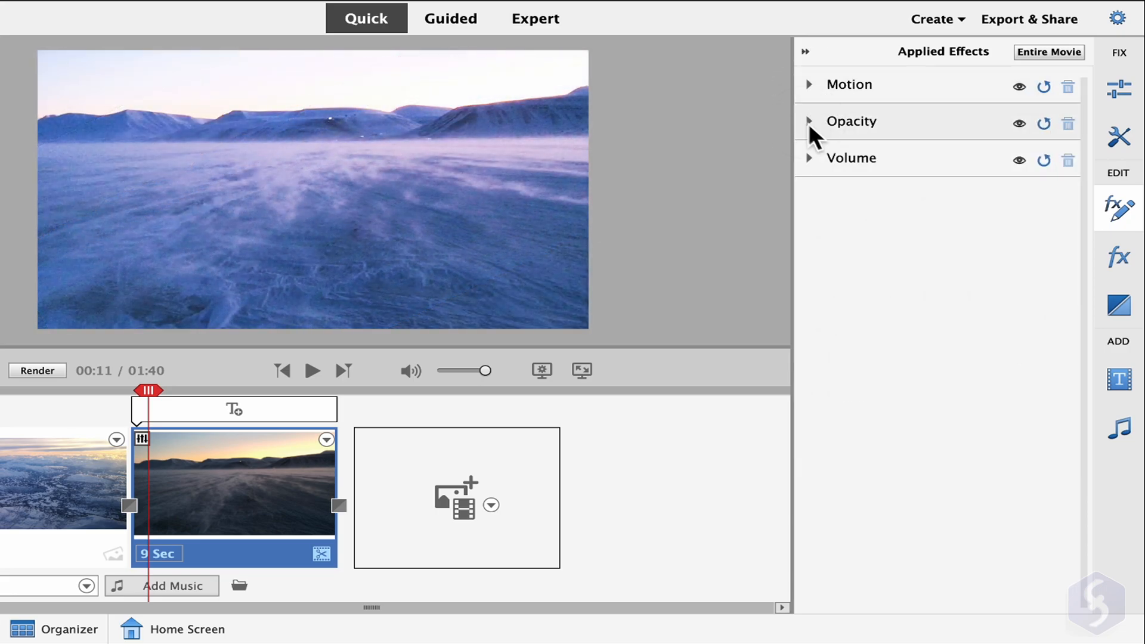
{"action": "left_click", "coordinate": [809, 121]}
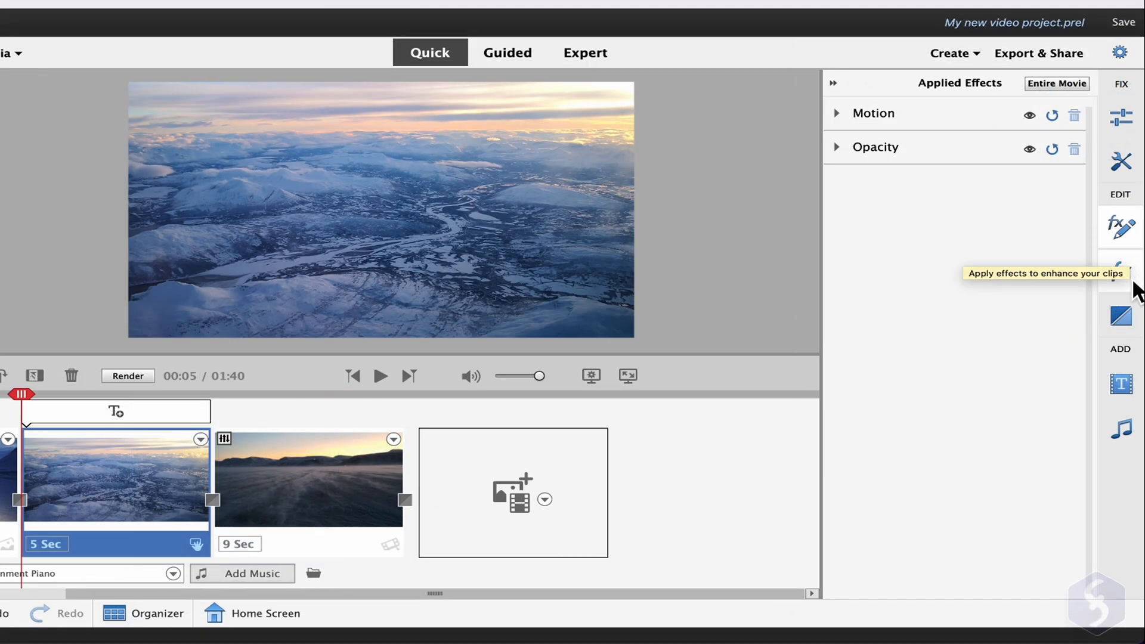
{"action": "left_click", "coordinate": [1119, 227]}
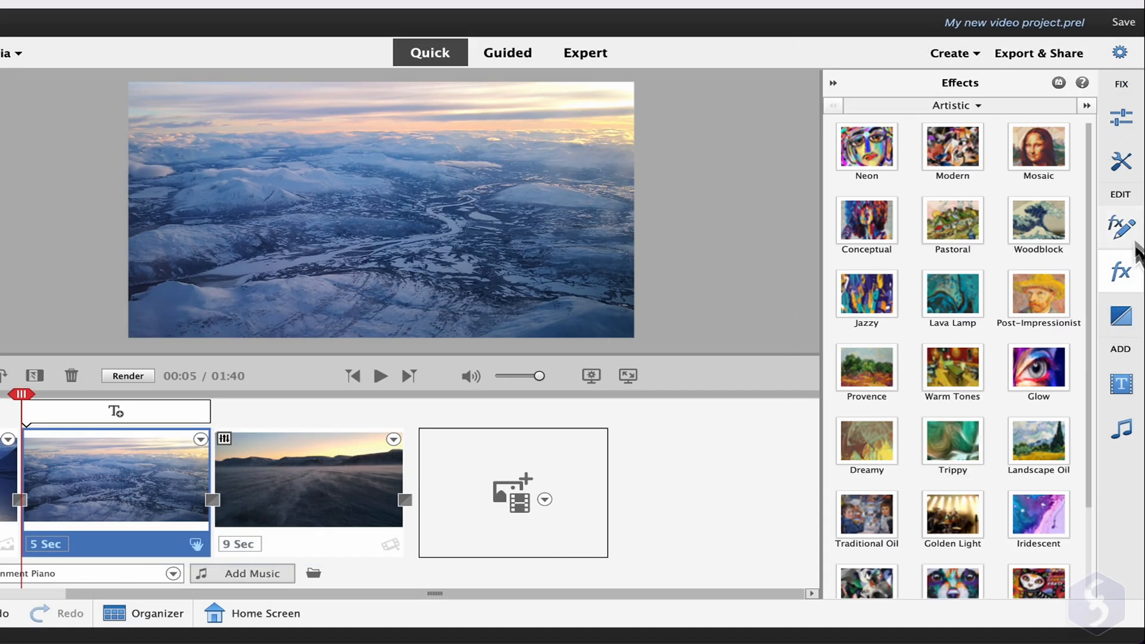
{"action": "left_click", "coordinate": [1037, 367]}
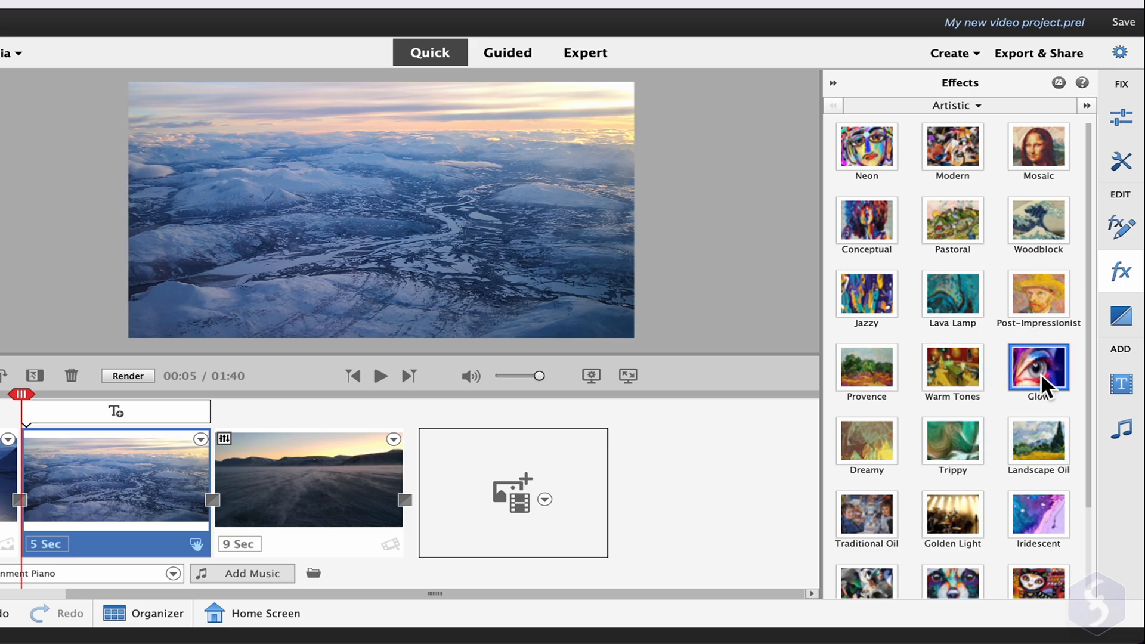
{"action": "left_click", "coordinate": [955, 105]}
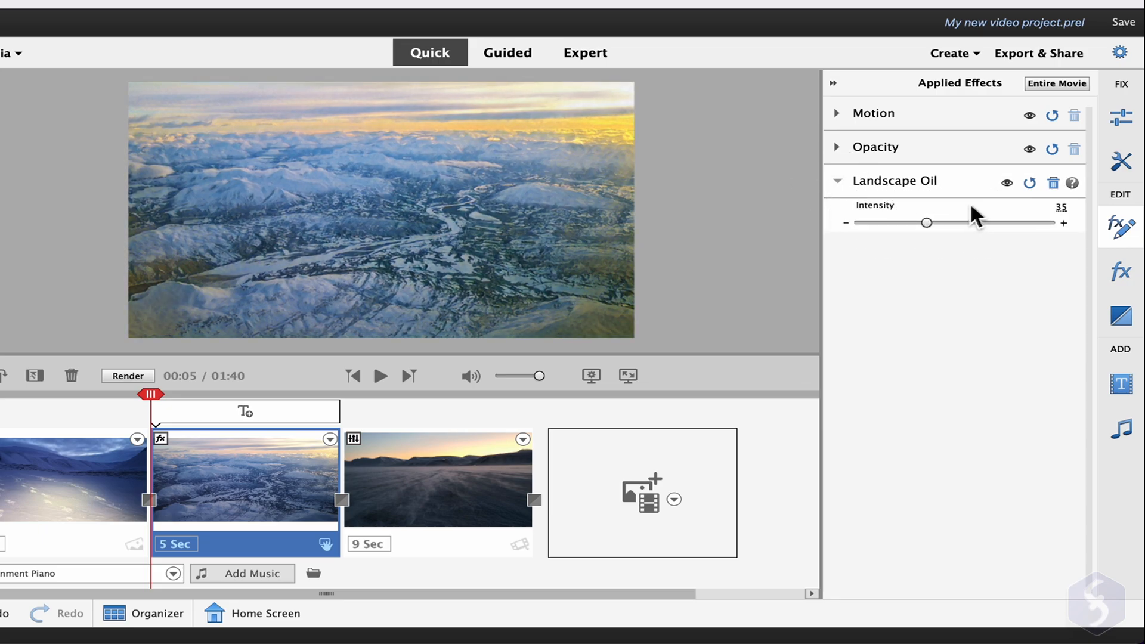
{"action": "left_click", "coordinate": [1007, 183]}
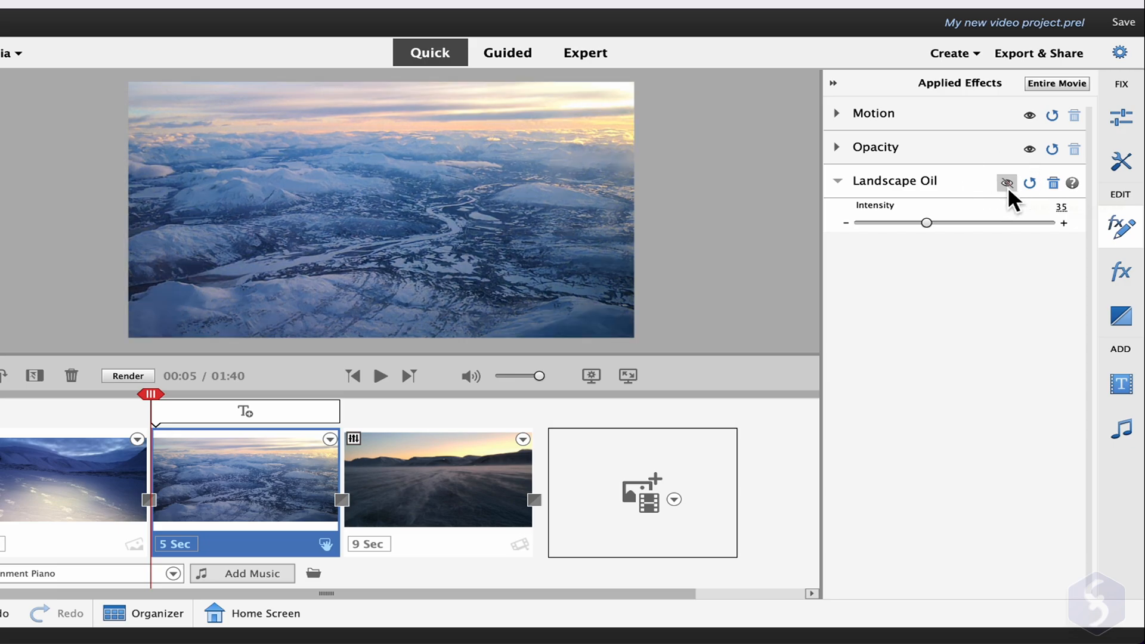
{"action": "left_click", "coordinate": [1007, 183]}
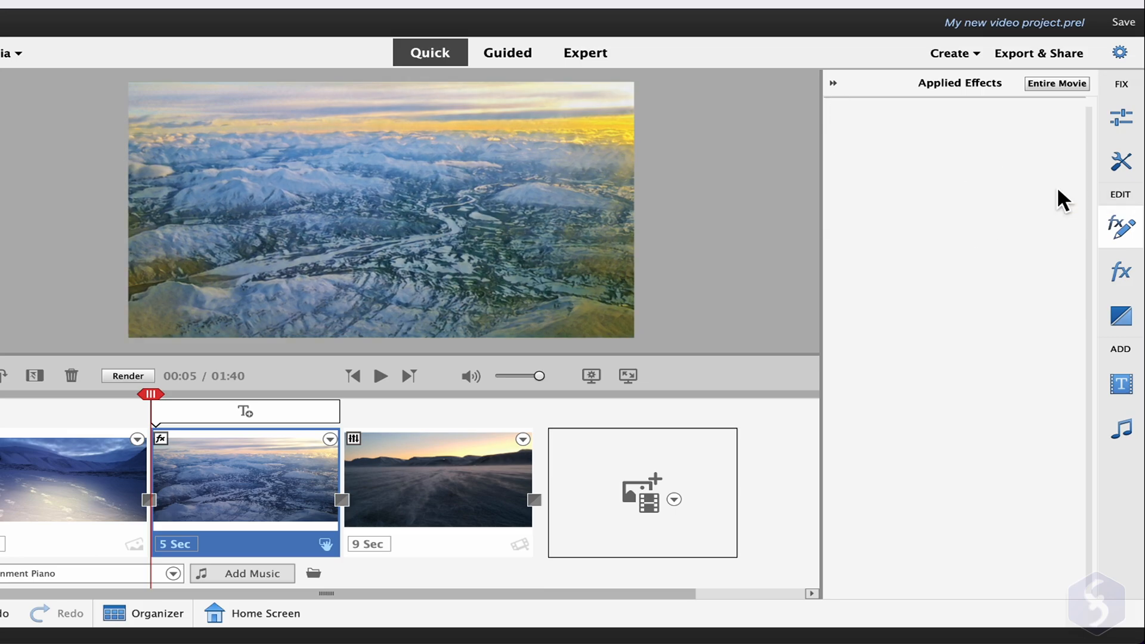
{"action": "left_click", "coordinate": [1120, 226]}
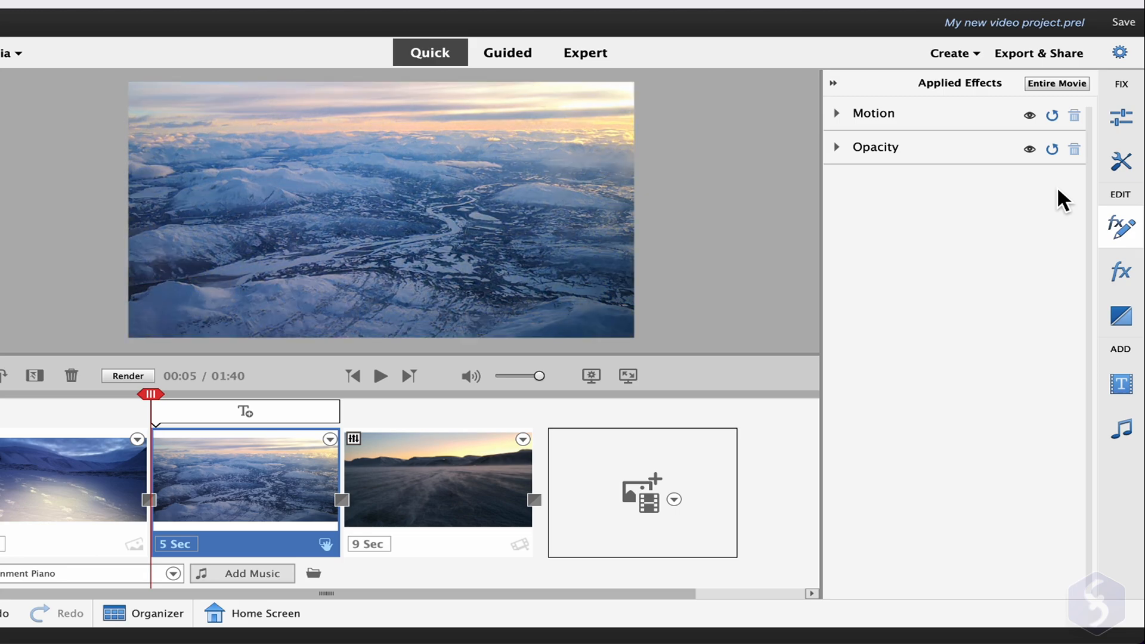
{"action": "left_click", "coordinate": [1119, 257]}
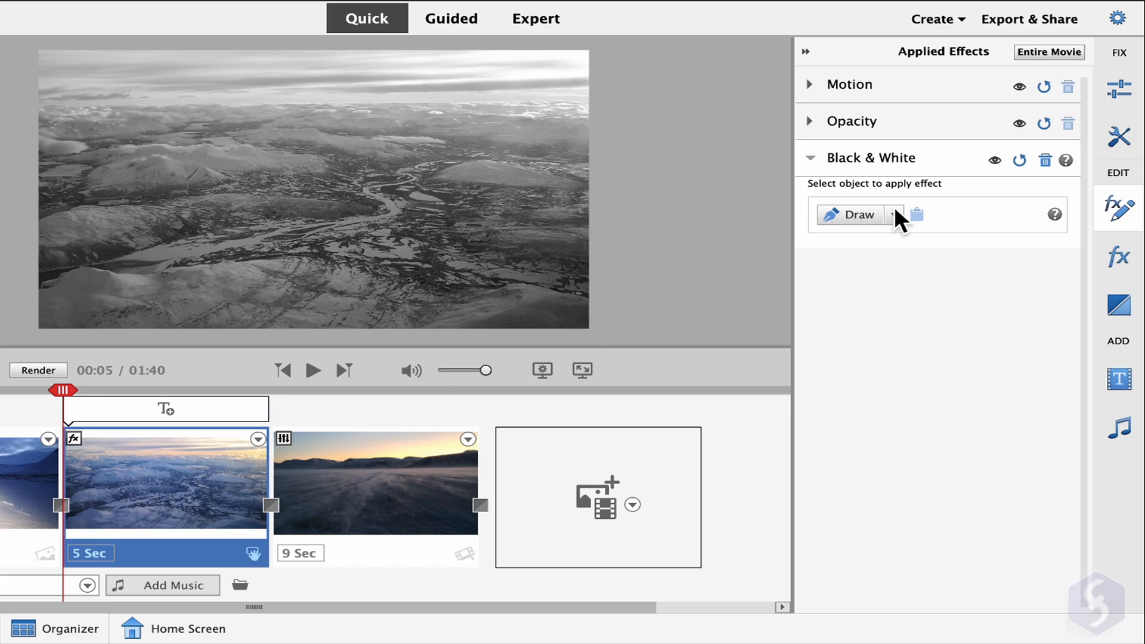
{"action": "mouse_move", "coordinate": [752, 193]}
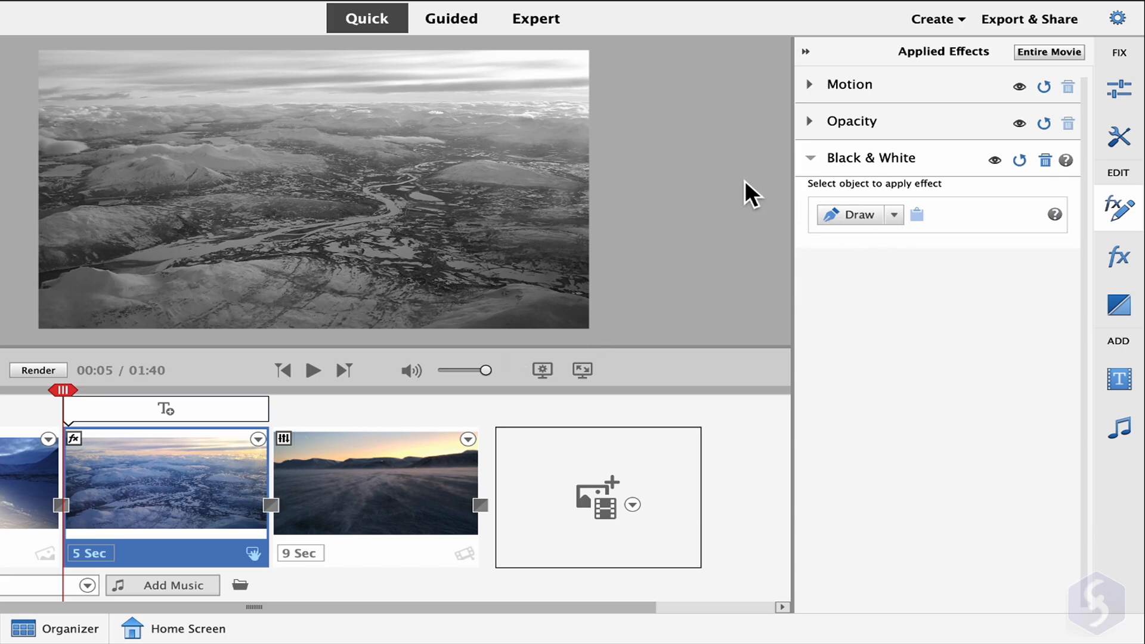
{"action": "mouse_move", "coordinate": [905, 230]}
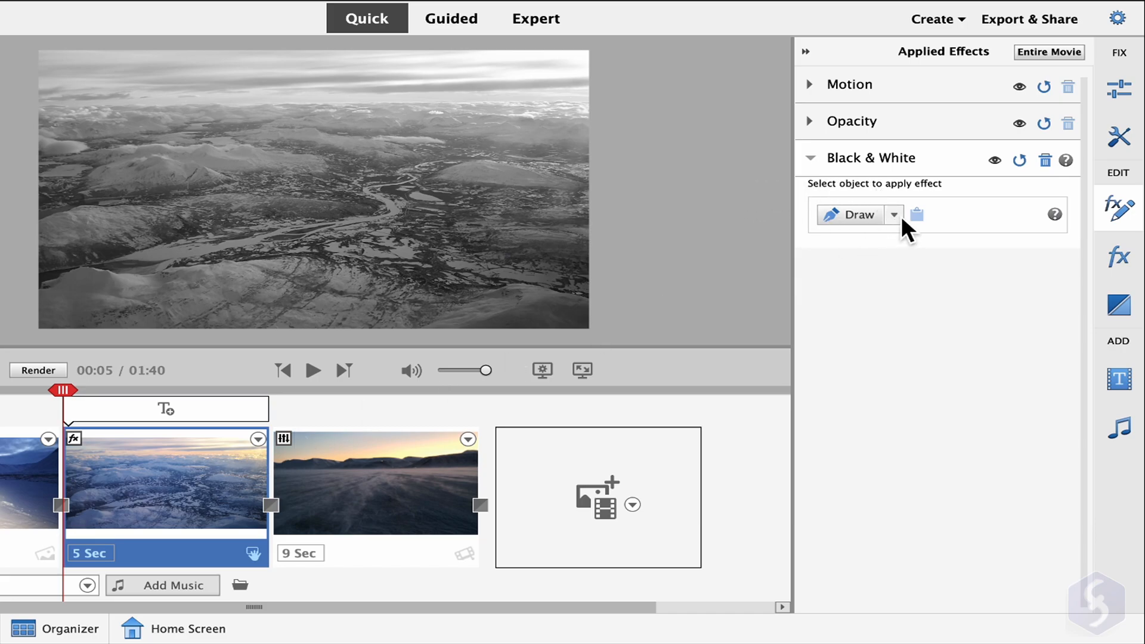
Draw a rectangle mask for the aerial clip's Black & White effect and reshape it
{"action": "left_click", "coordinate": [894, 214]}
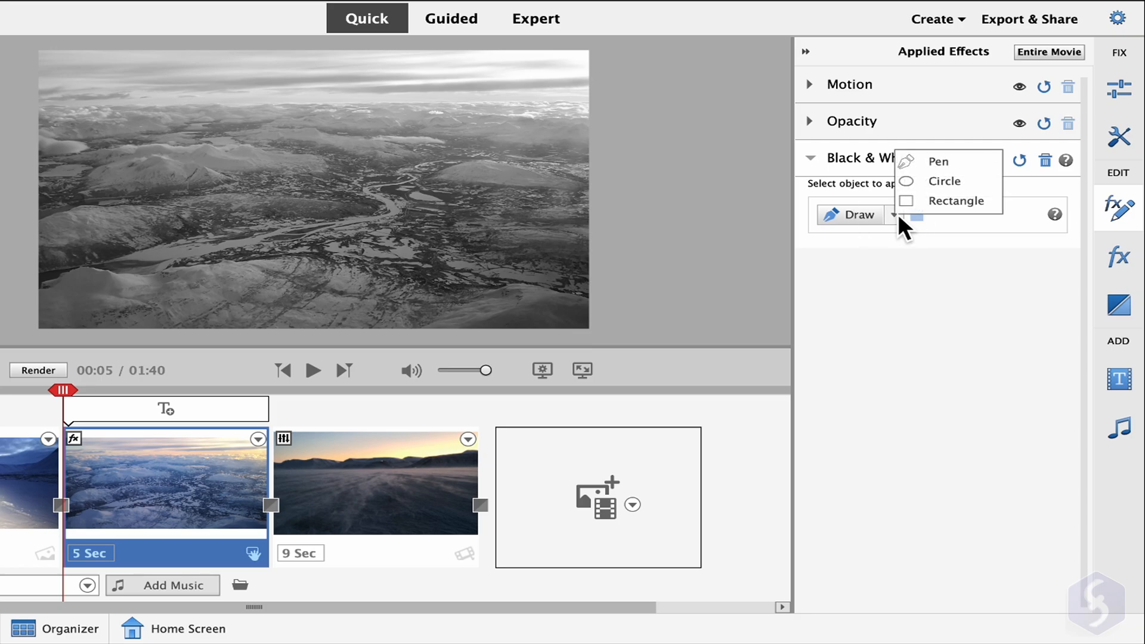
{"action": "mouse_move", "coordinate": [957, 208]}
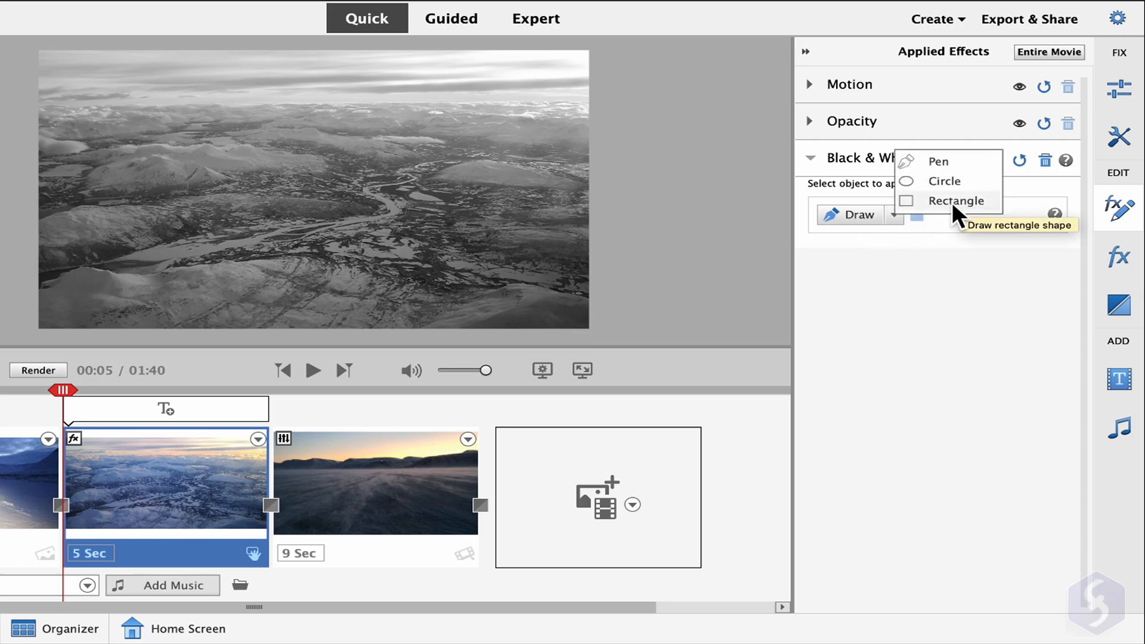
{"action": "mouse_move", "coordinate": [962, 193]}
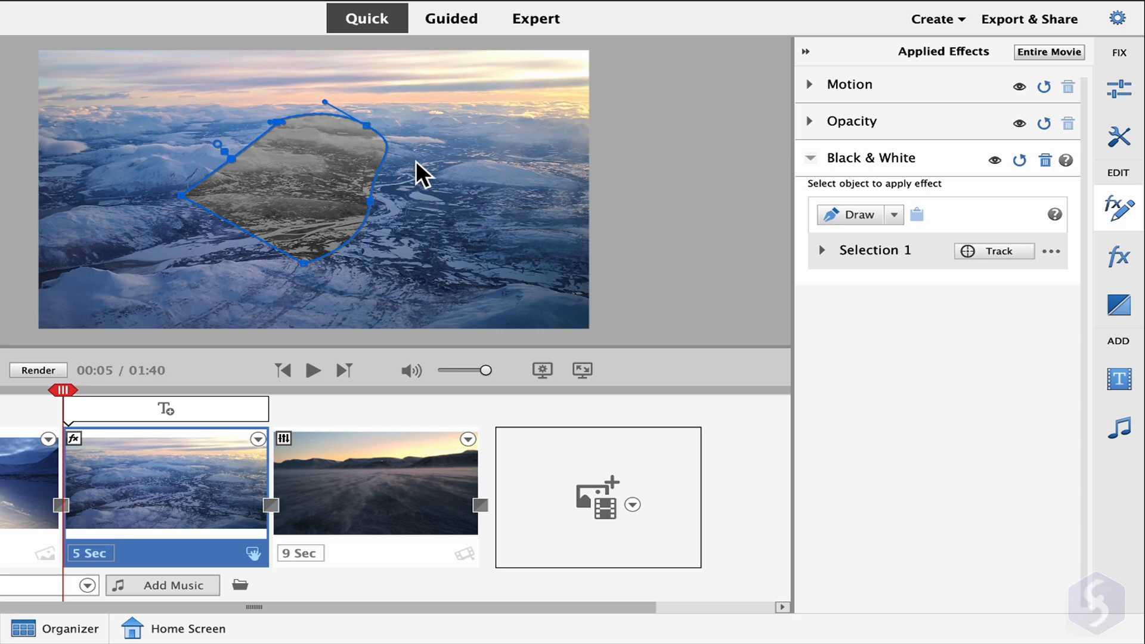
{"action": "mouse_move", "coordinate": [321, 177]}
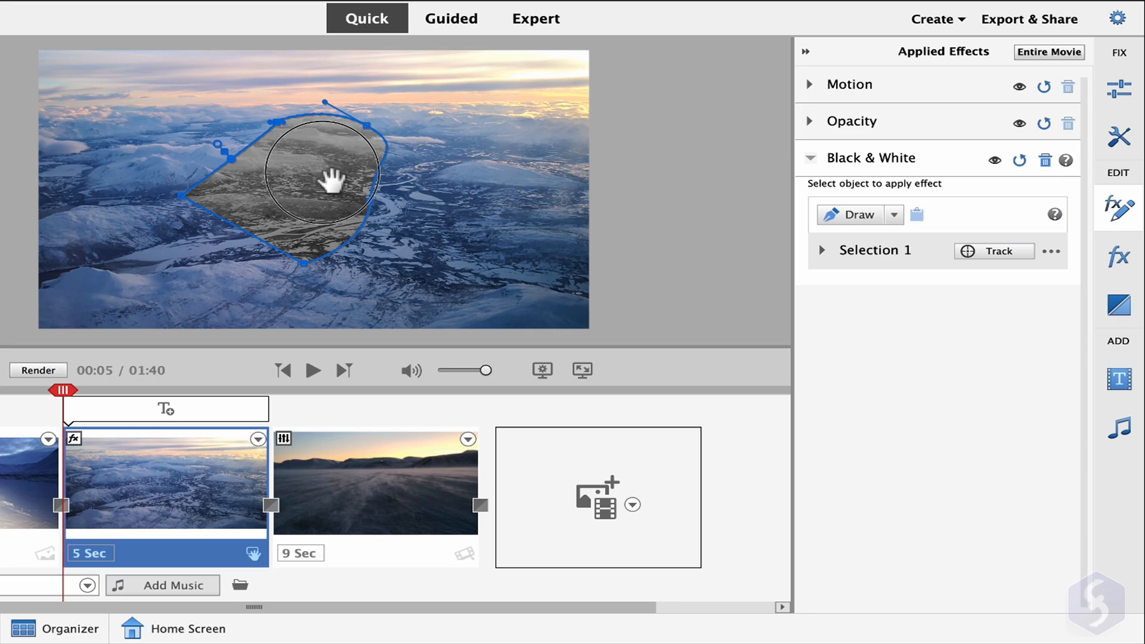
{"action": "left_click_drag", "start_coordinate": [328, 175], "coordinate": [292, 175]}
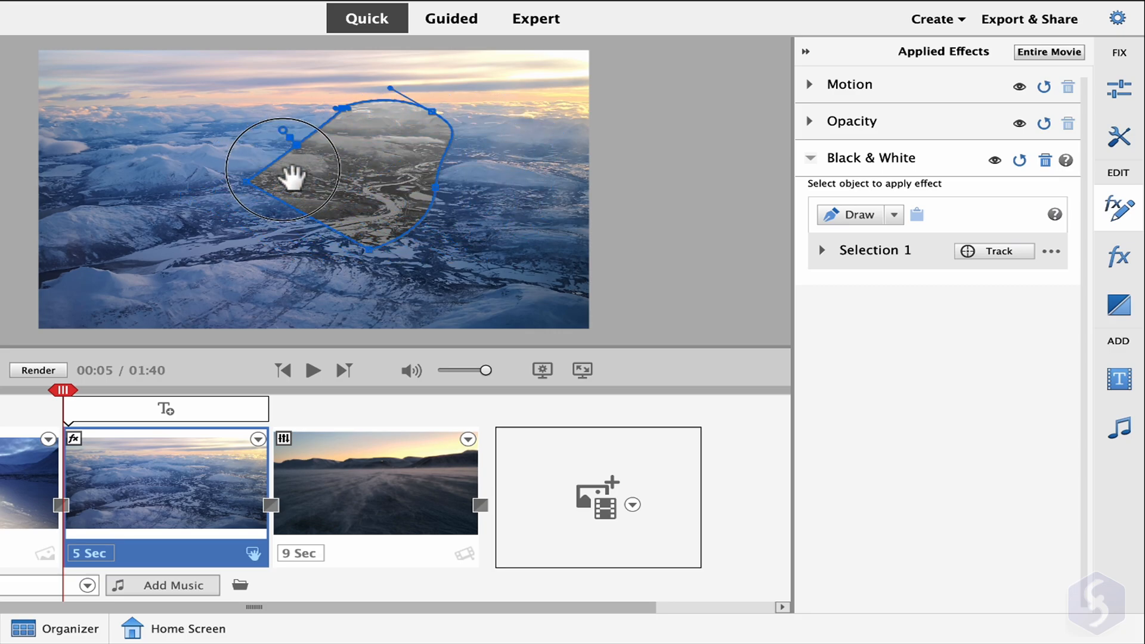
{"action": "left_click_drag", "start_coordinate": [292, 175], "coordinate": [332, 186]}
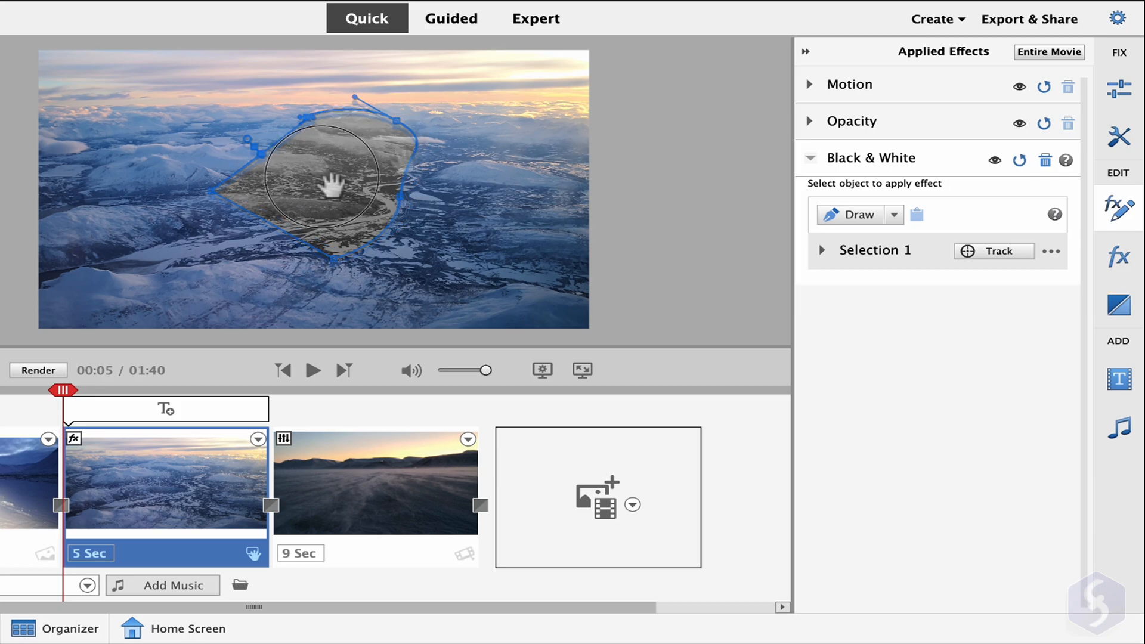
{"action": "left_click_drag", "start_coordinate": [333, 179], "coordinate": [394, 135]}
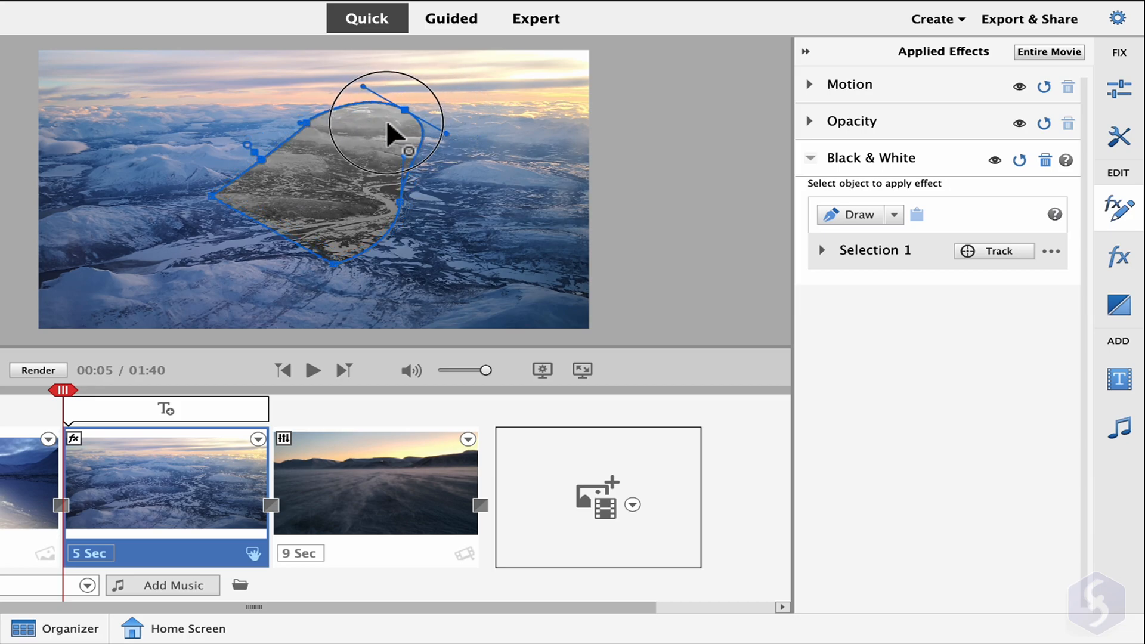
{"action": "left_click_drag", "start_coordinate": [390, 135], "coordinate": [358, 172]}
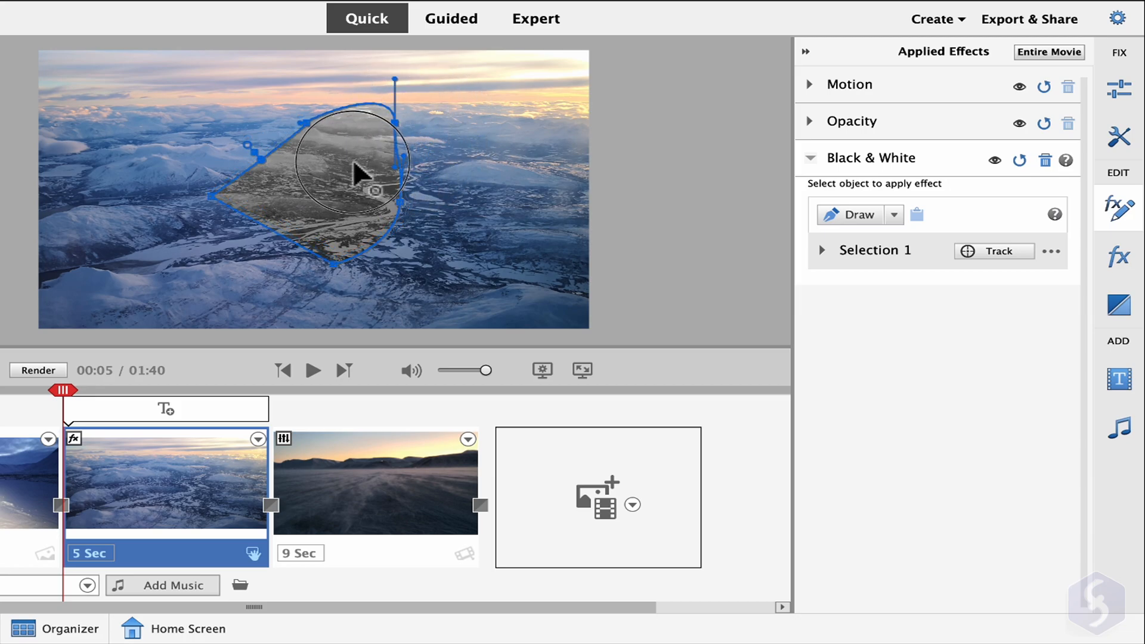
Invert Selection 1, then delete it so the whole clip turns monochrome
{"action": "left_click", "coordinate": [822, 251]}
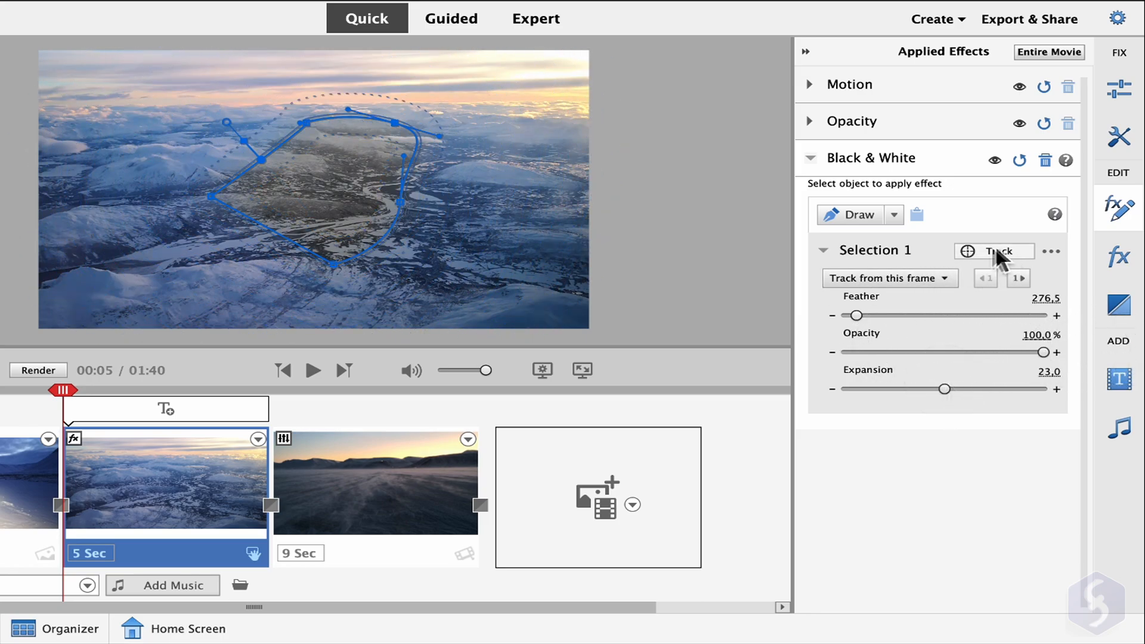
{"action": "mouse_move", "coordinate": [994, 250]}
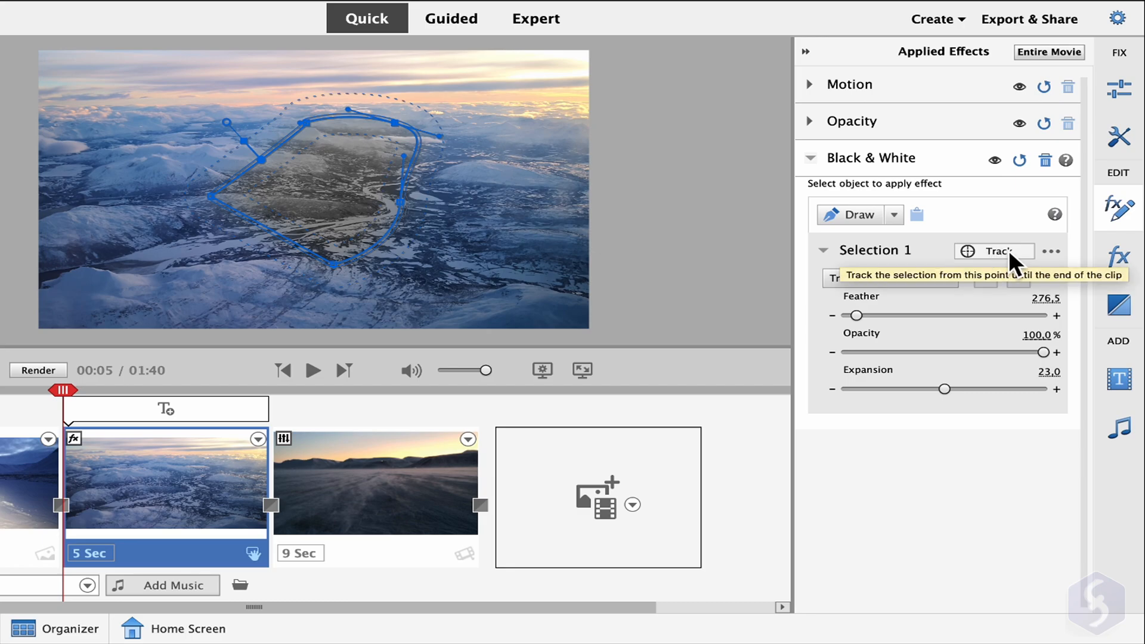
{"action": "left_click", "coordinate": [1050, 251]}
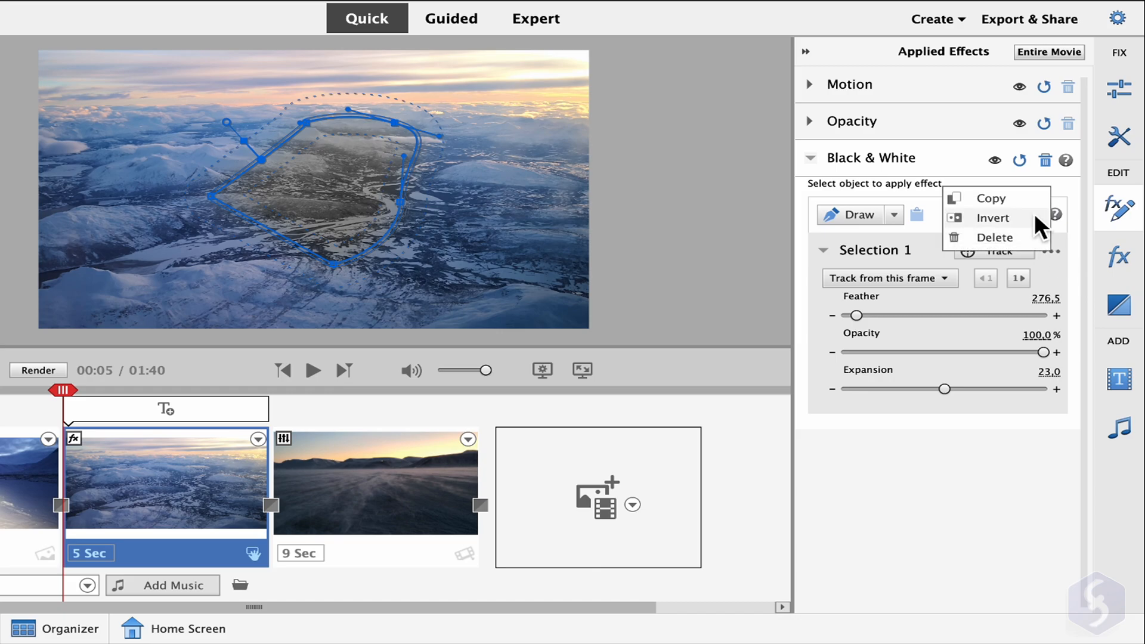
{"action": "left_click", "coordinate": [993, 217]}
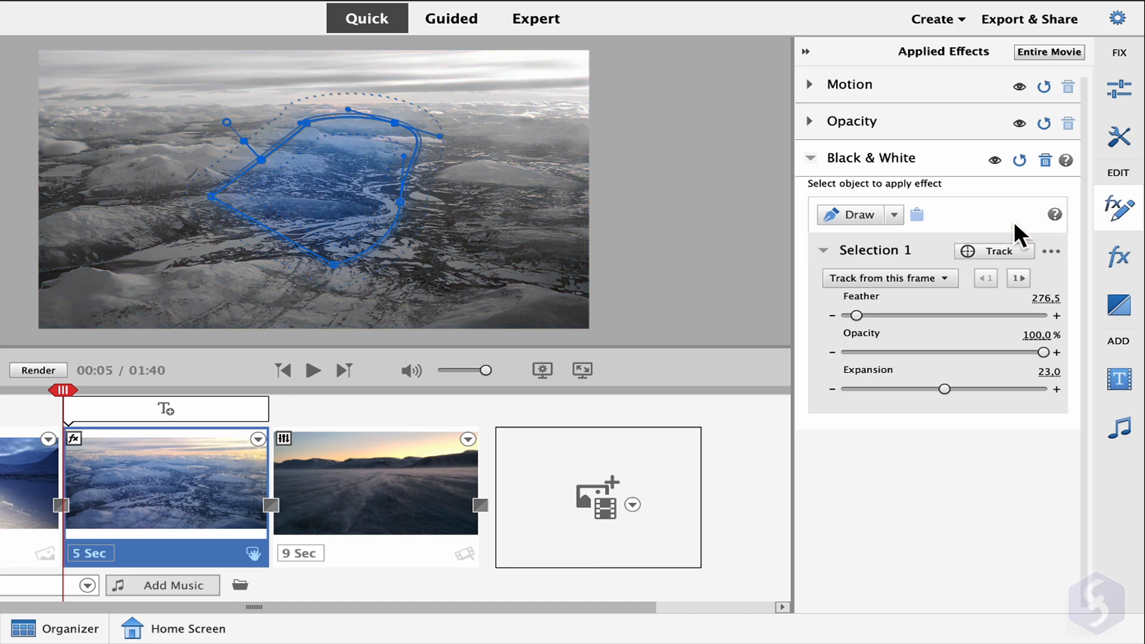
{"action": "left_click", "coordinate": [1051, 251]}
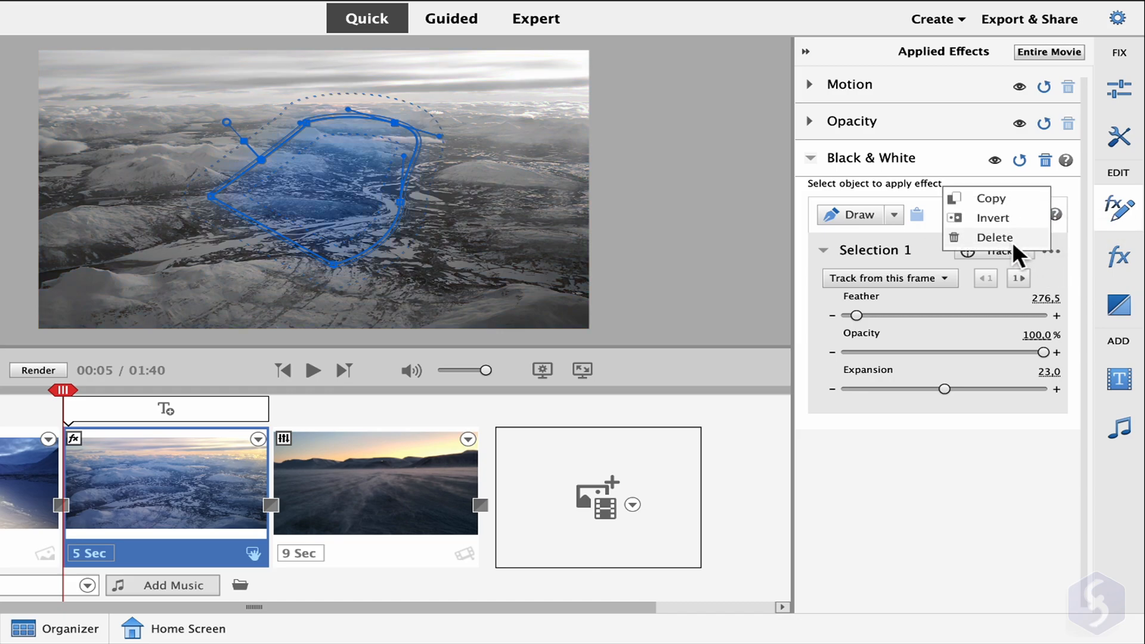
{"action": "left_click", "coordinate": [994, 237]}
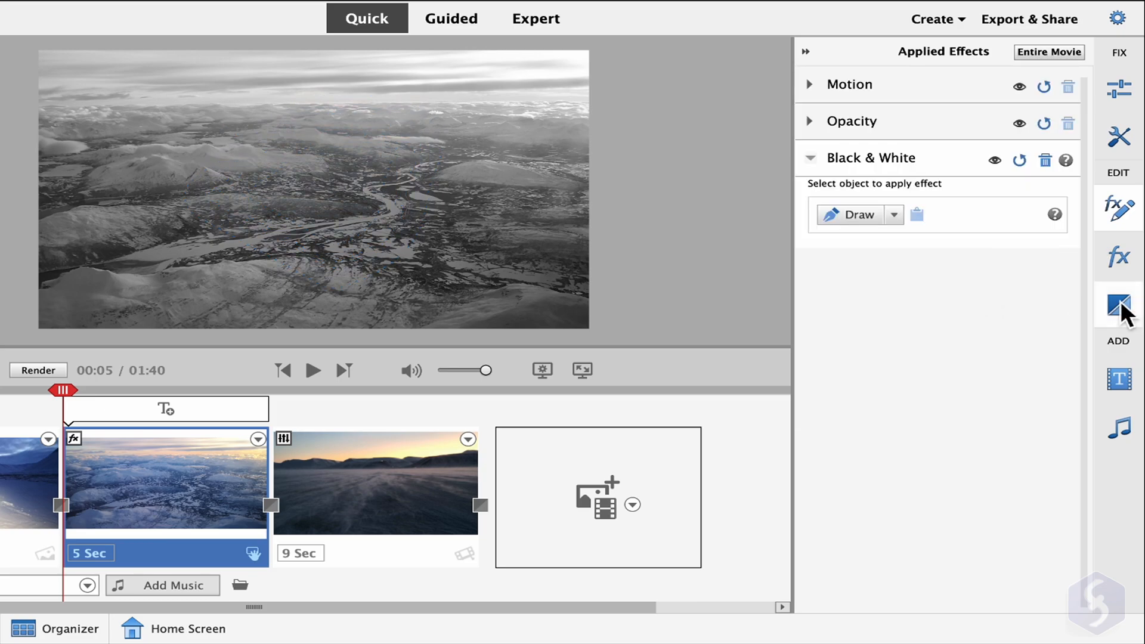
Add a 1-second Flip Over transition between the aerial and sunset clips
{"action": "left_click", "coordinate": [1118, 305]}
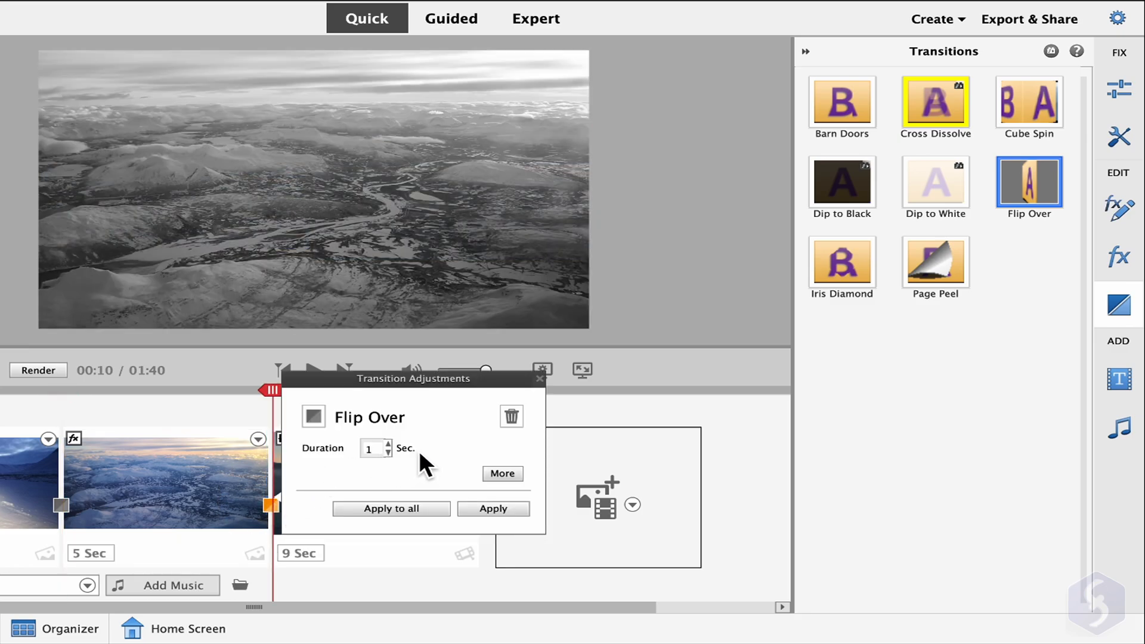
{"action": "mouse_move", "coordinate": [521, 493]}
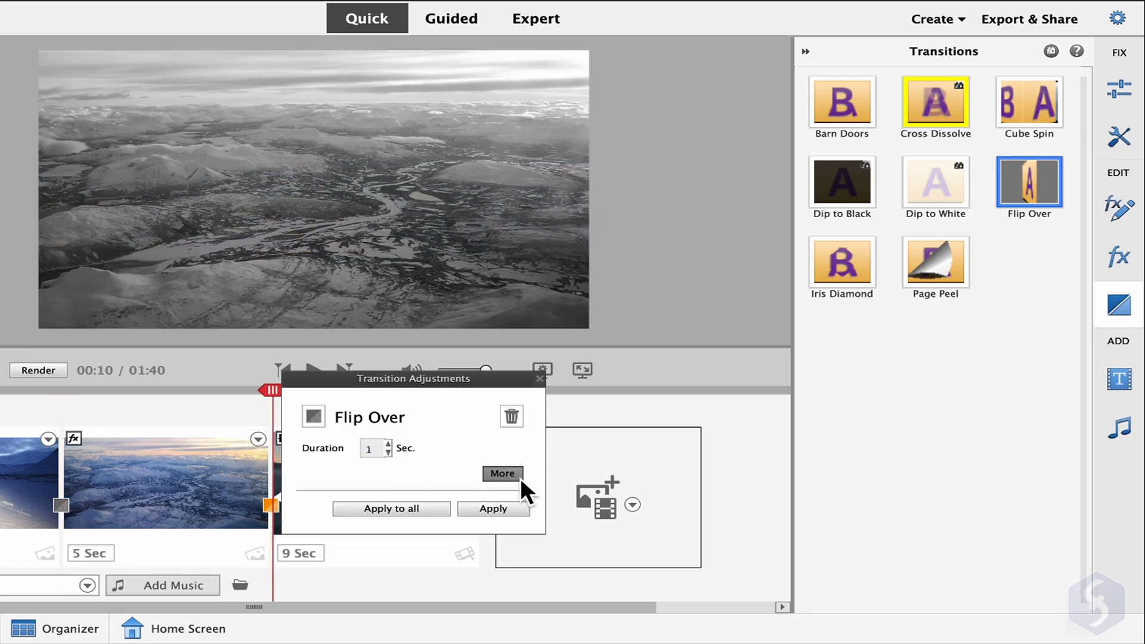
{"action": "left_click", "coordinate": [494, 508]}
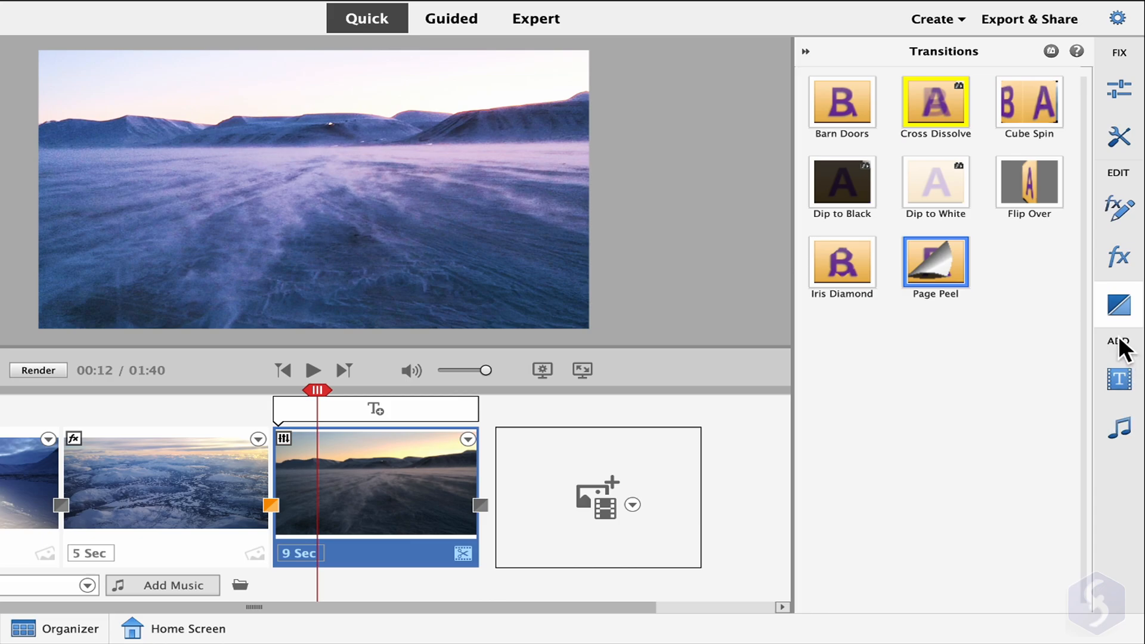
{"action": "mouse_move", "coordinate": [1118, 429]}
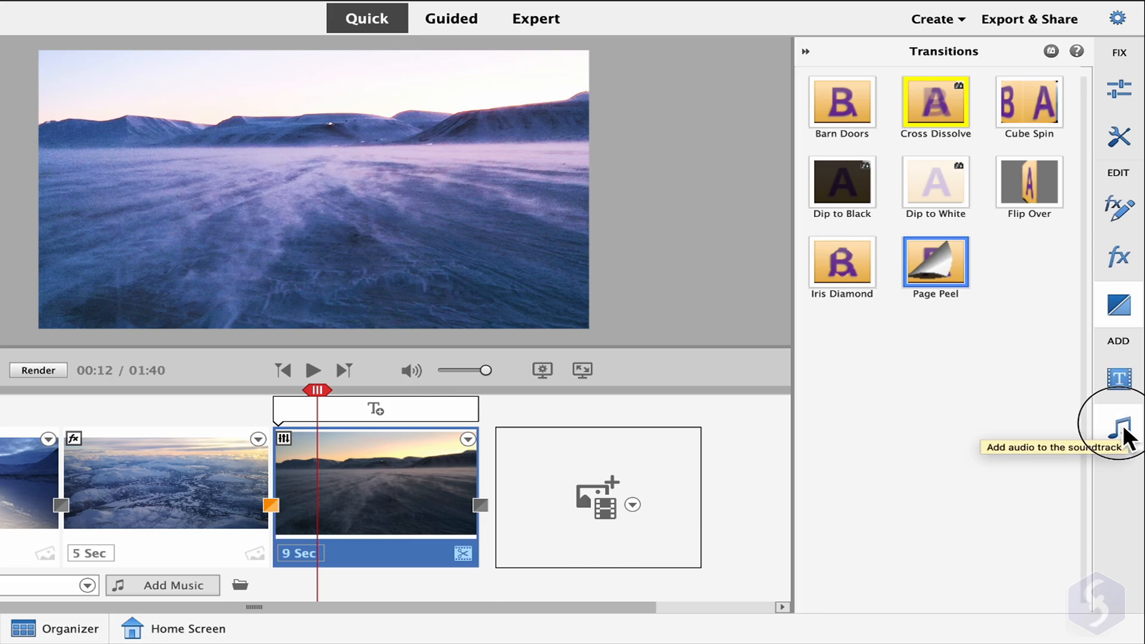
Add a 5-second Classic Titles 'Add Text' clip after the 9-second sunset clip
{"action": "left_click", "coordinate": [1118, 426]}
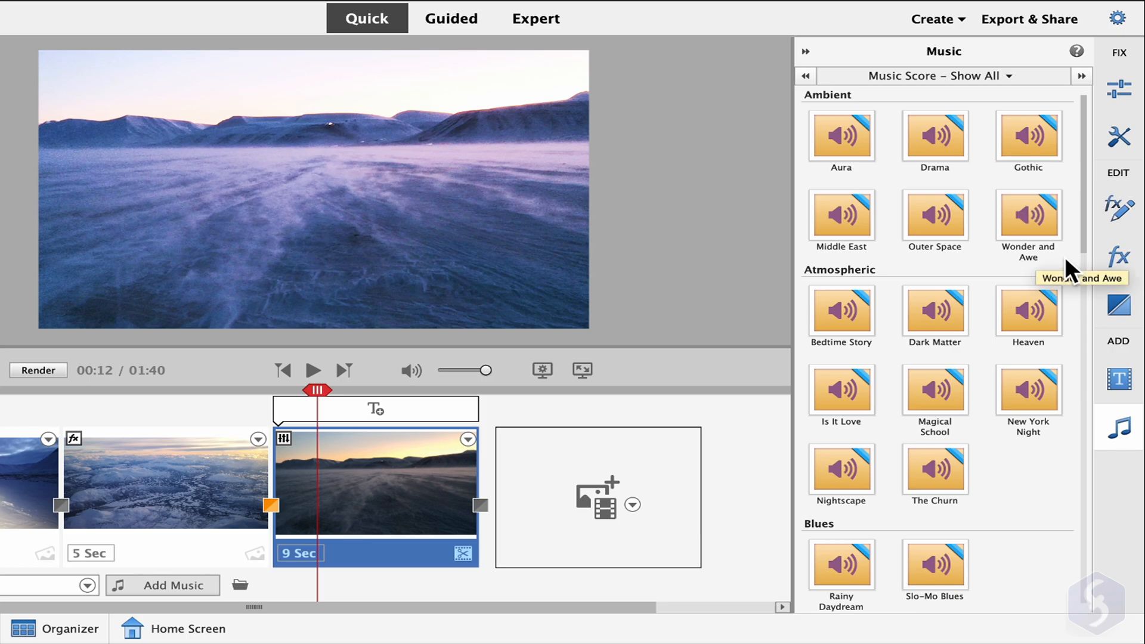
{"action": "mouse_move", "coordinate": [1118, 380]}
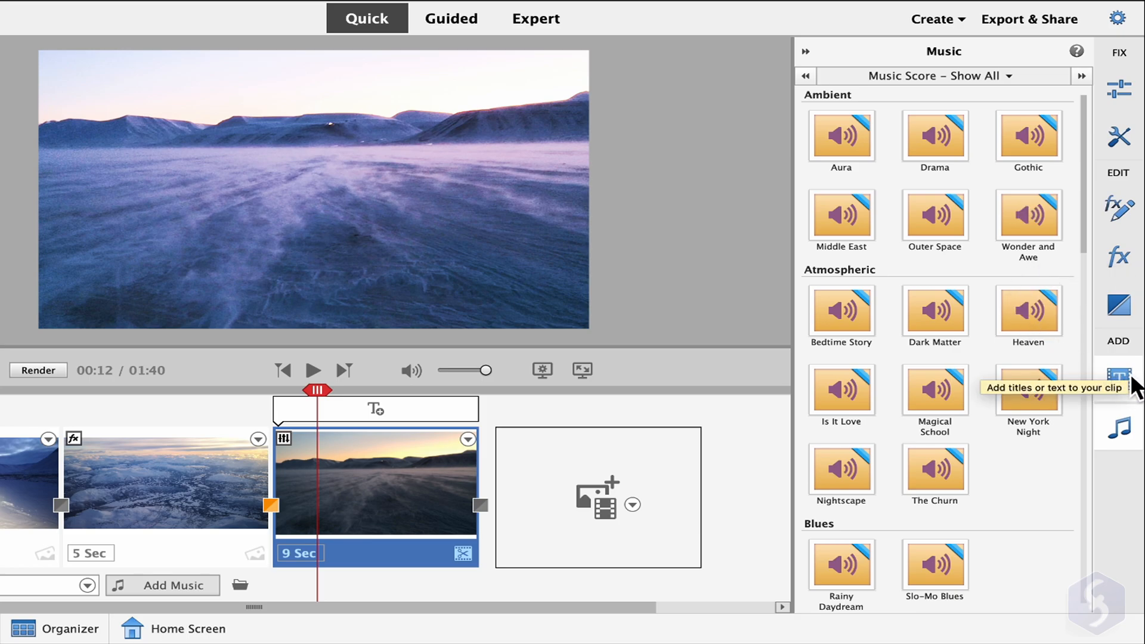
{"action": "left_click", "coordinate": [1116, 377]}
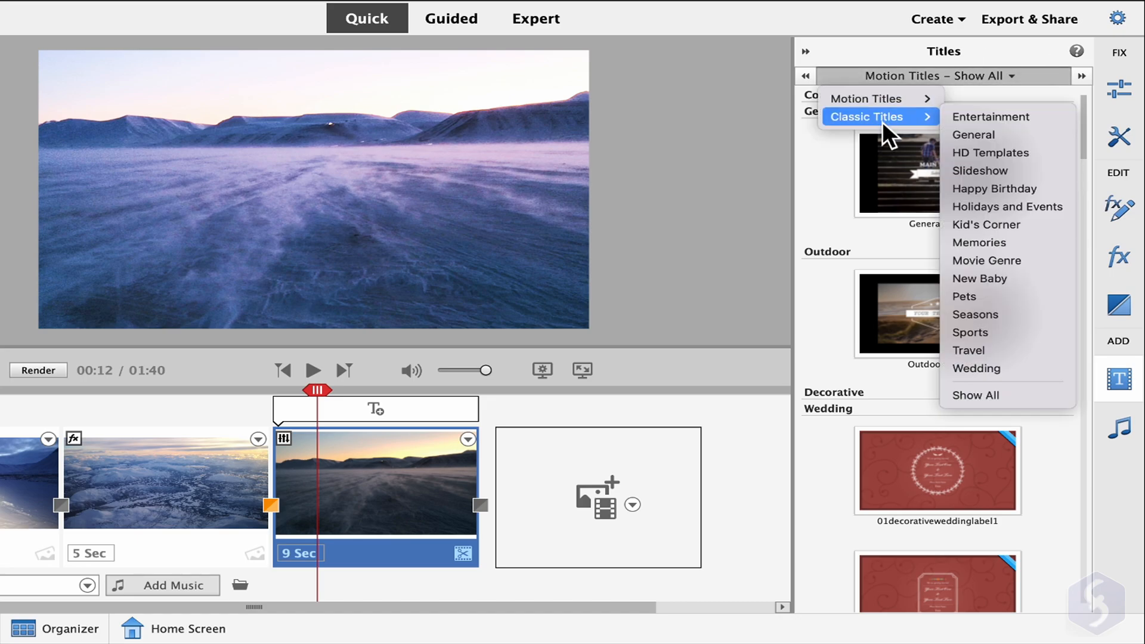
{"action": "mouse_move", "coordinate": [925, 135]}
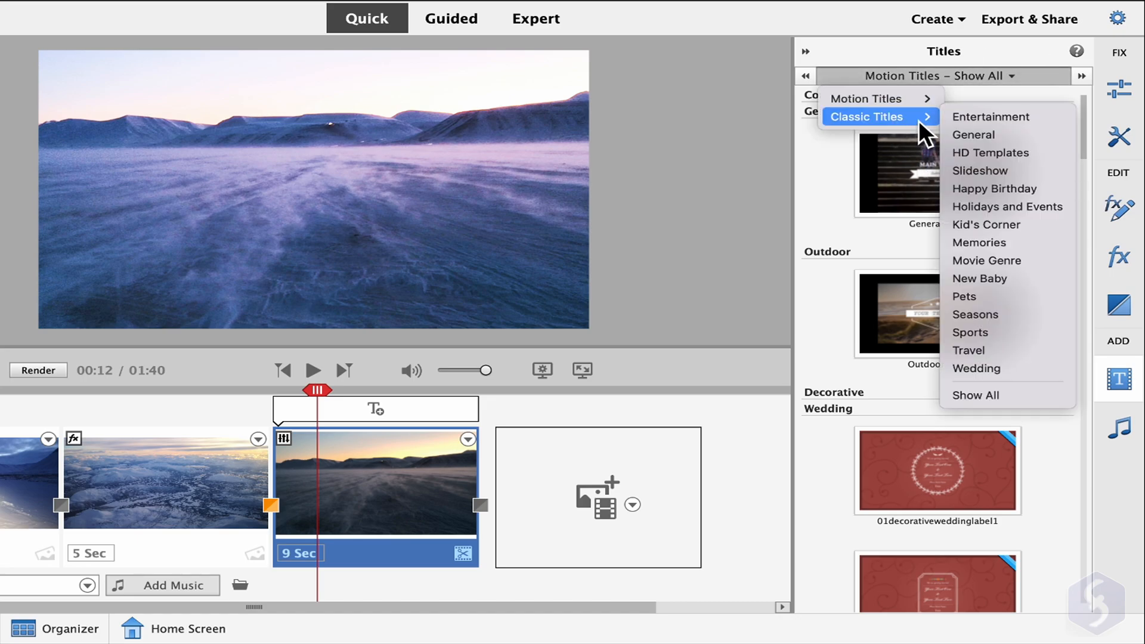
{"action": "left_click", "coordinate": [991, 117]}
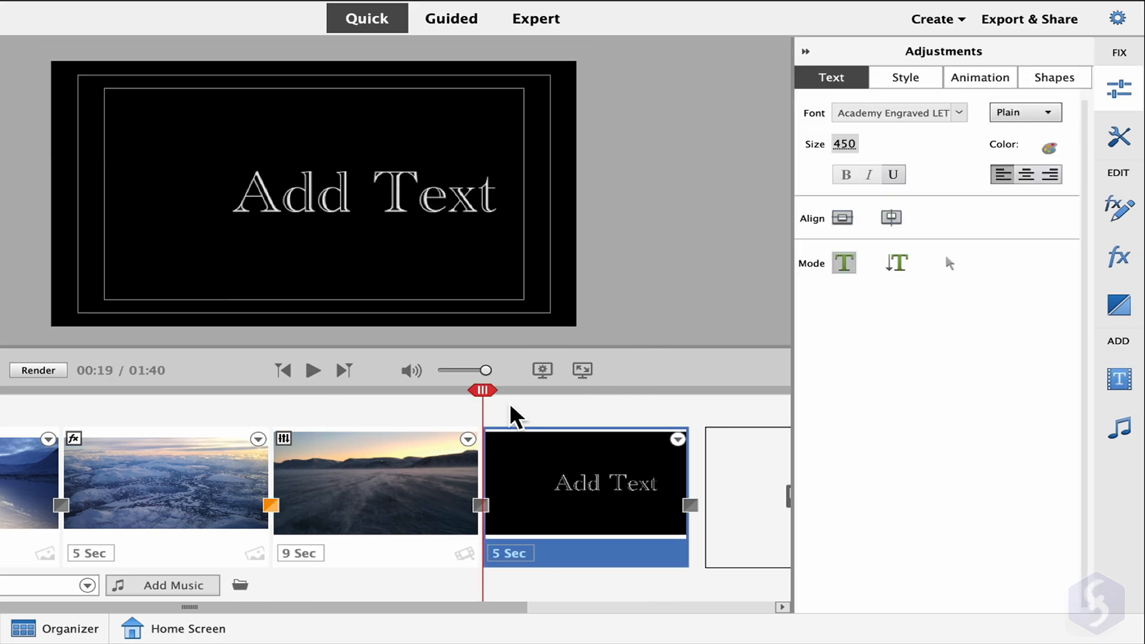
{"action": "left_click", "coordinate": [313, 370]}
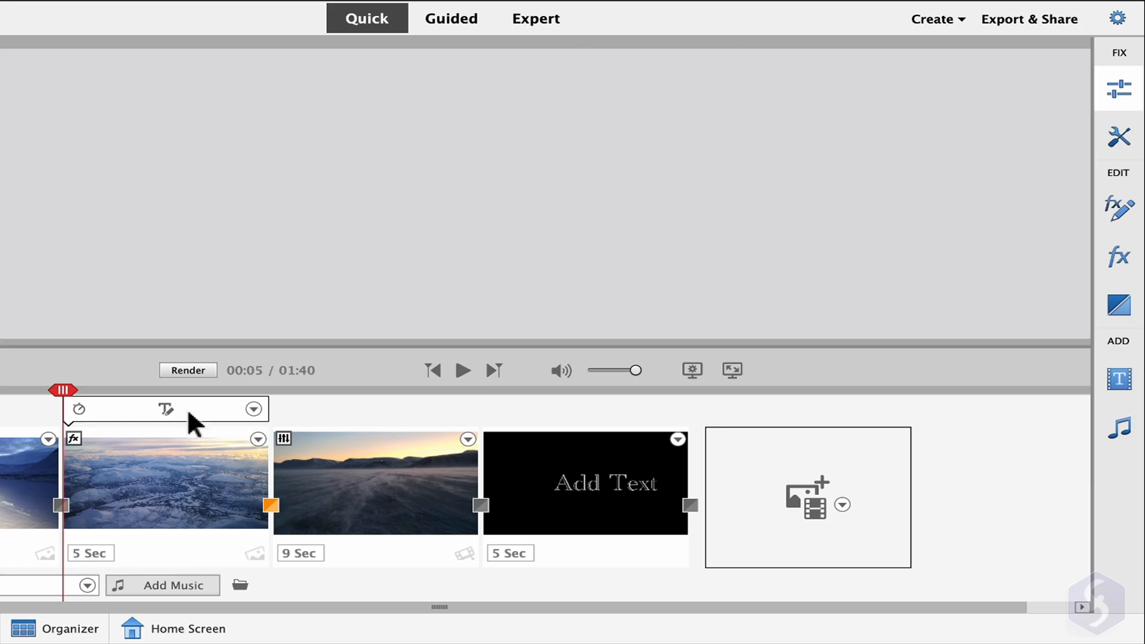
Retype the title as 'BLACK AND WHITE' and check its 5-second duration
{"action": "left_click", "coordinate": [166, 408]}
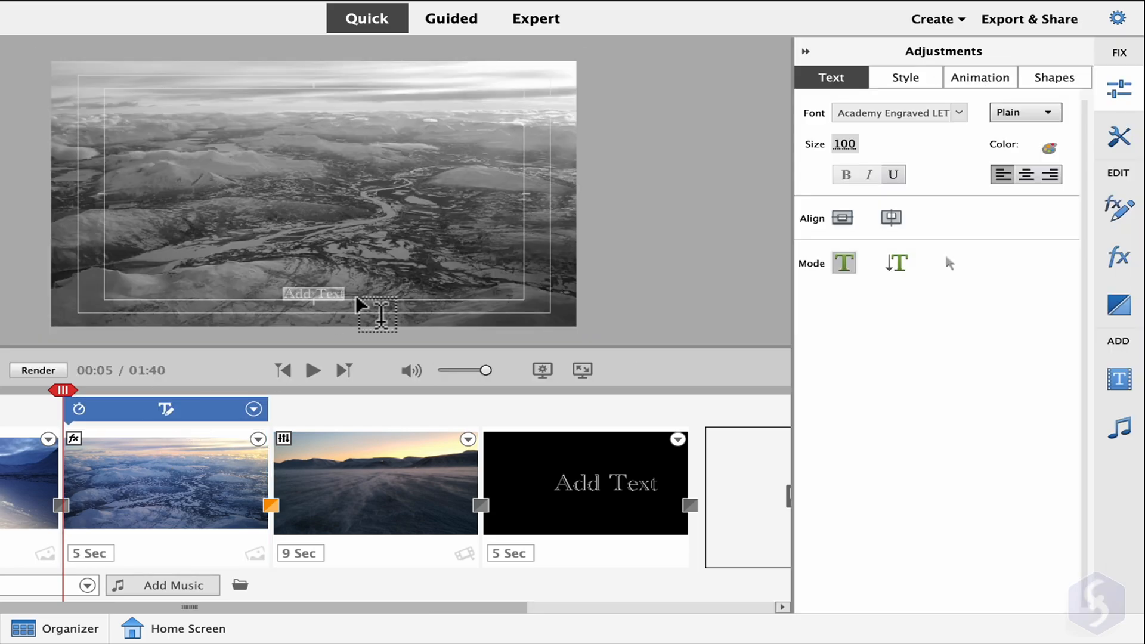
{"action": "type", "text": "BLACK AND WHITE"}
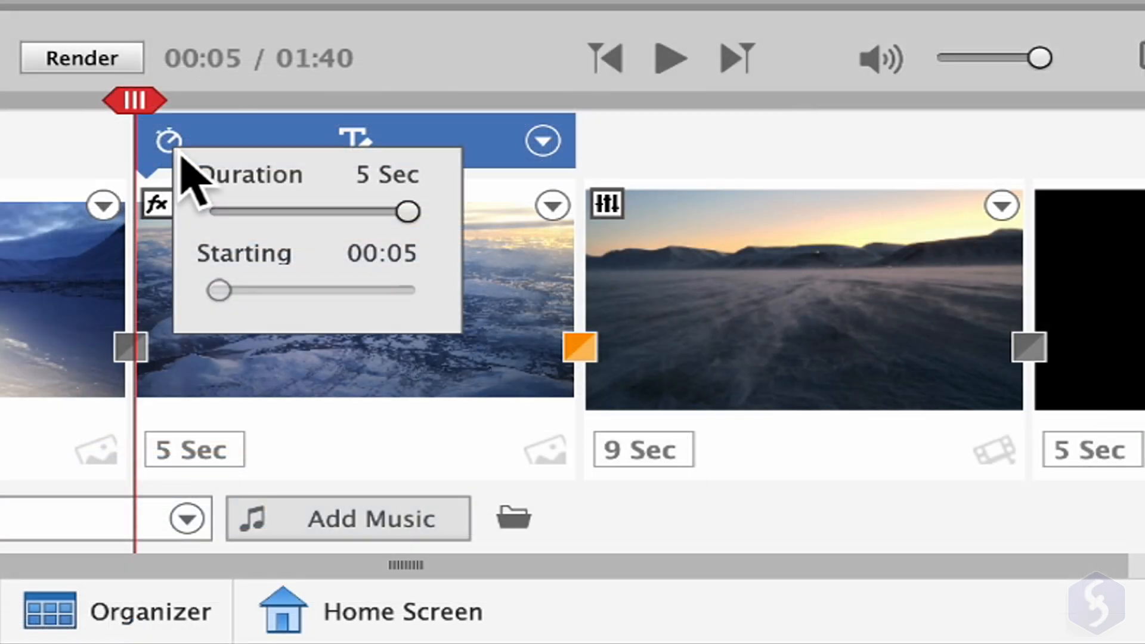
{"action": "mouse_move", "coordinate": [500, 157]}
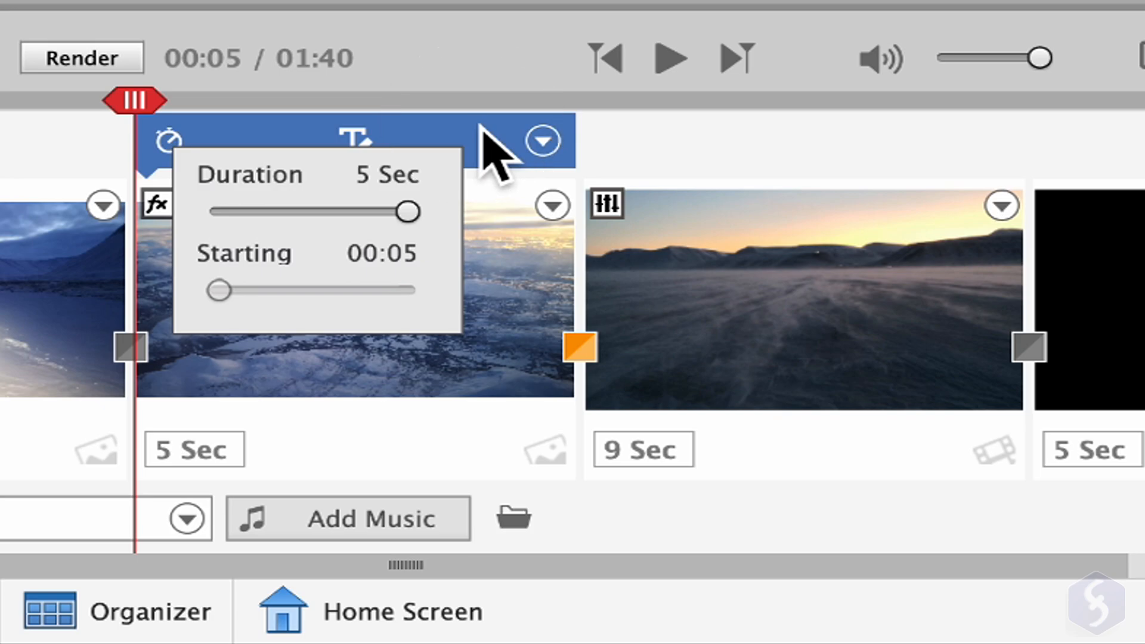
{"action": "left_click", "coordinate": [542, 140]}
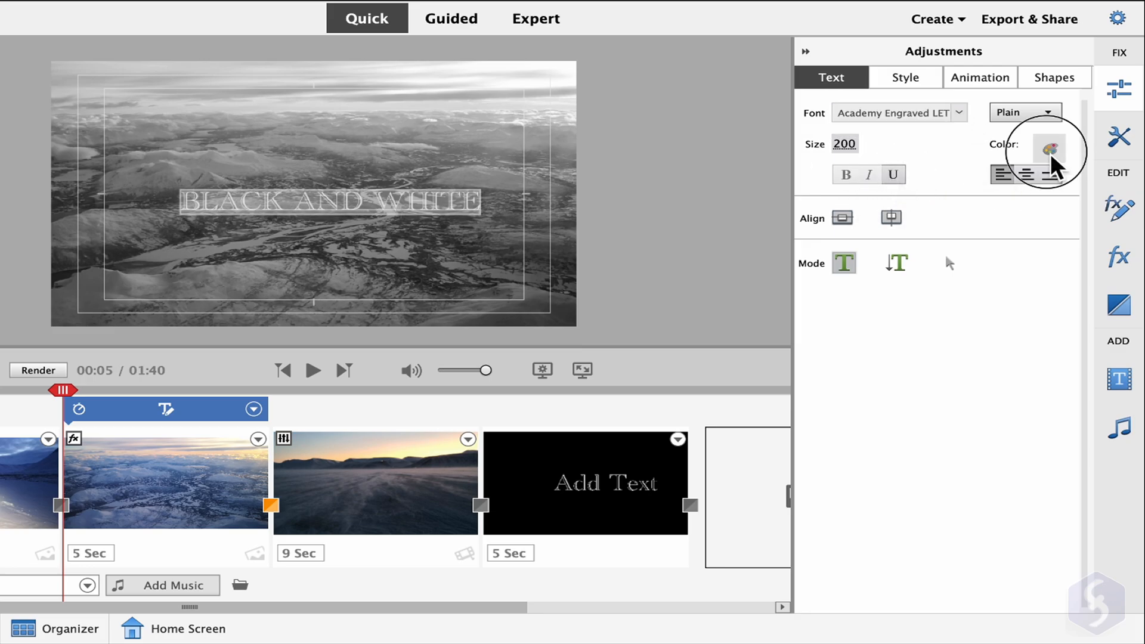
Give the title a new text colour and the Bell Gothic Black 70 style
{"action": "left_click", "coordinate": [1047, 149]}
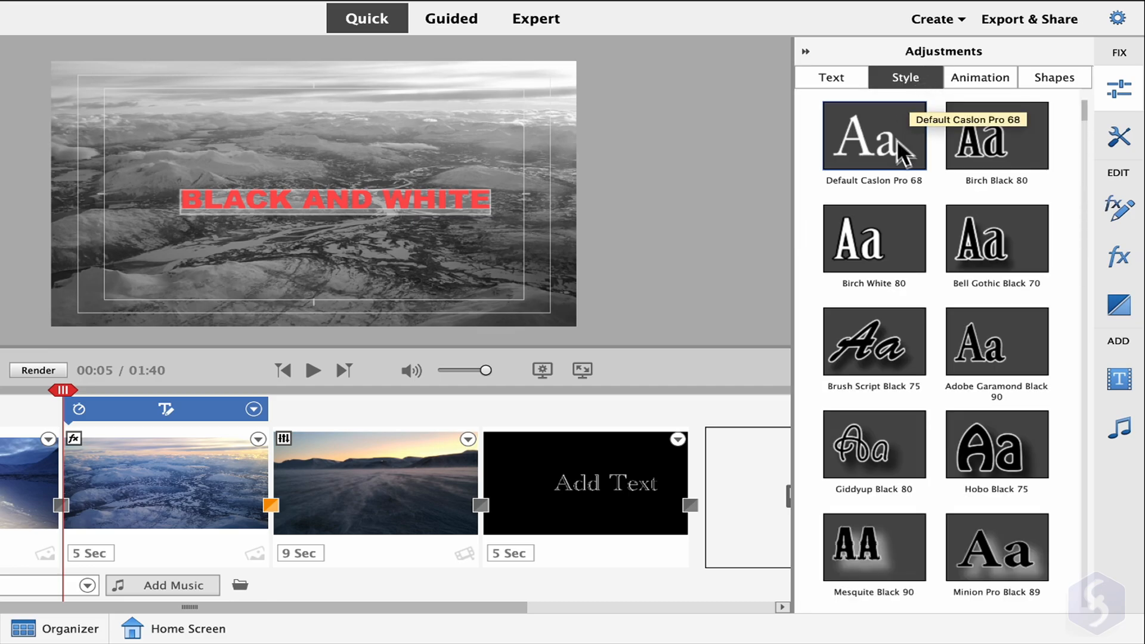
{"action": "left_click", "coordinate": [996, 238]}
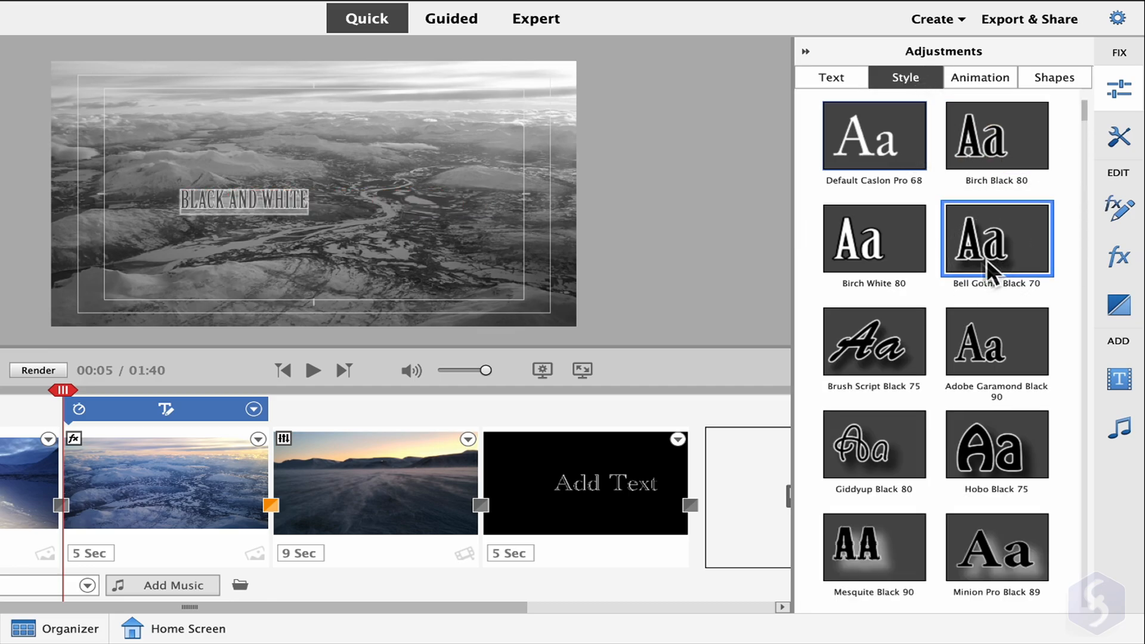
{"action": "left_click", "coordinate": [980, 78]}
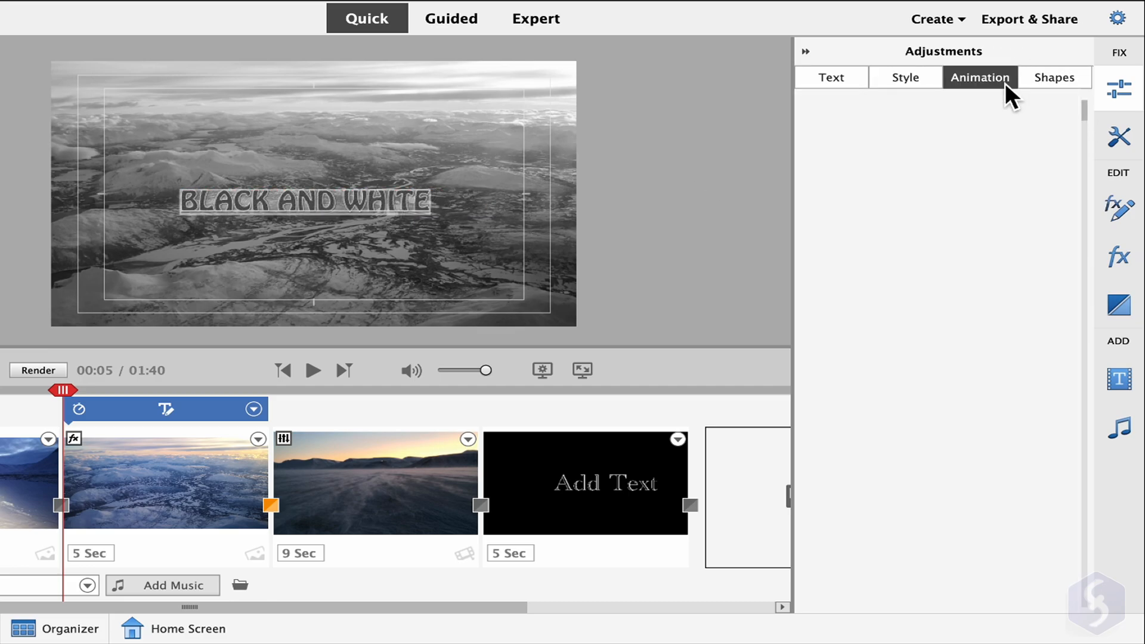
{"action": "left_click", "coordinate": [980, 78]}
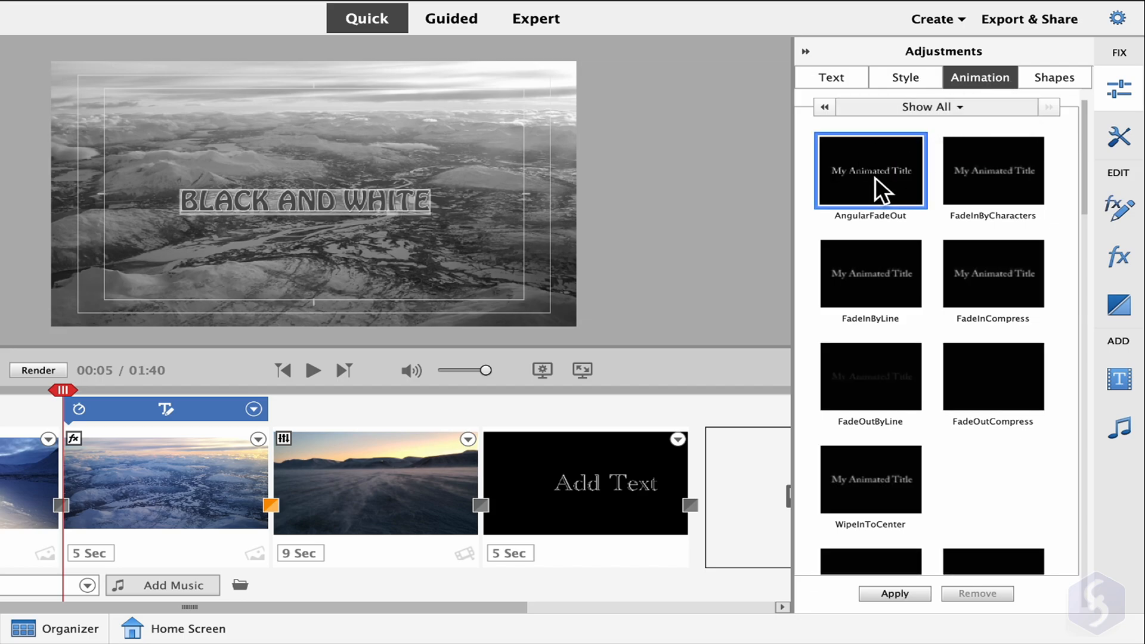
{"action": "mouse_move", "coordinate": [1002, 188]}
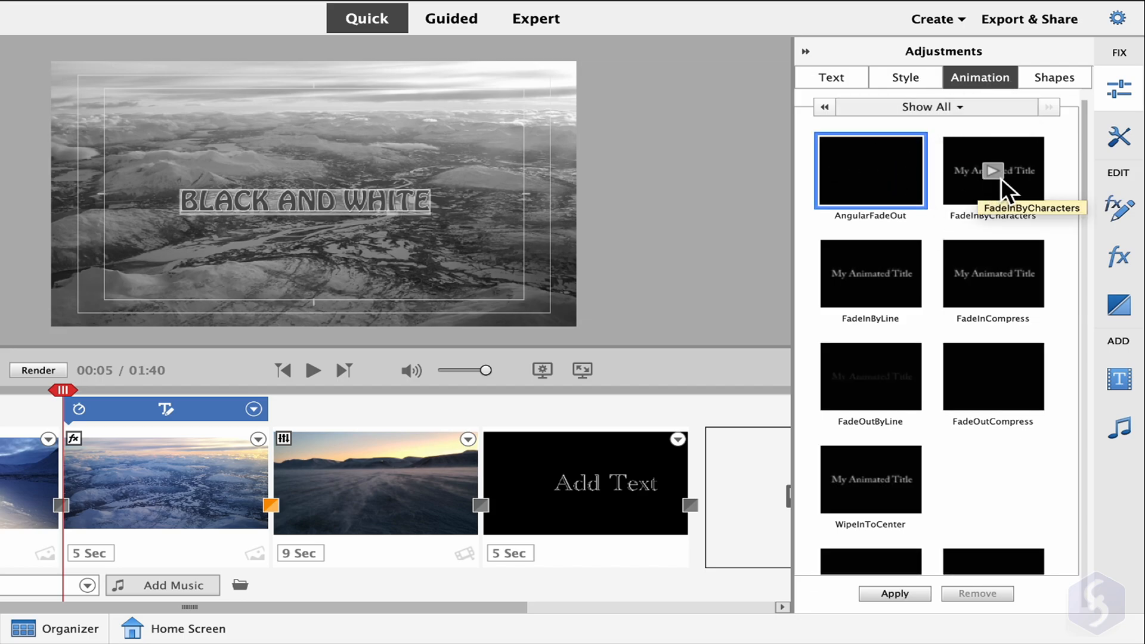
Add a grey ellipse above the title and move the Hello text beneath it
{"action": "left_click", "coordinate": [1053, 77]}
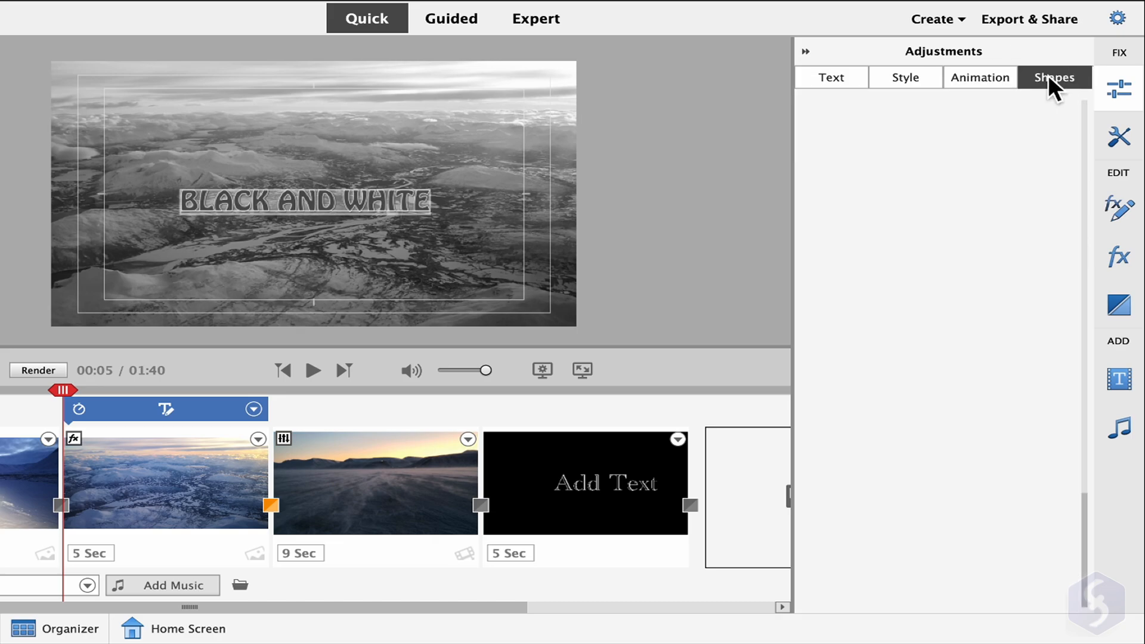
{"action": "left_click", "coordinate": [1053, 77]}
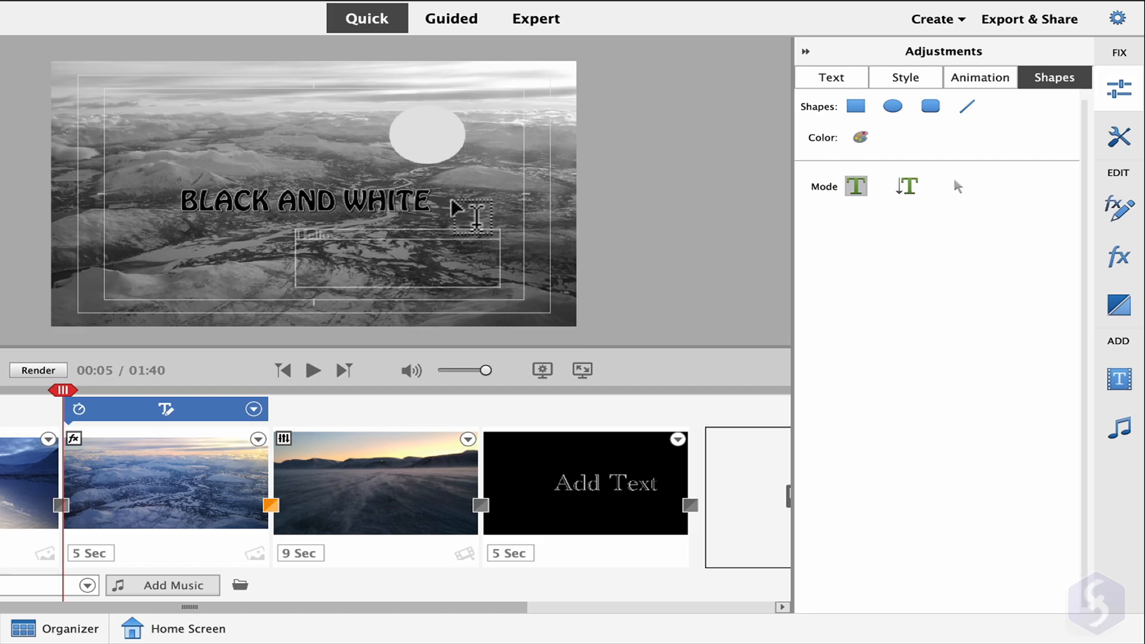
{"action": "left_click", "coordinate": [394, 251]}
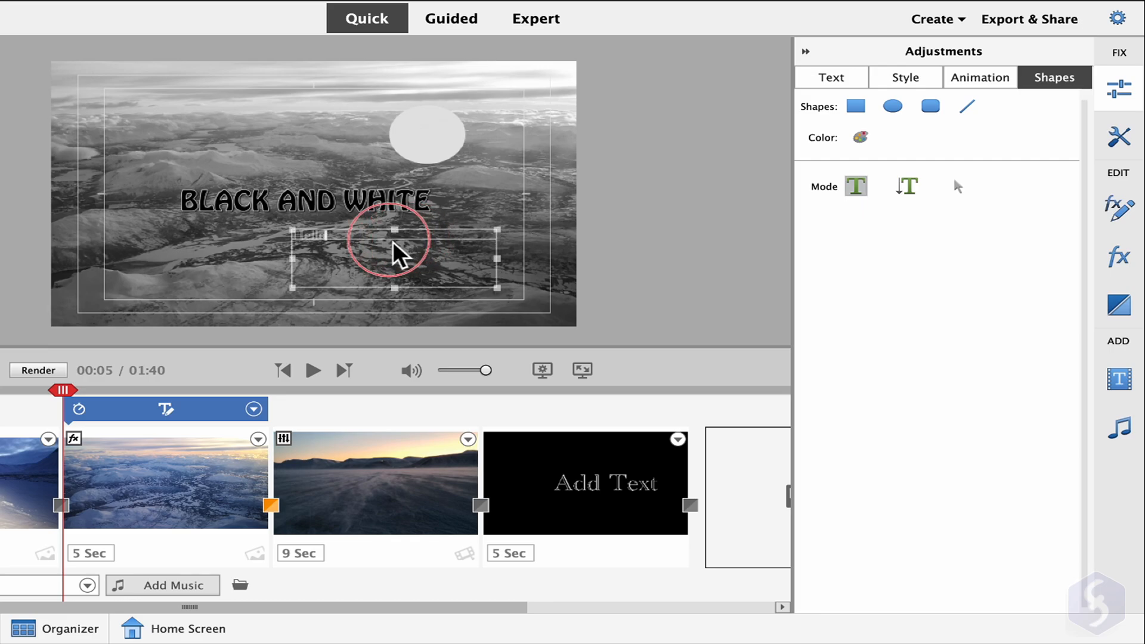
{"action": "left_click_drag", "start_coordinate": [391, 241], "coordinate": [427, 138]}
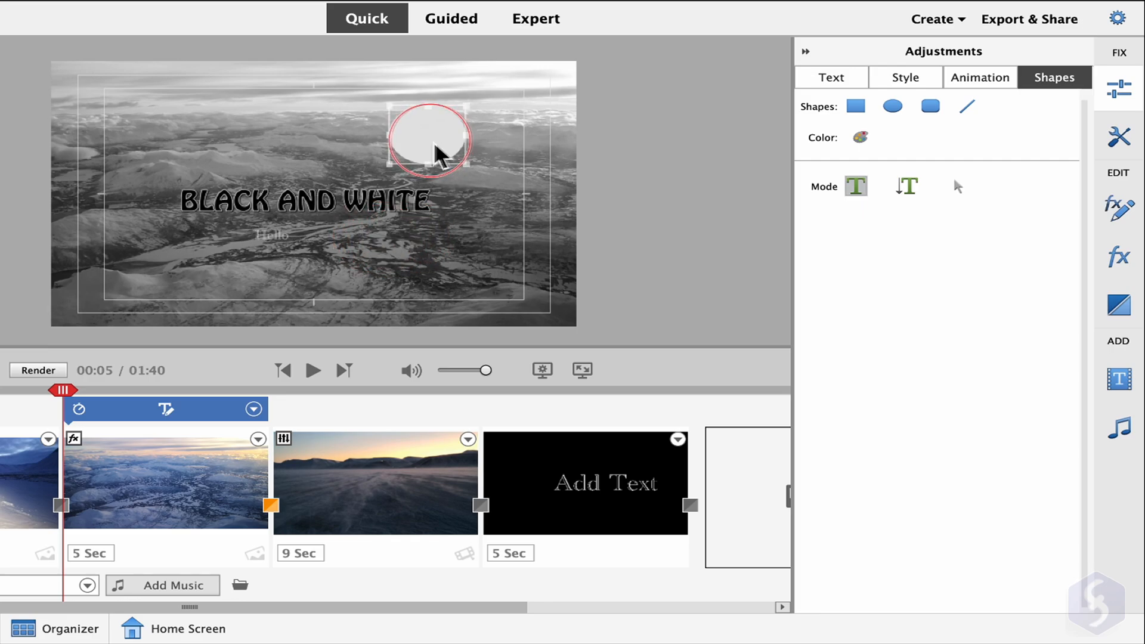
{"action": "left_click_drag", "start_coordinate": [427, 139], "coordinate": [368, 193]}
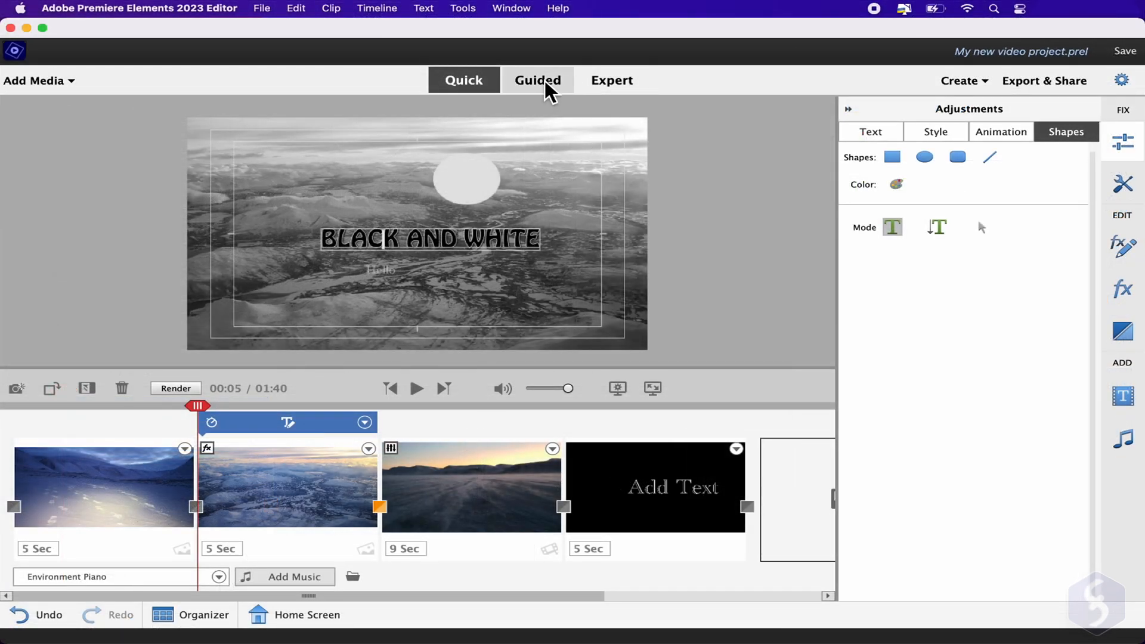
{"action": "left_click", "coordinate": [537, 81]}
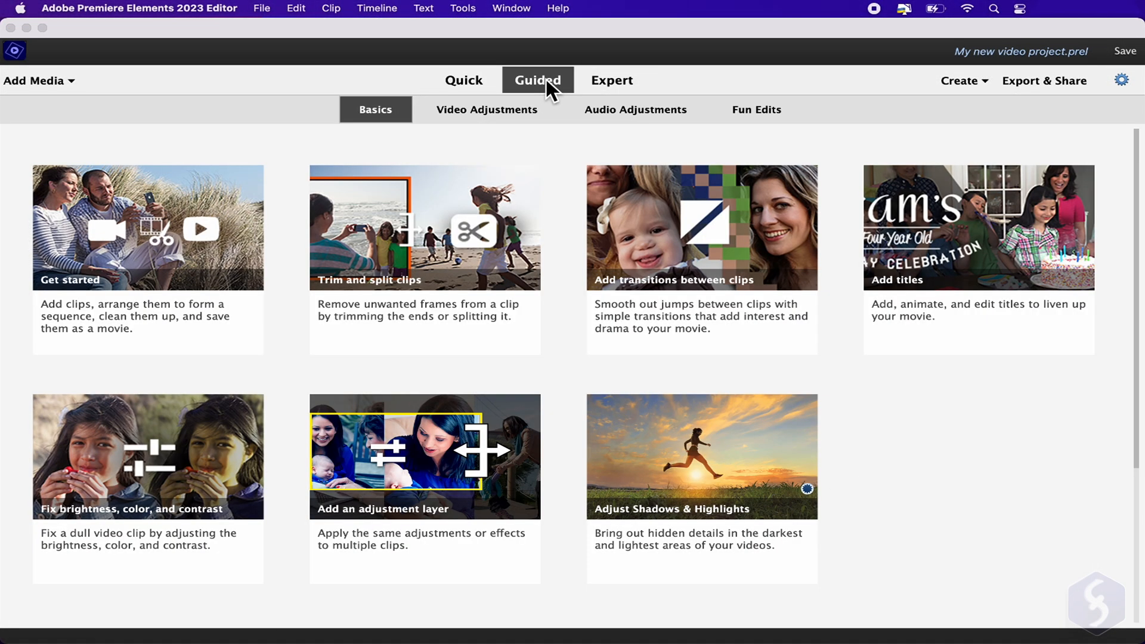
{"action": "mouse_move", "coordinate": [923, 289]}
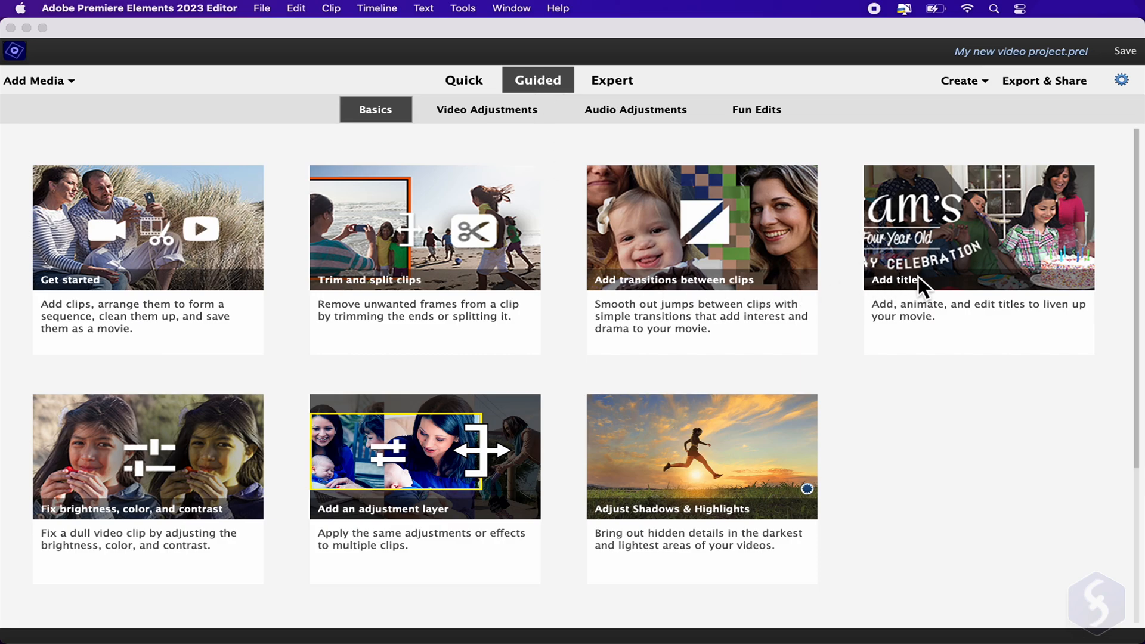
{"action": "left_click", "coordinate": [486, 110]}
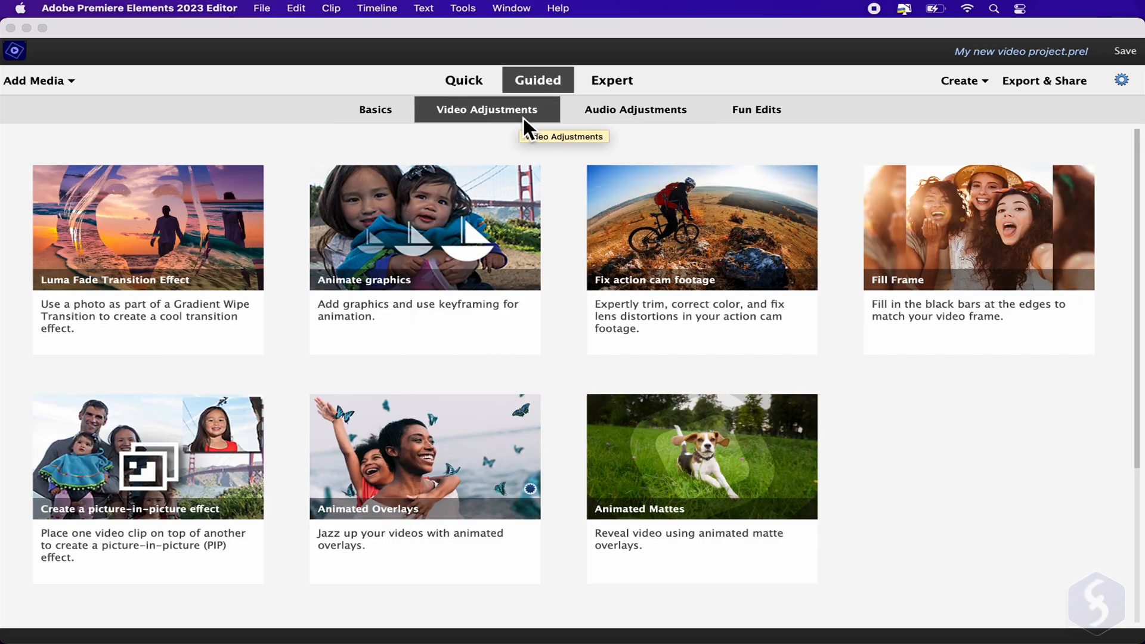
{"action": "left_click", "coordinate": [462, 80]}
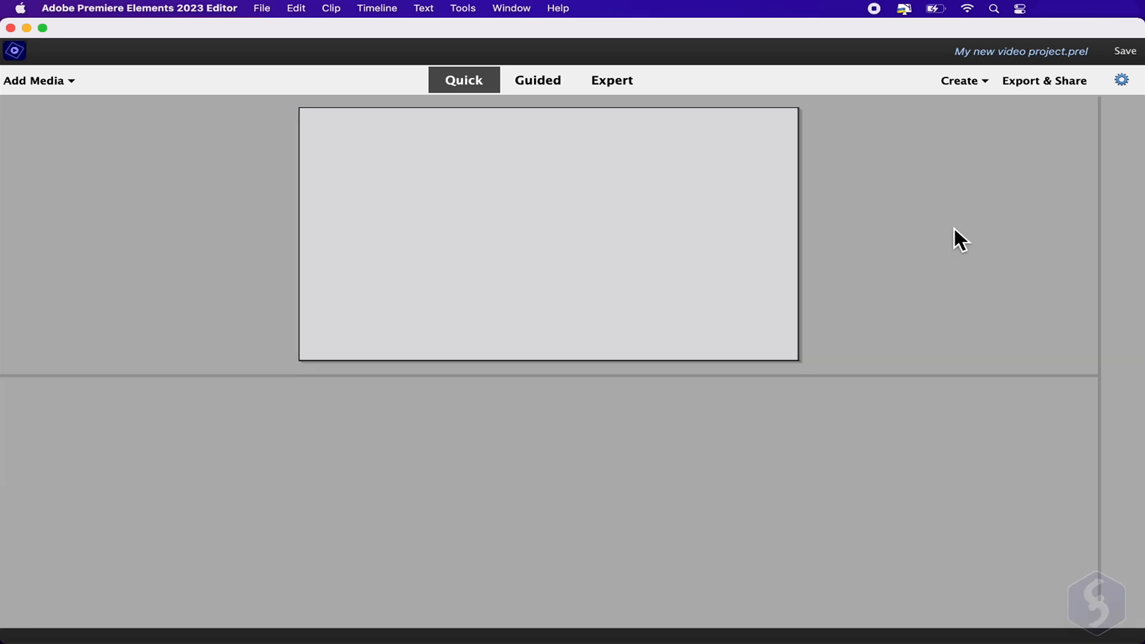
{"action": "left_click", "coordinate": [611, 80]}
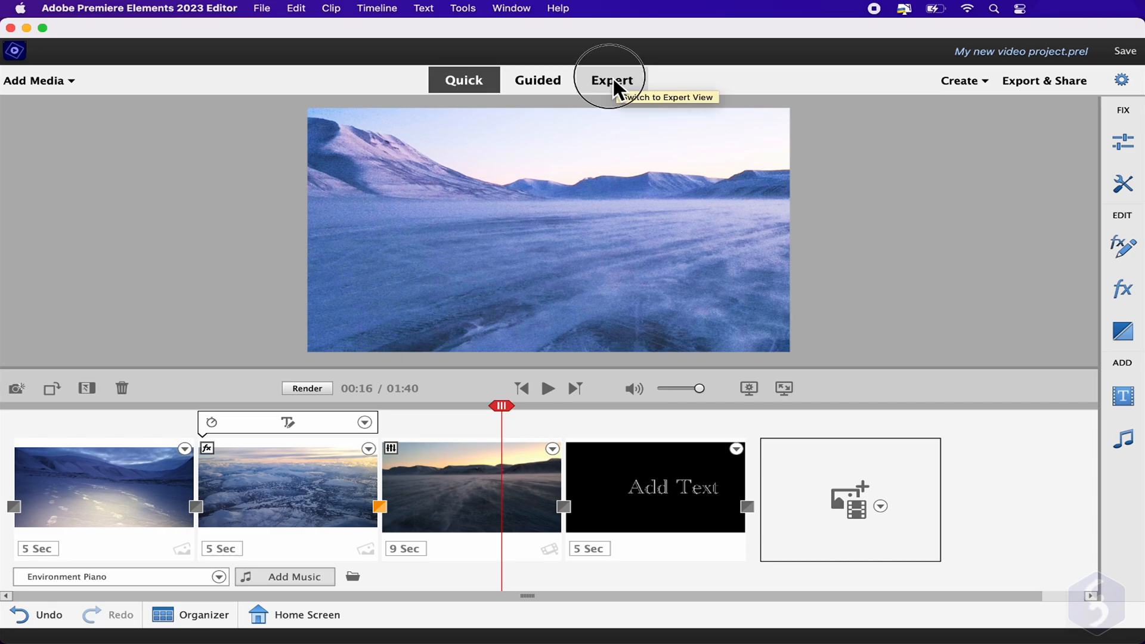
{"action": "left_click", "coordinate": [611, 81]}
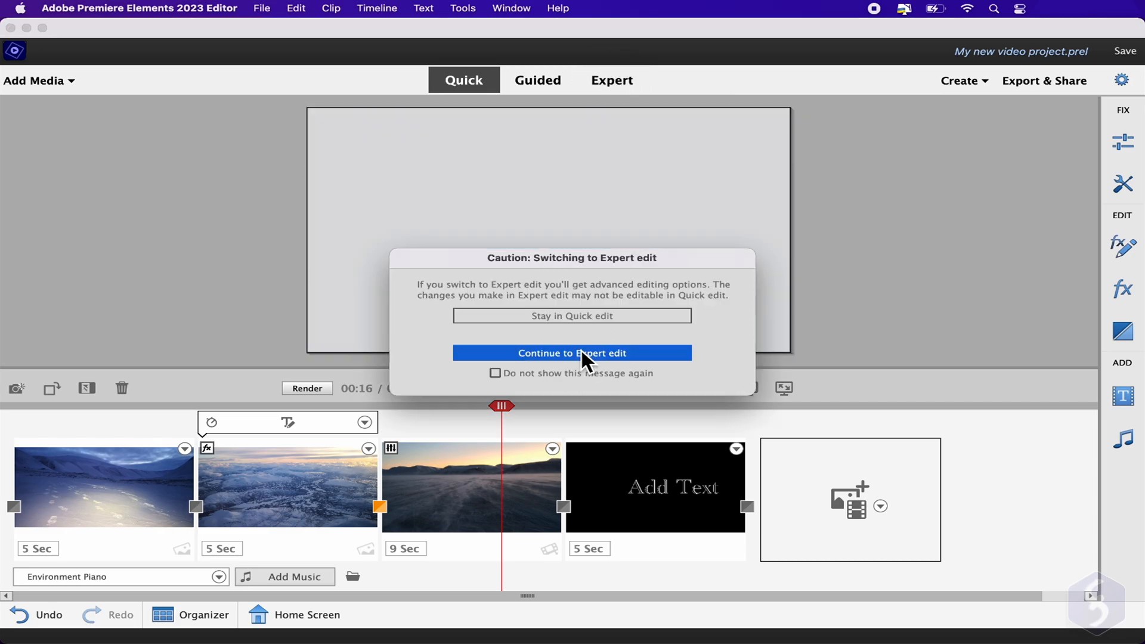
{"action": "left_click", "coordinate": [572, 352]}
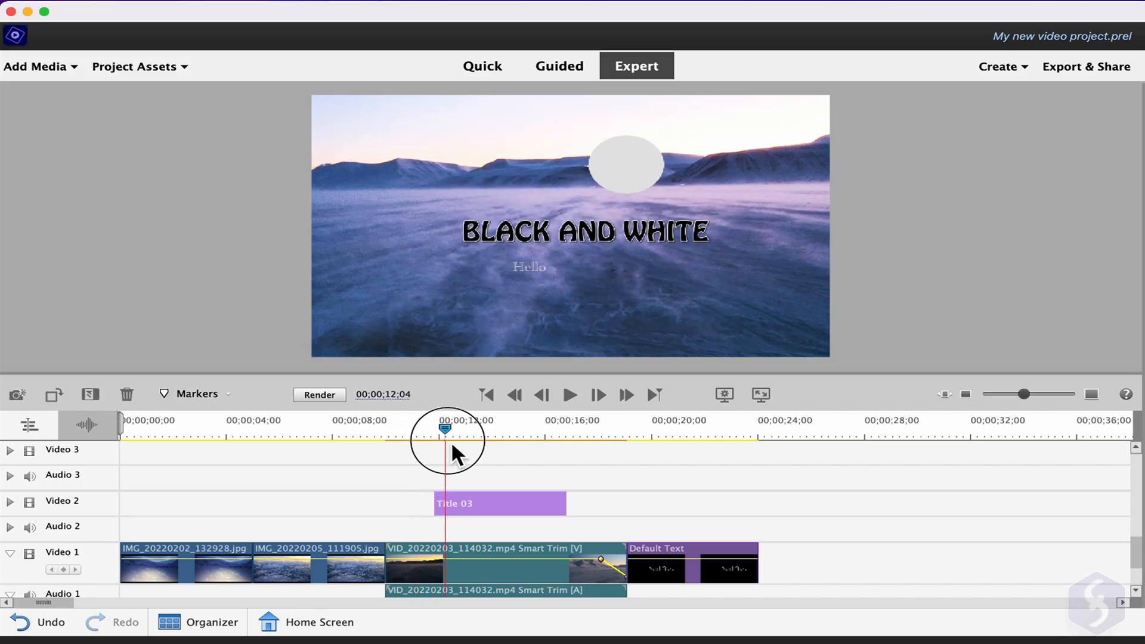
{"action": "left_click_drag", "start_coordinate": [445, 427], "coordinate": [434, 427]}
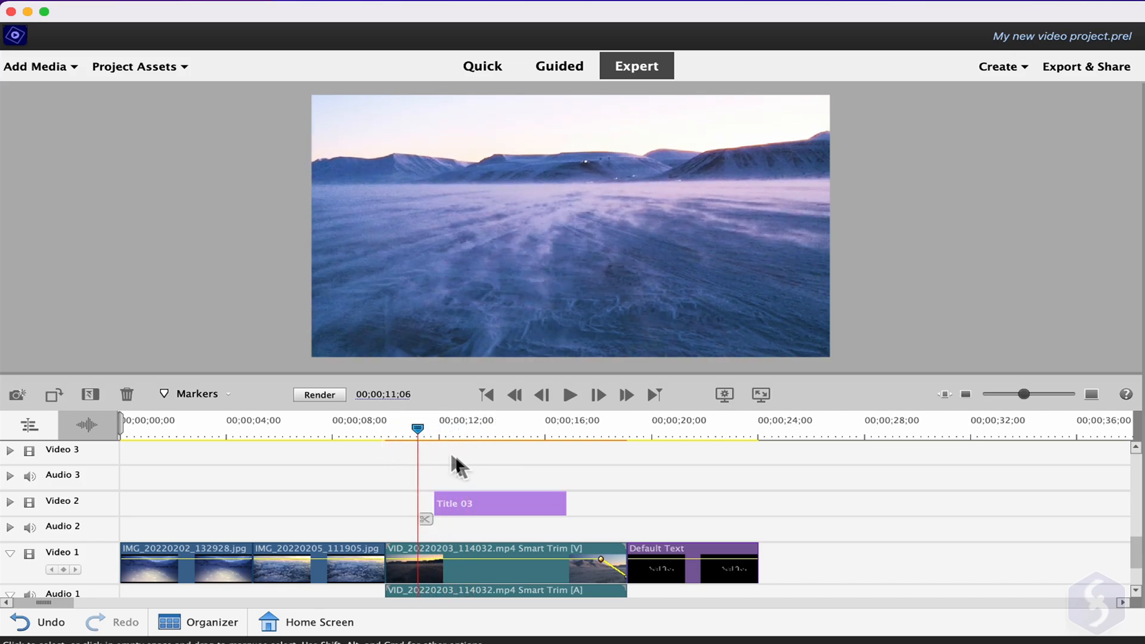
{"action": "left_click", "coordinate": [482, 66]}
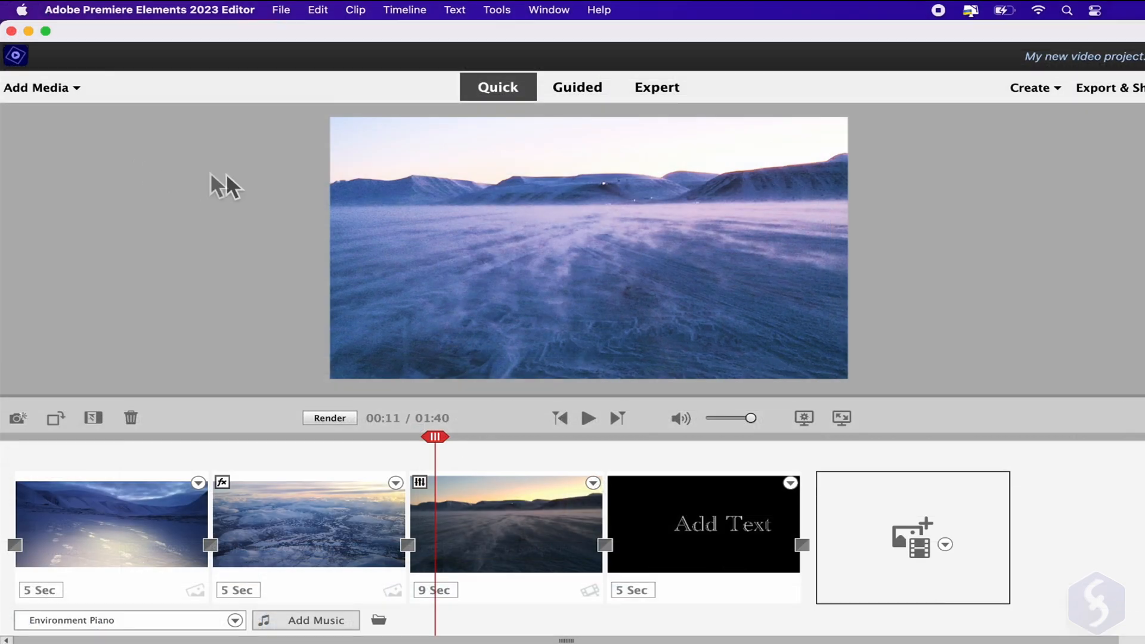
Save the project as 'My new video project' .prel via File > Save As, browsing the save location
{"action": "left_click", "coordinate": [280, 9]}
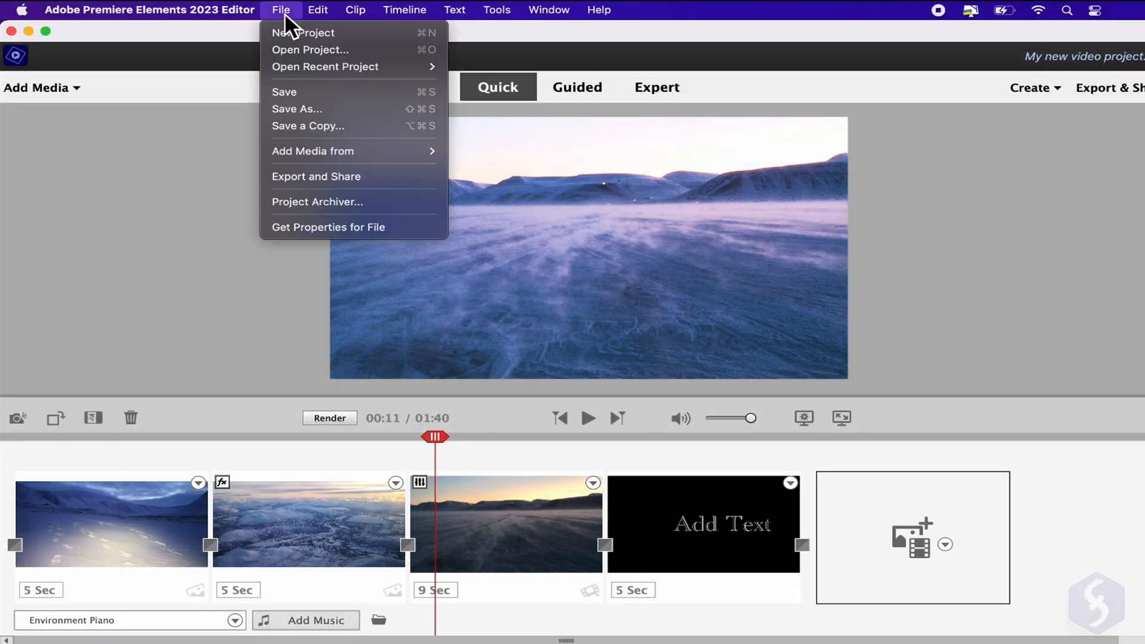
{"action": "left_click", "coordinate": [296, 109]}
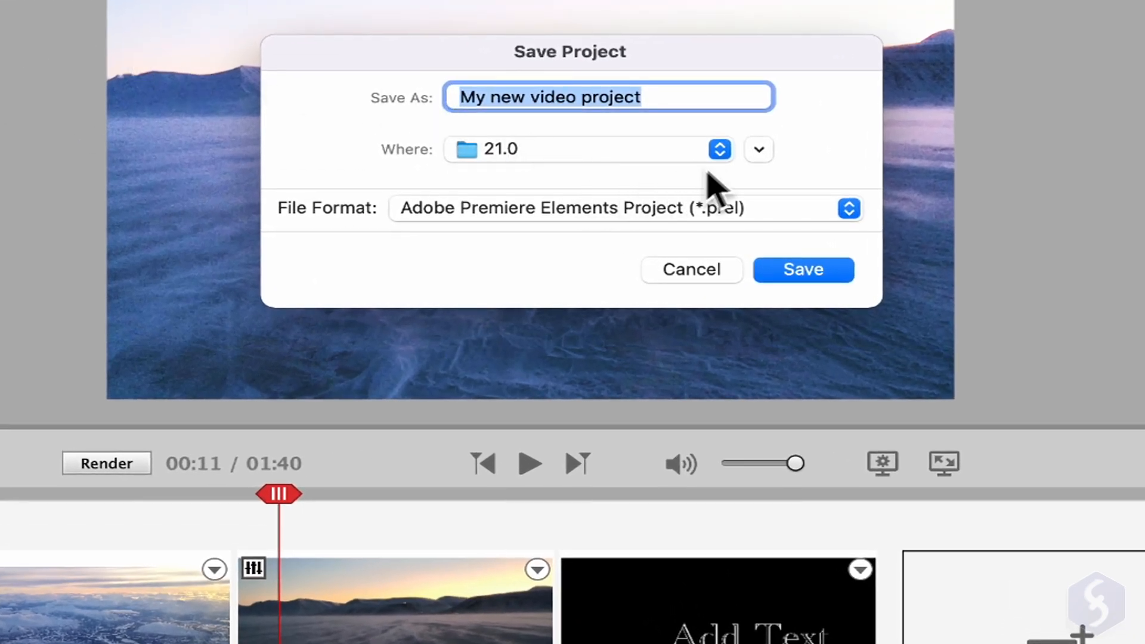
{"action": "left_click", "coordinate": [758, 149]}
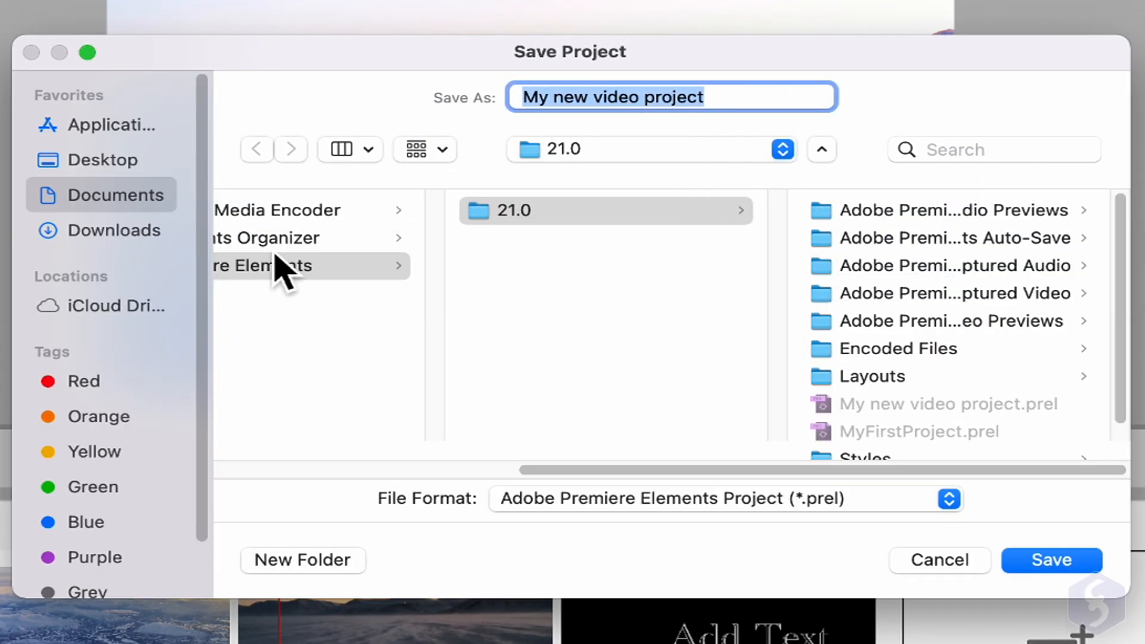
{"action": "mouse_move", "coordinate": [654, 526]}
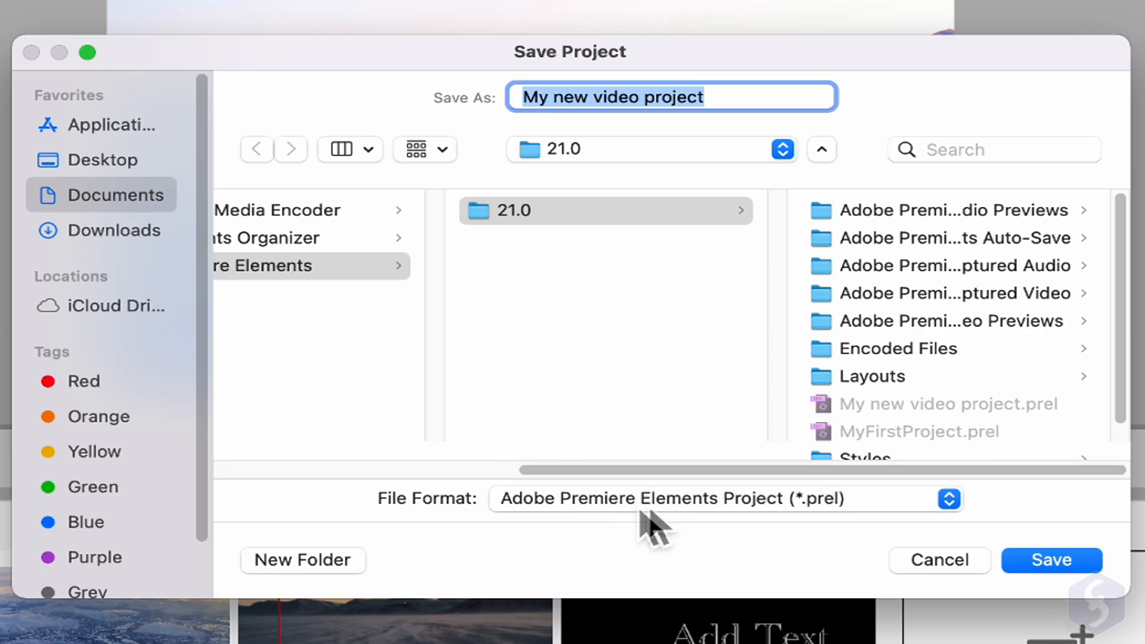
{"action": "left_click", "coordinate": [1050, 560]}
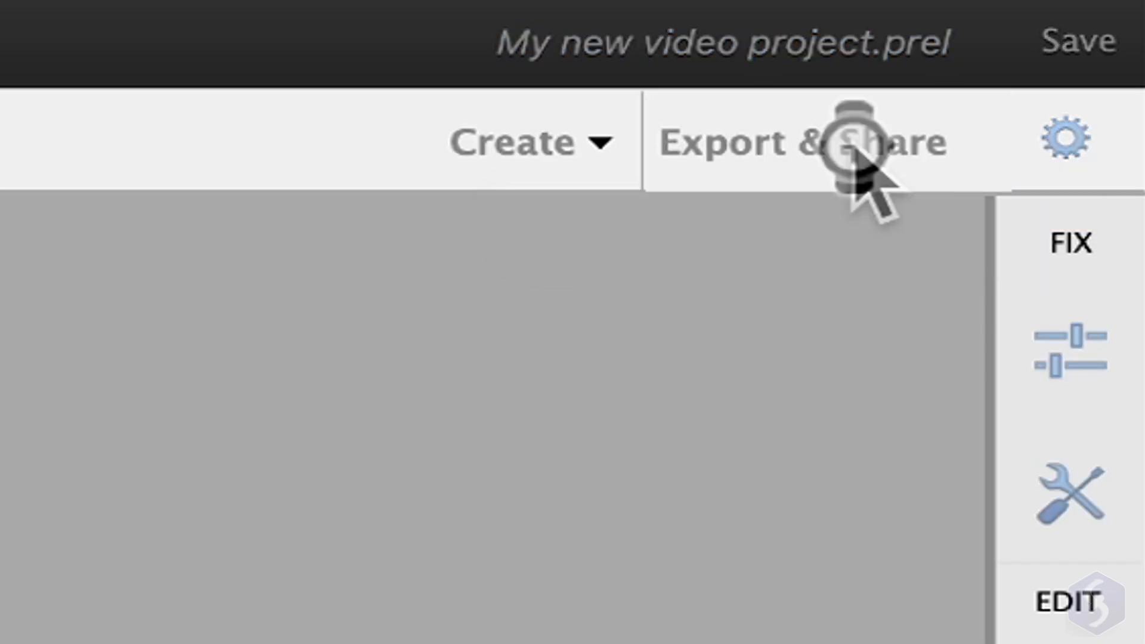
Open Export & Share, enter 'MyVideo', and view the Devices custom presets
{"action": "left_click", "coordinate": [794, 142]}
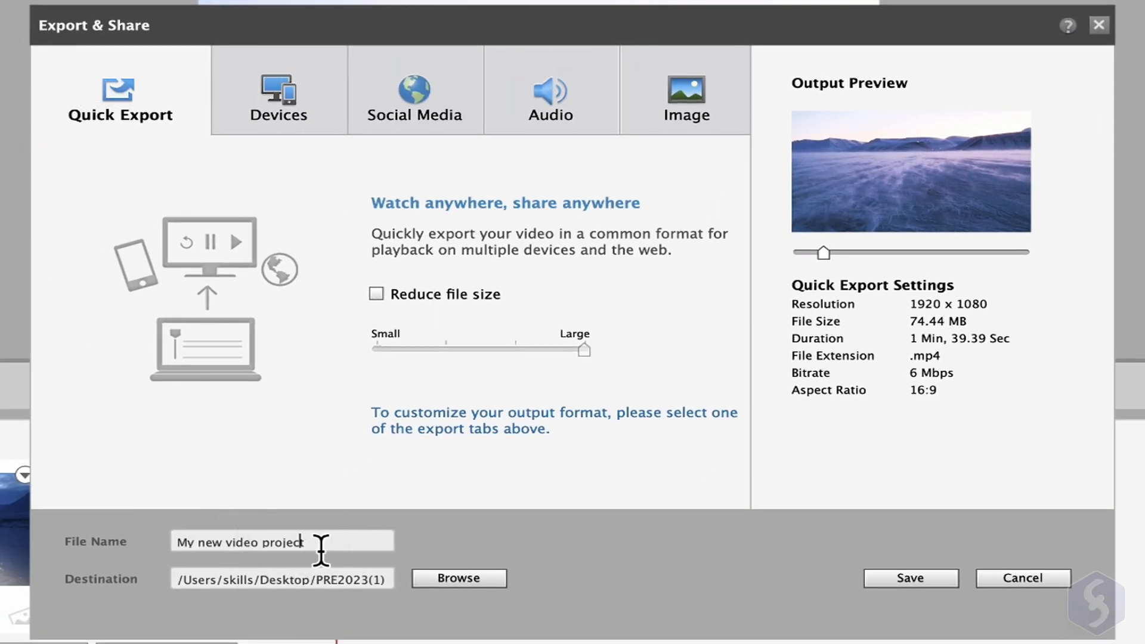
{"action": "type", "text": "MyVideo"}
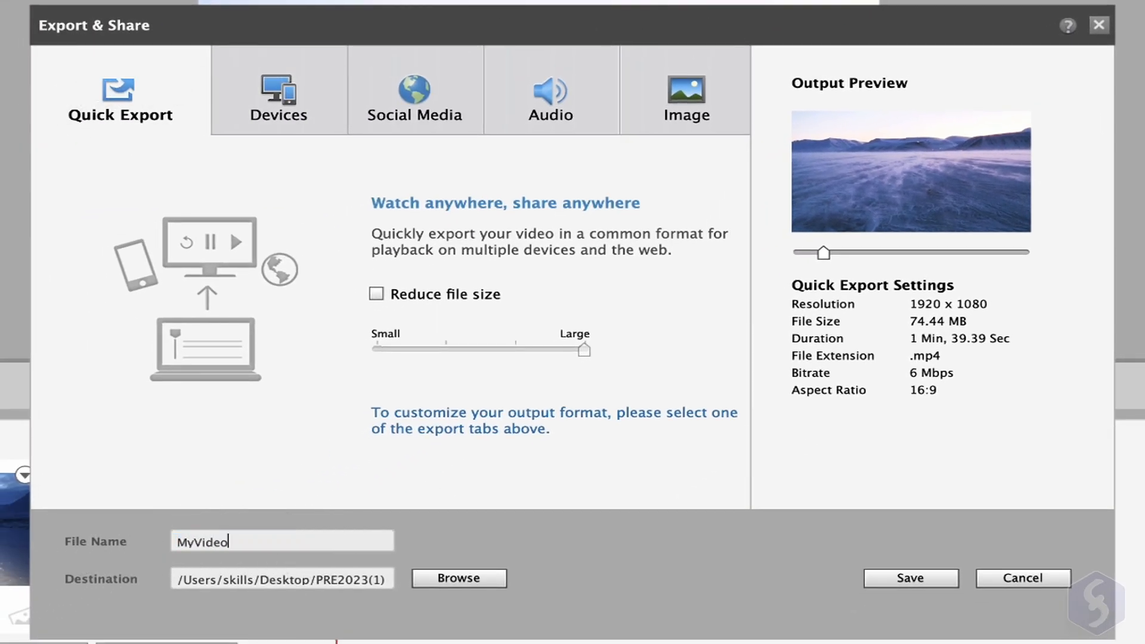
{"action": "mouse_move", "coordinate": [390, 599]}
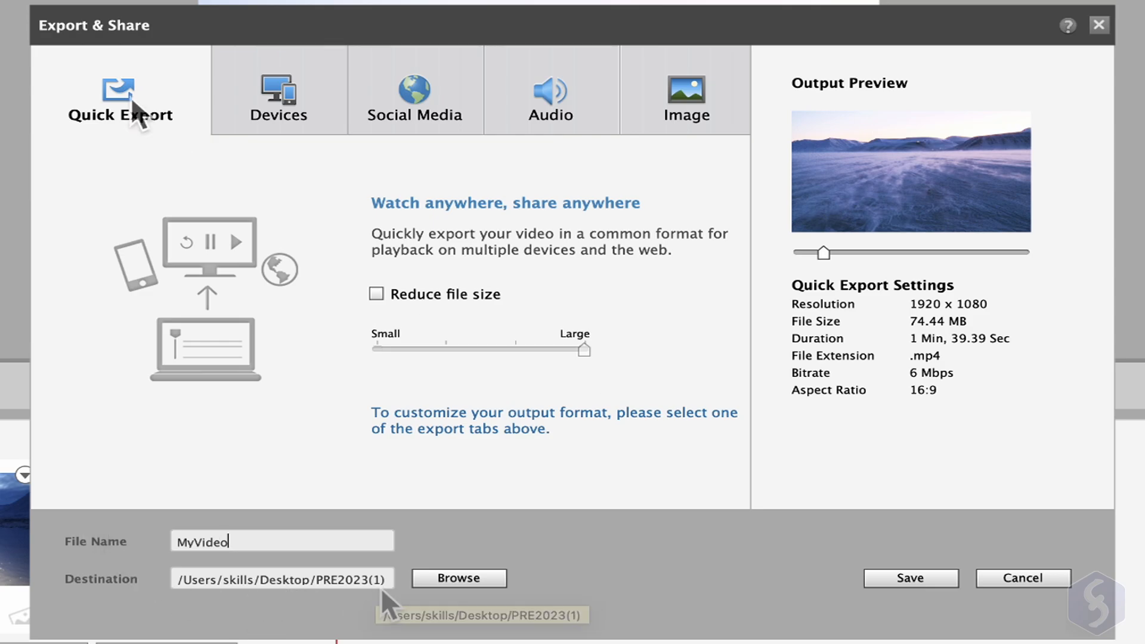
{"action": "left_click", "coordinate": [277, 92]}
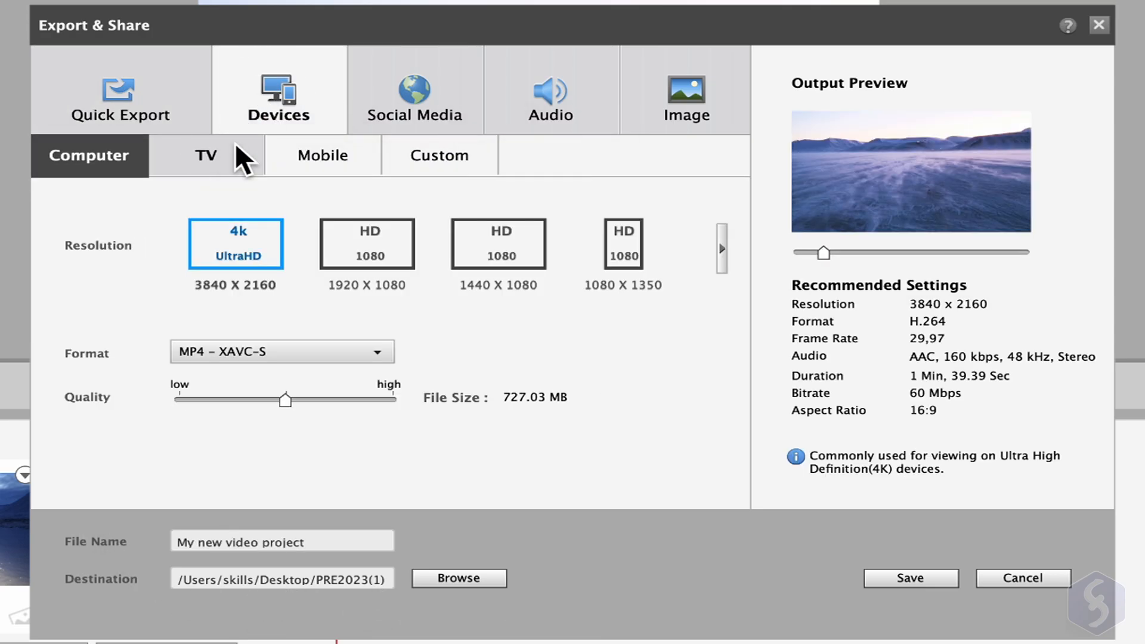
{"action": "left_click", "coordinate": [439, 155]}
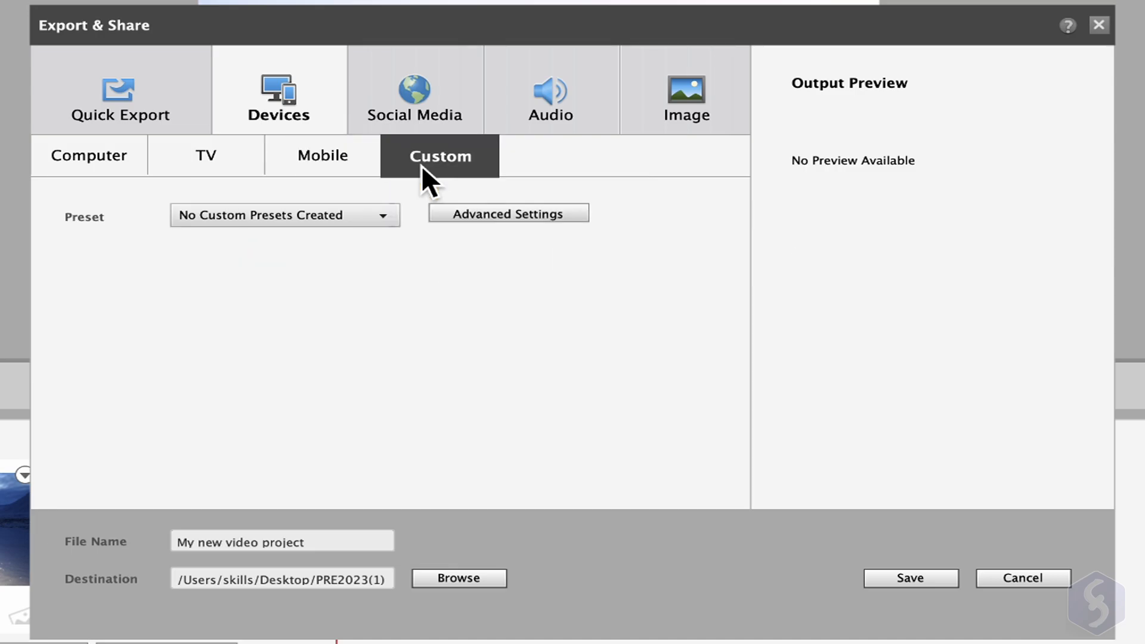
Browse the Social Media, Audio and Image export options, then return to Devices > Custom
{"action": "left_click", "coordinate": [414, 89]}
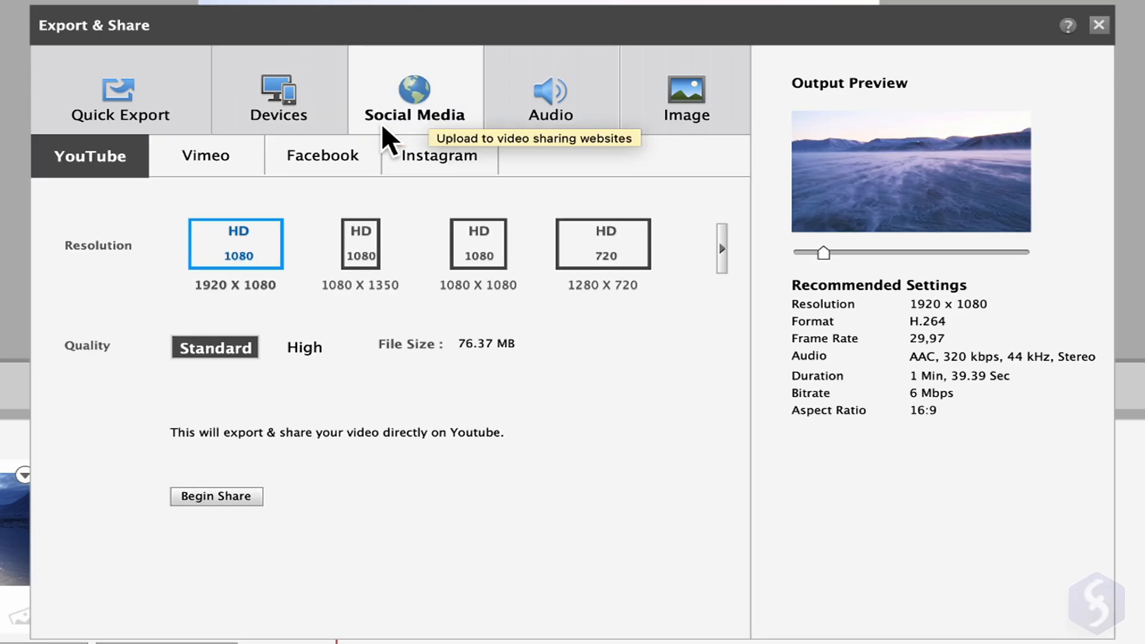
{"action": "mouse_move", "coordinate": [205, 168]}
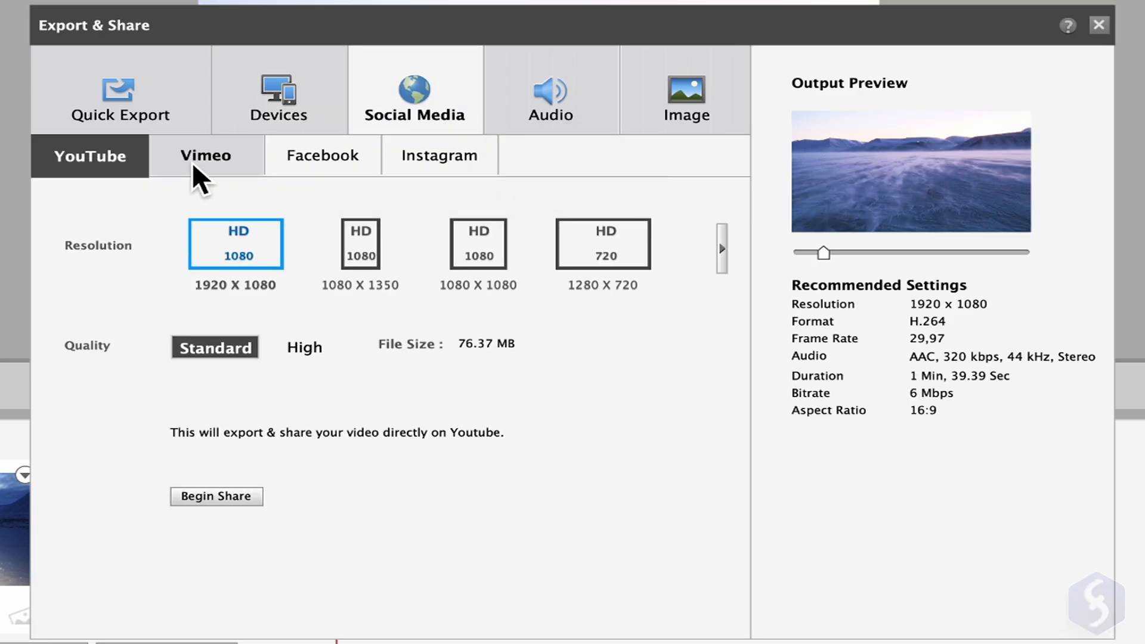
{"action": "mouse_move", "coordinate": [439, 155]}
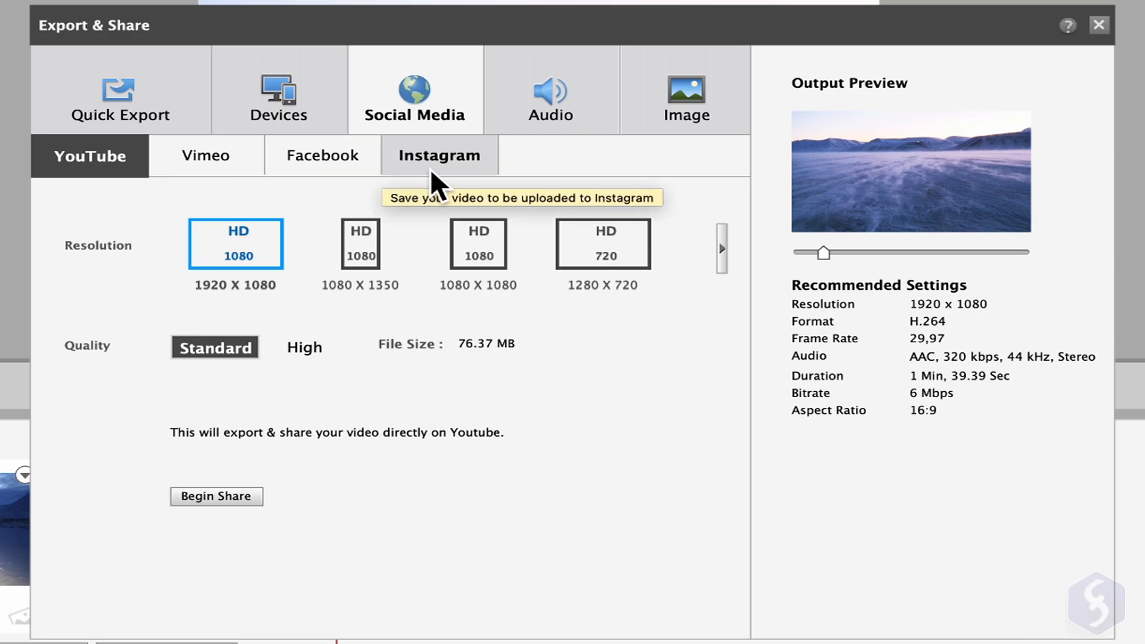
{"action": "left_click", "coordinate": [550, 88]}
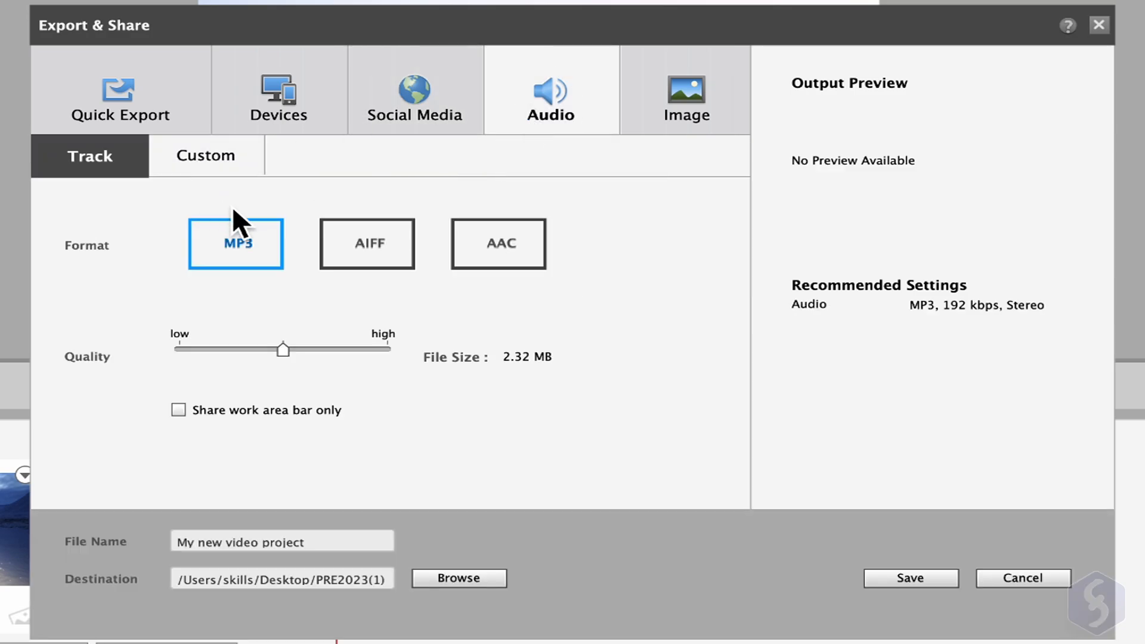
{"action": "left_click", "coordinate": [684, 95]}
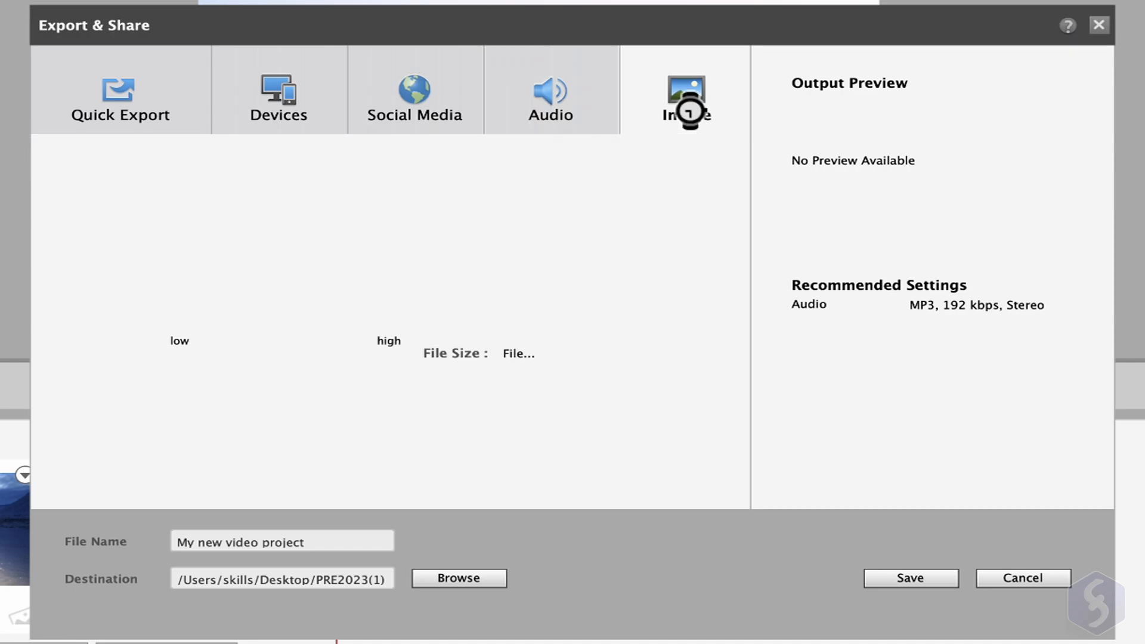
{"action": "left_click", "coordinate": [685, 95]}
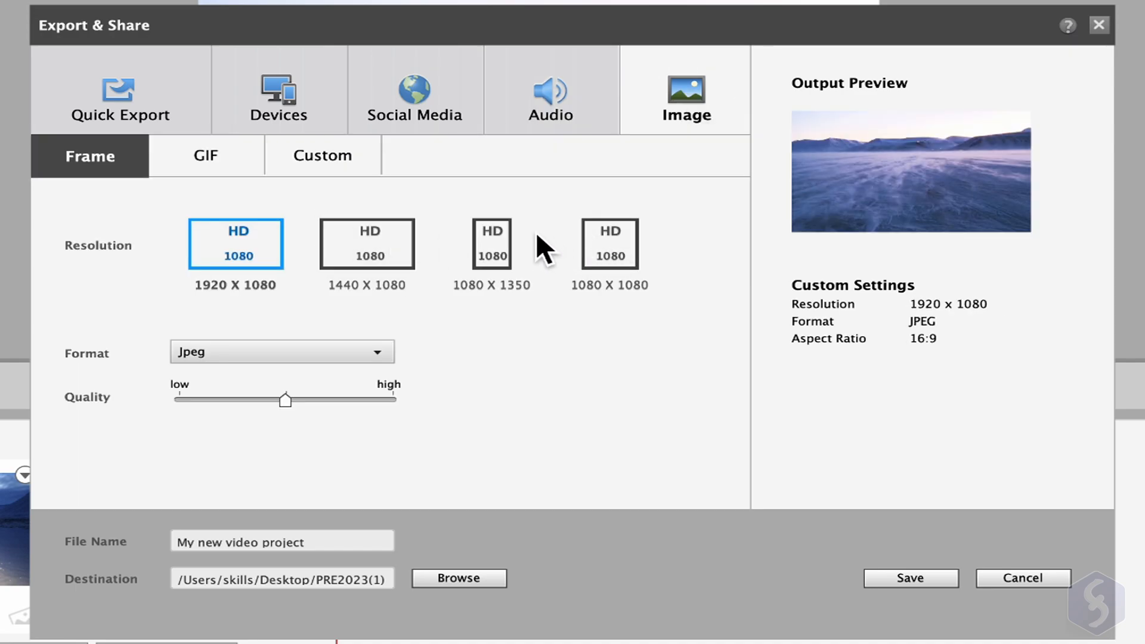
{"action": "mouse_move", "coordinate": [955, 186]}
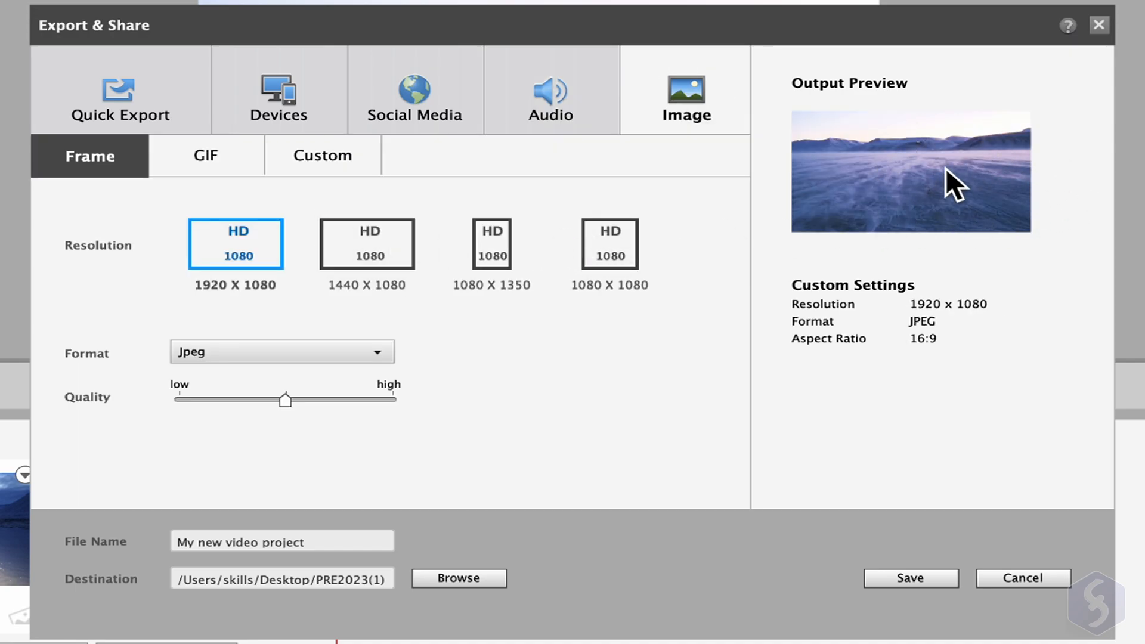
{"action": "left_click", "coordinate": [279, 90]}
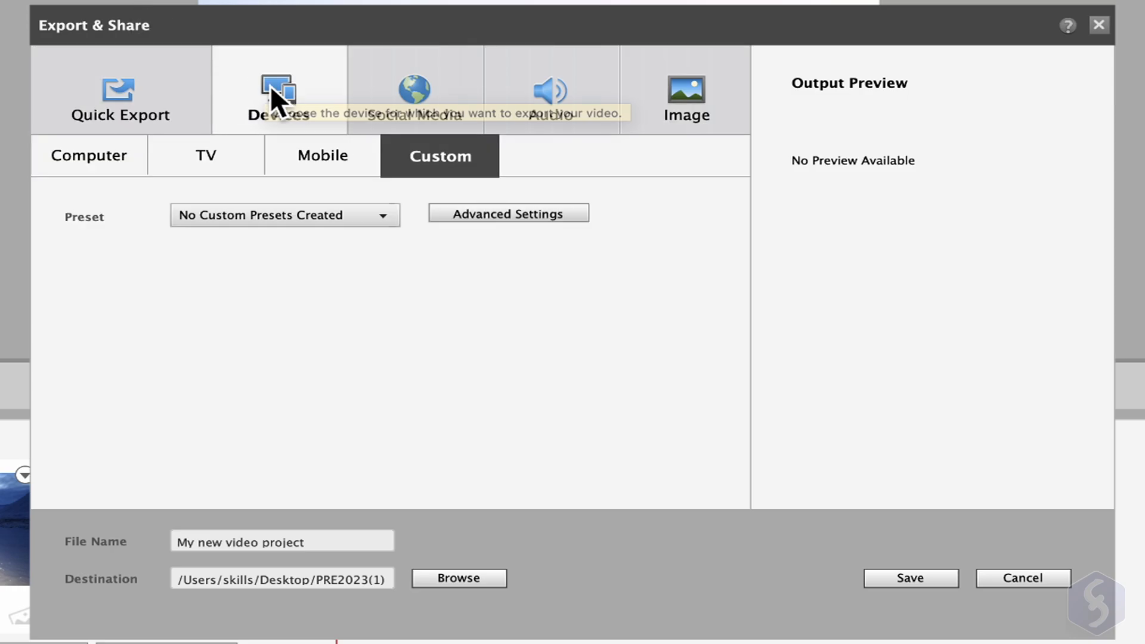
{"action": "mouse_move", "coordinate": [465, 180]}
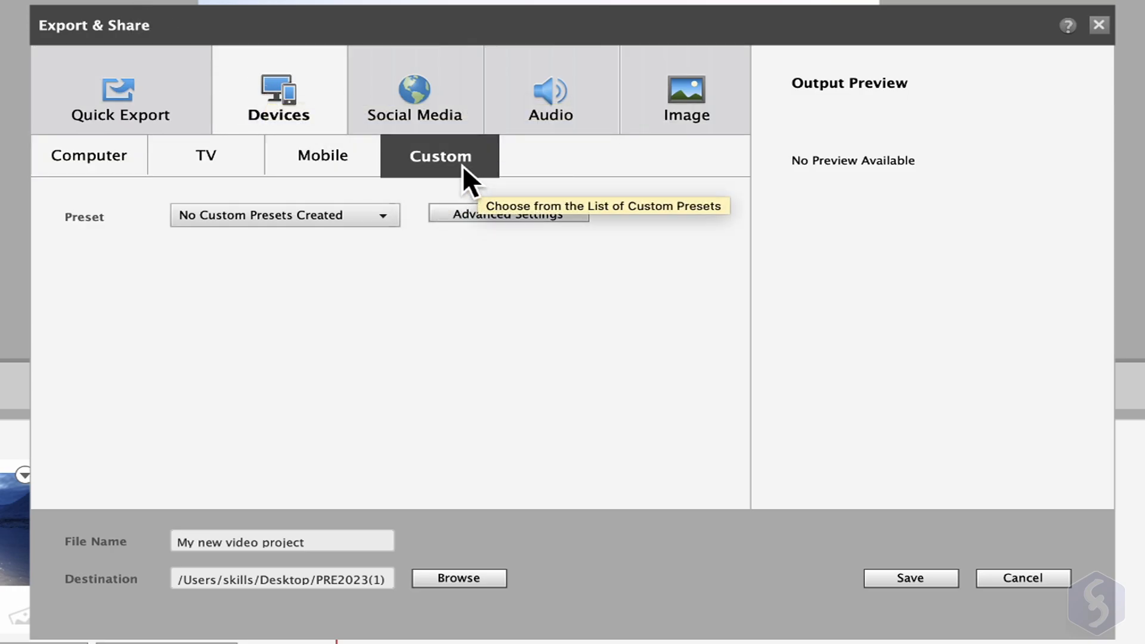
{"action": "mouse_move", "coordinate": [500, 178]}
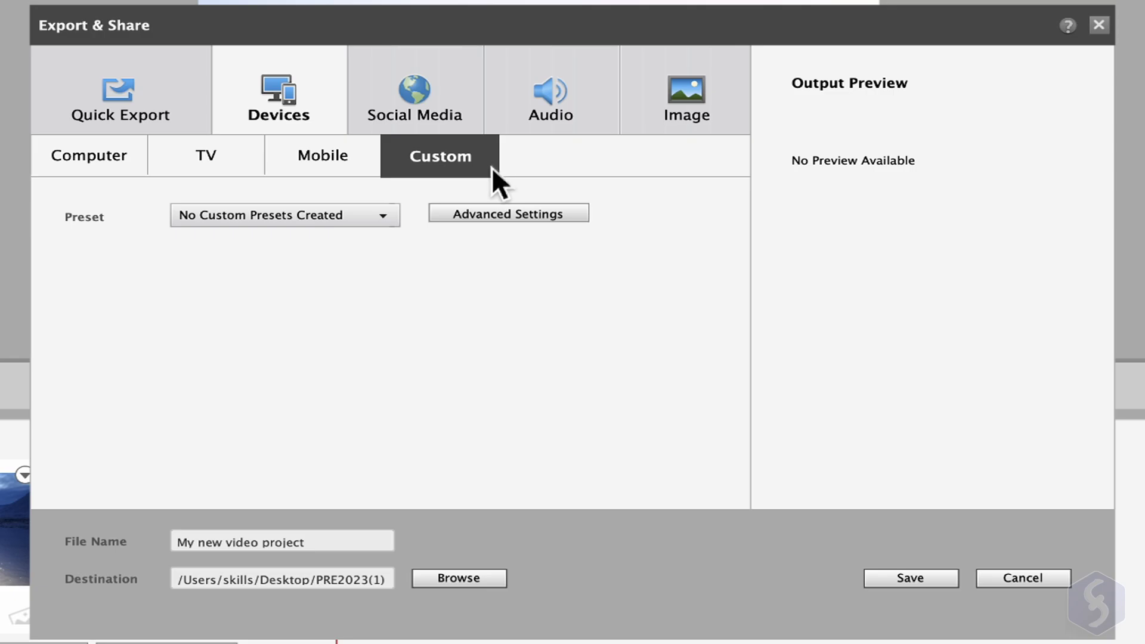
{"action": "mouse_move", "coordinate": [522, 219]}
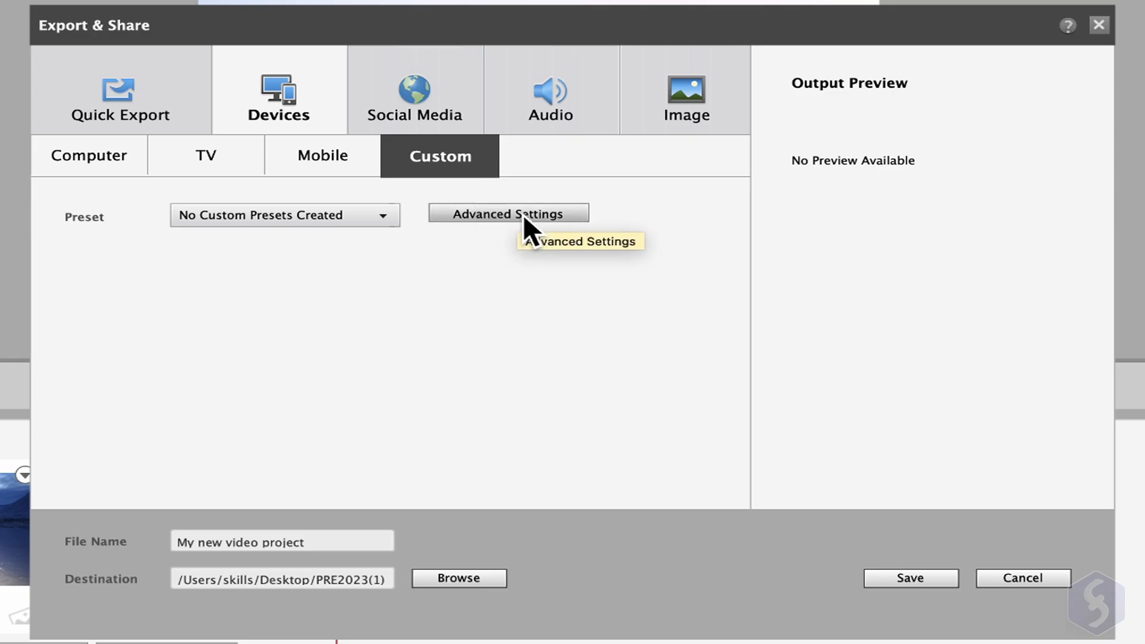
Inspect the H.264 presets and audio settings in Advanced Export Settings, then close it
{"action": "left_click", "coordinate": [508, 214]}
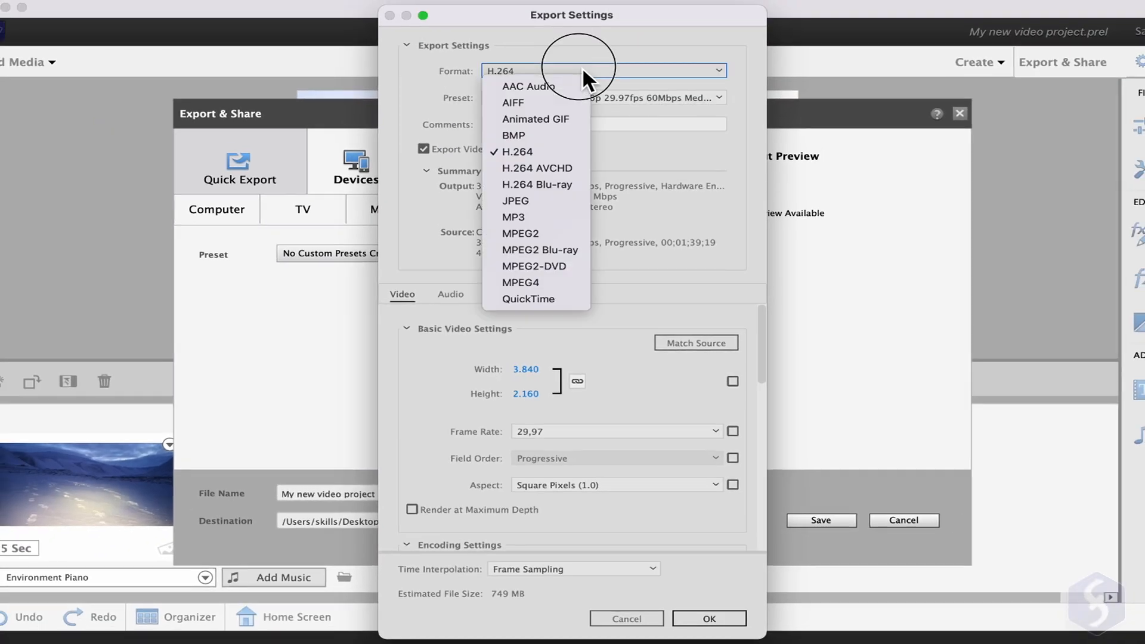
{"action": "left_click", "coordinate": [602, 98]}
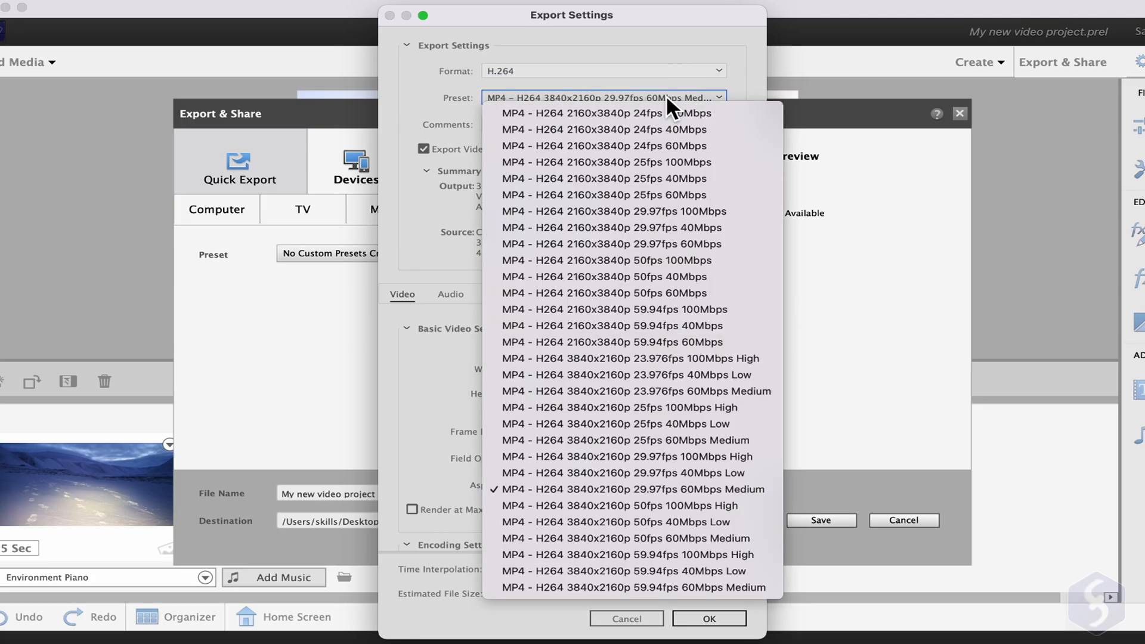
{"action": "mouse_move", "coordinate": [713, 67]}
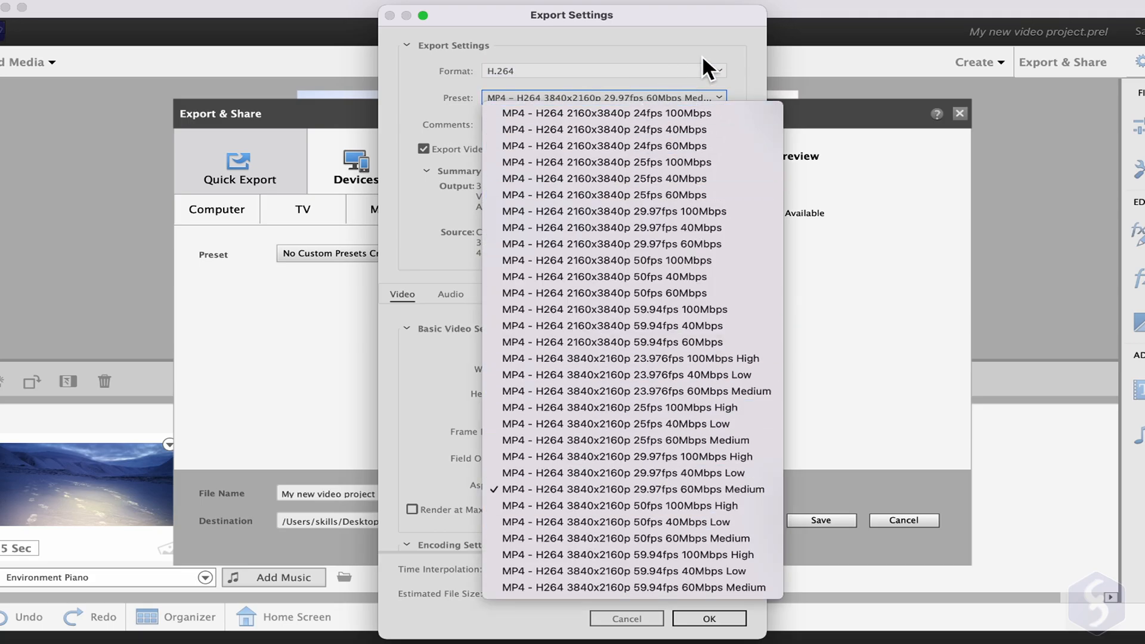
{"action": "left_click", "coordinate": [451, 293]}
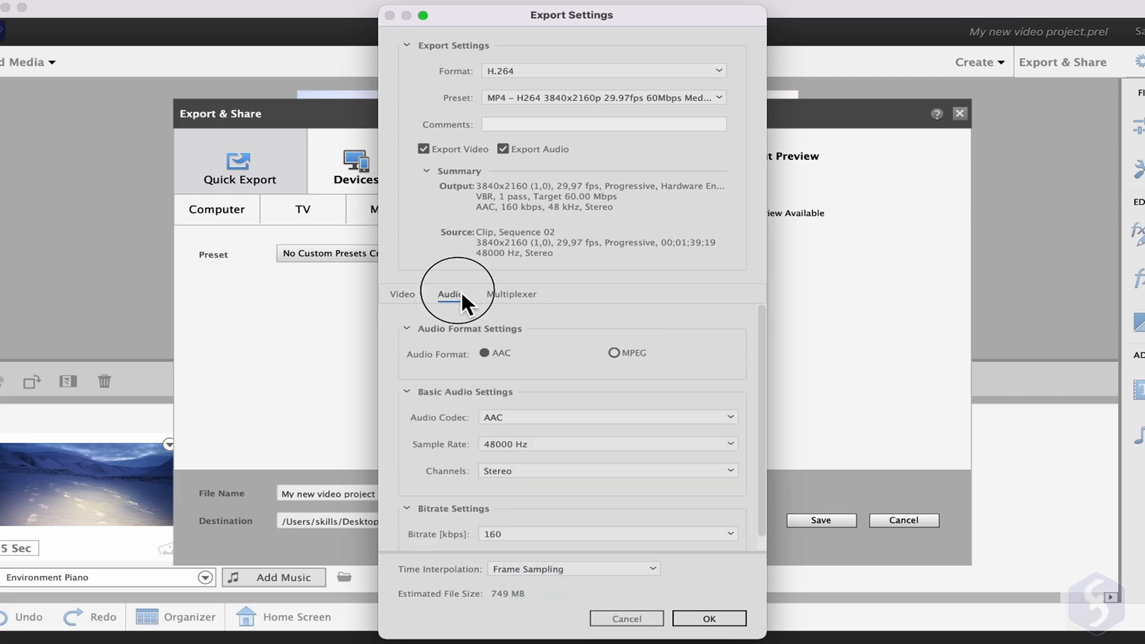
{"action": "left_click", "coordinate": [606, 444]}
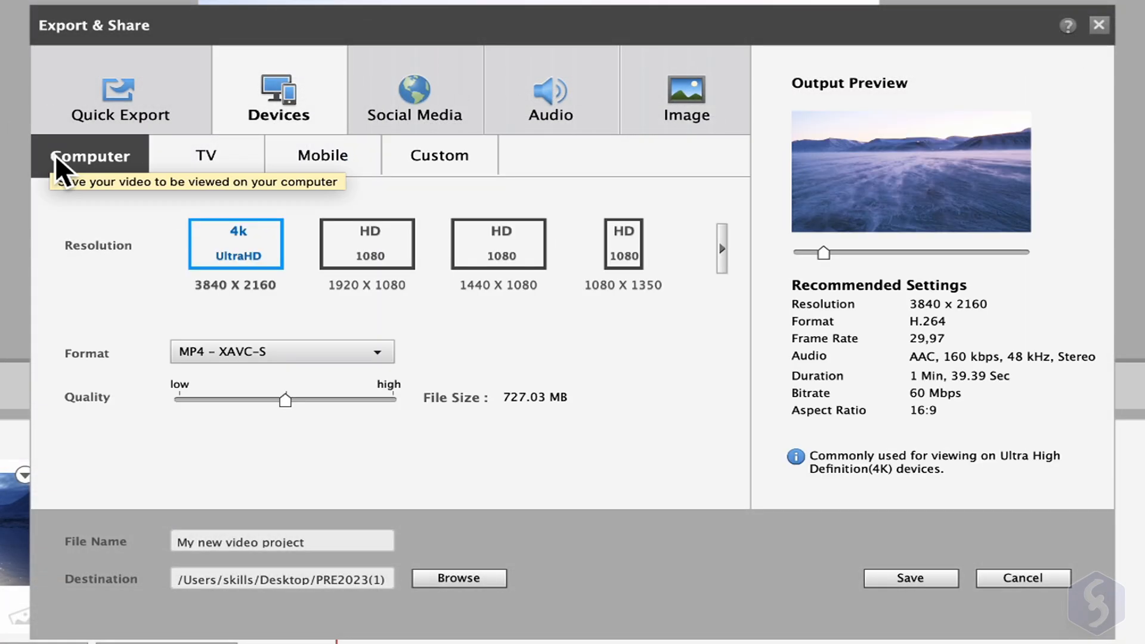
Export at HD 1080 (1920 x 1080), replacing the existing My new video project.mp4
{"action": "left_click", "coordinate": [367, 243]}
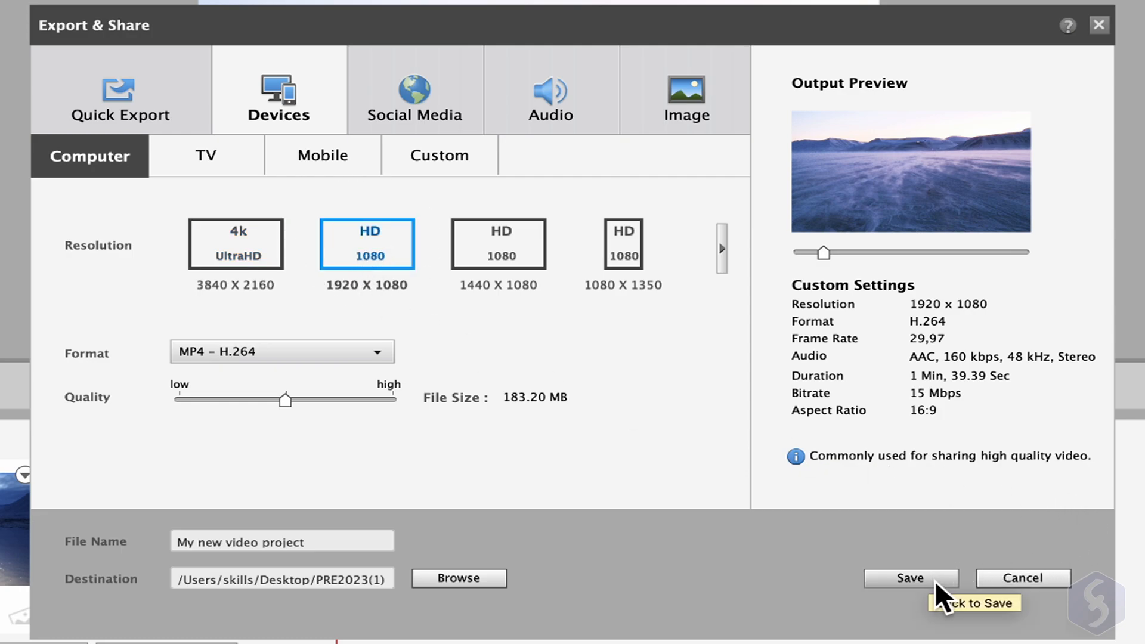
{"action": "left_click", "coordinate": [910, 578]}
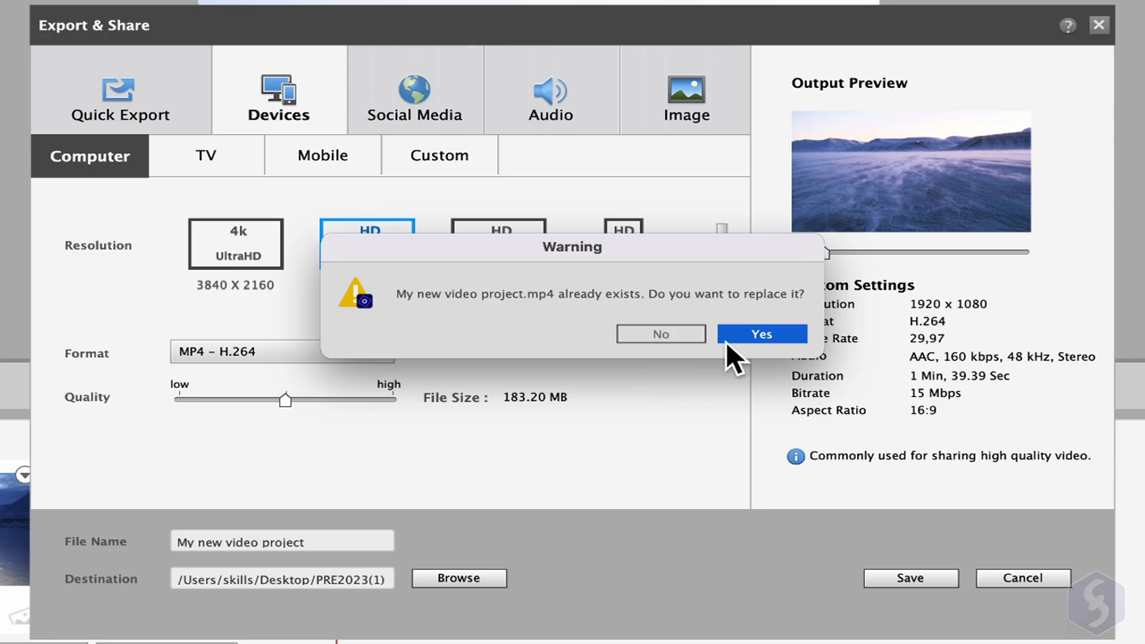
{"action": "left_click", "coordinate": [761, 334]}
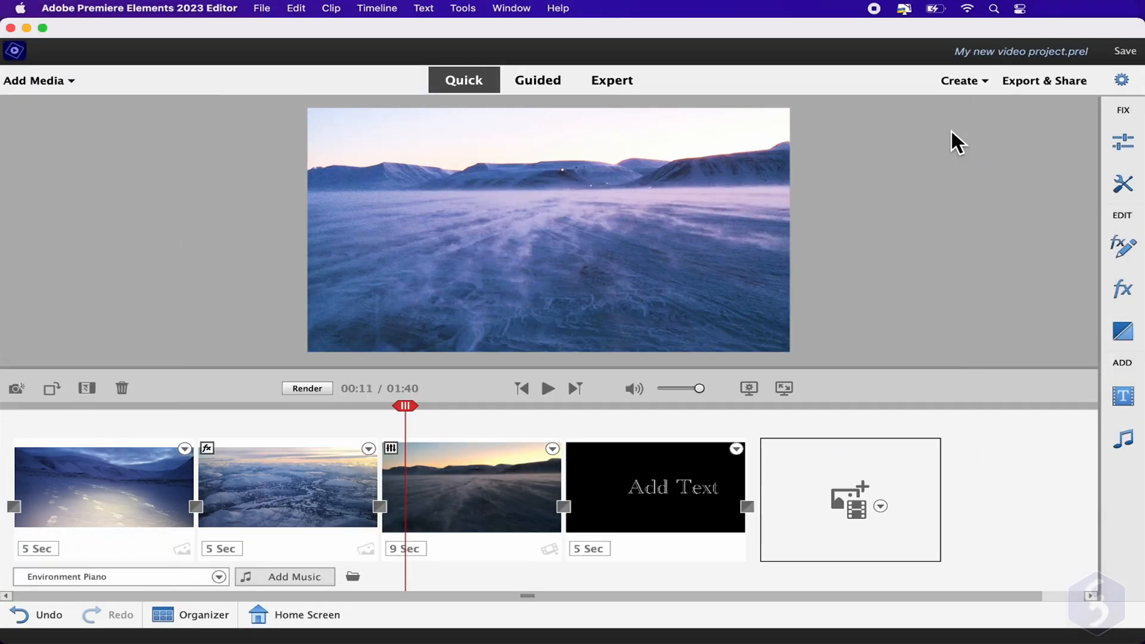
{"action": "mouse_move", "coordinate": [801, 238]}
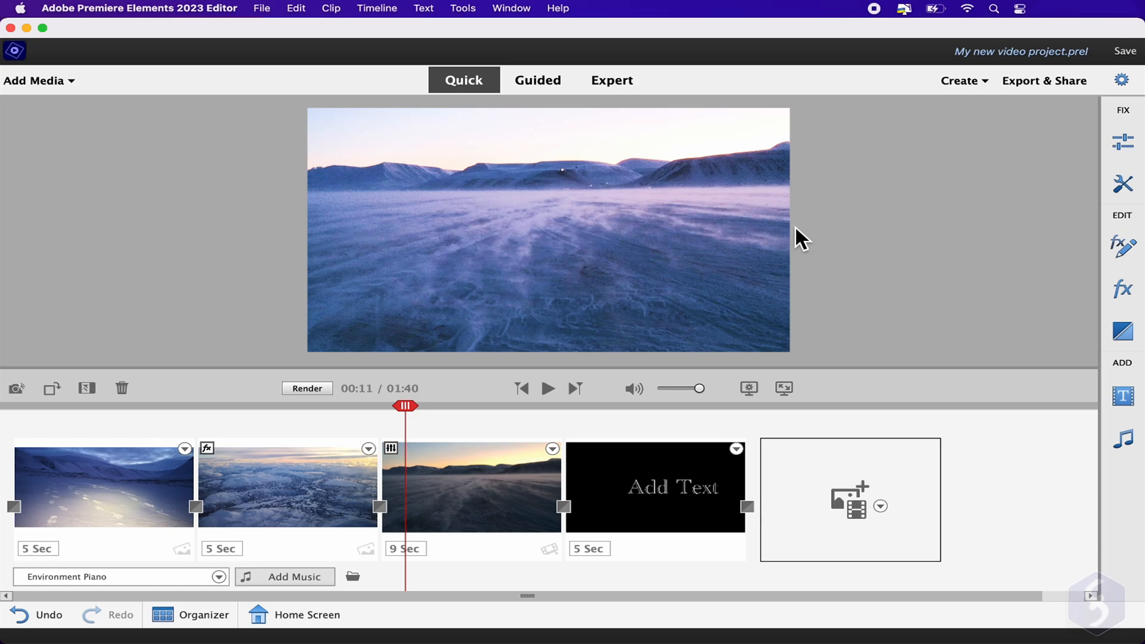